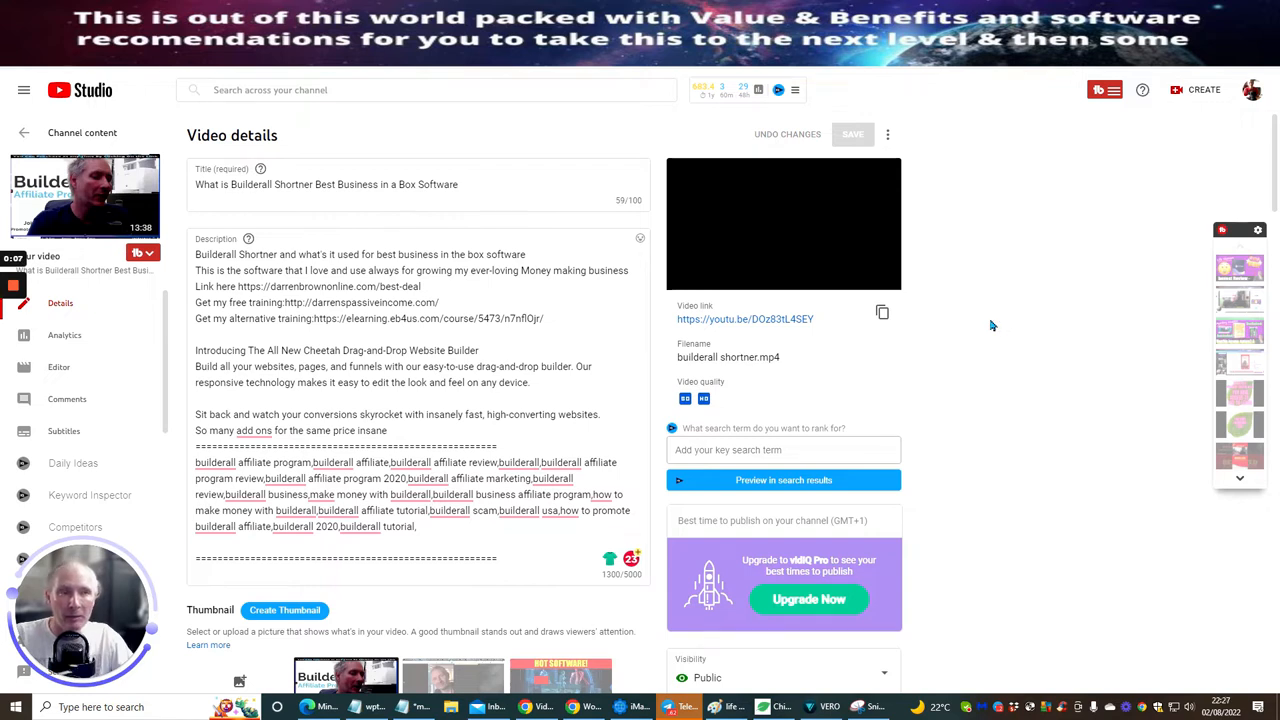
{"action": "mouse_move", "coordinate": [320, 467]}
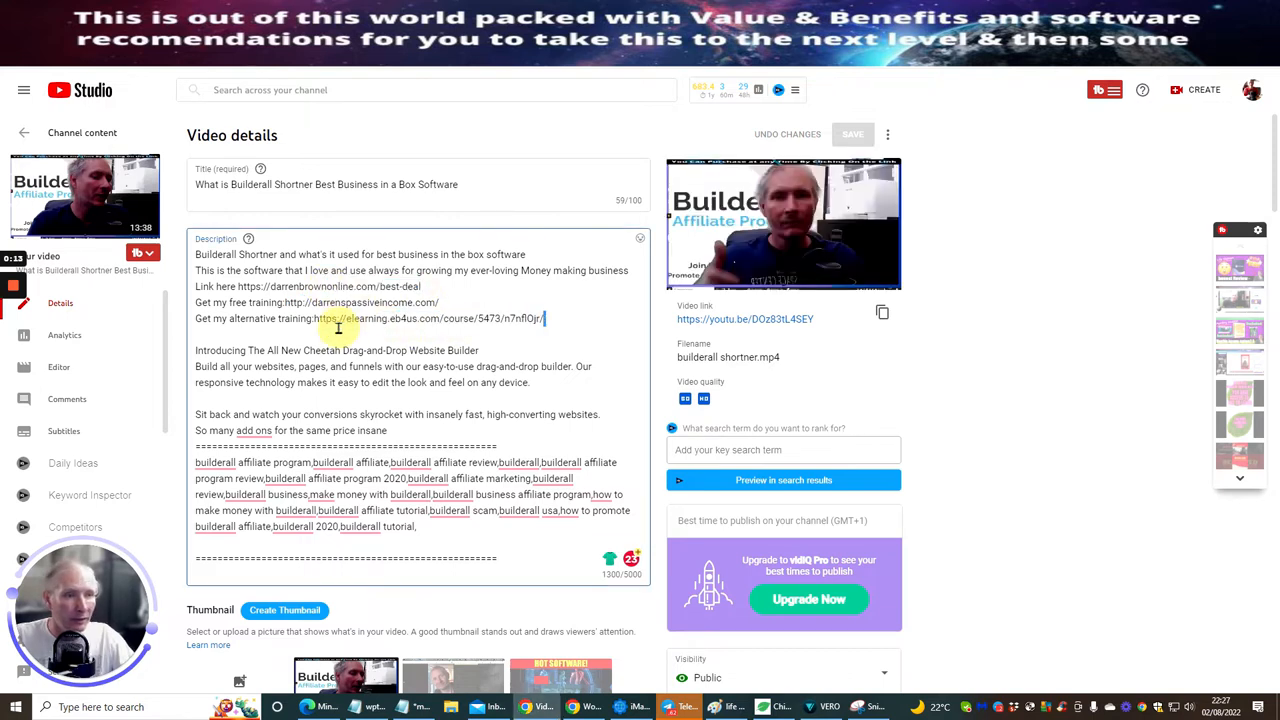
{"action": "left_click_drag", "start_coordinate": [320, 318], "coordinate": [545, 318]}
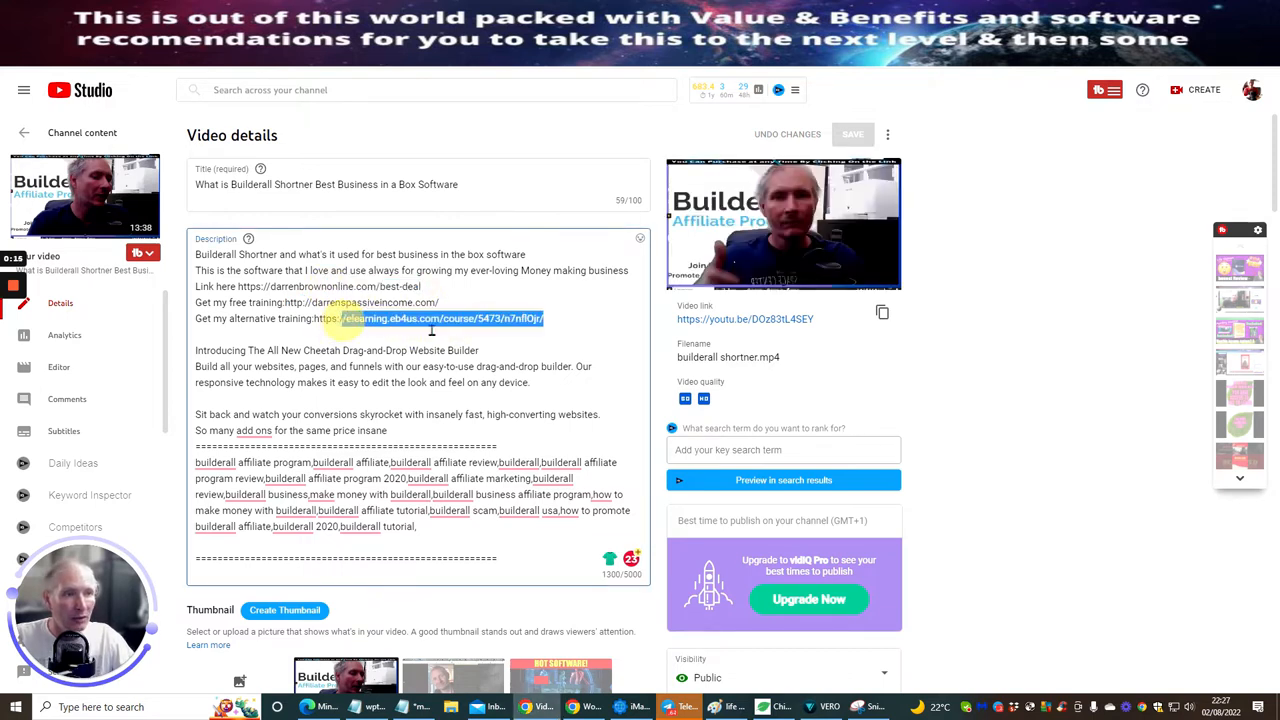
{"action": "left_click", "coordinate": [578, 318]}
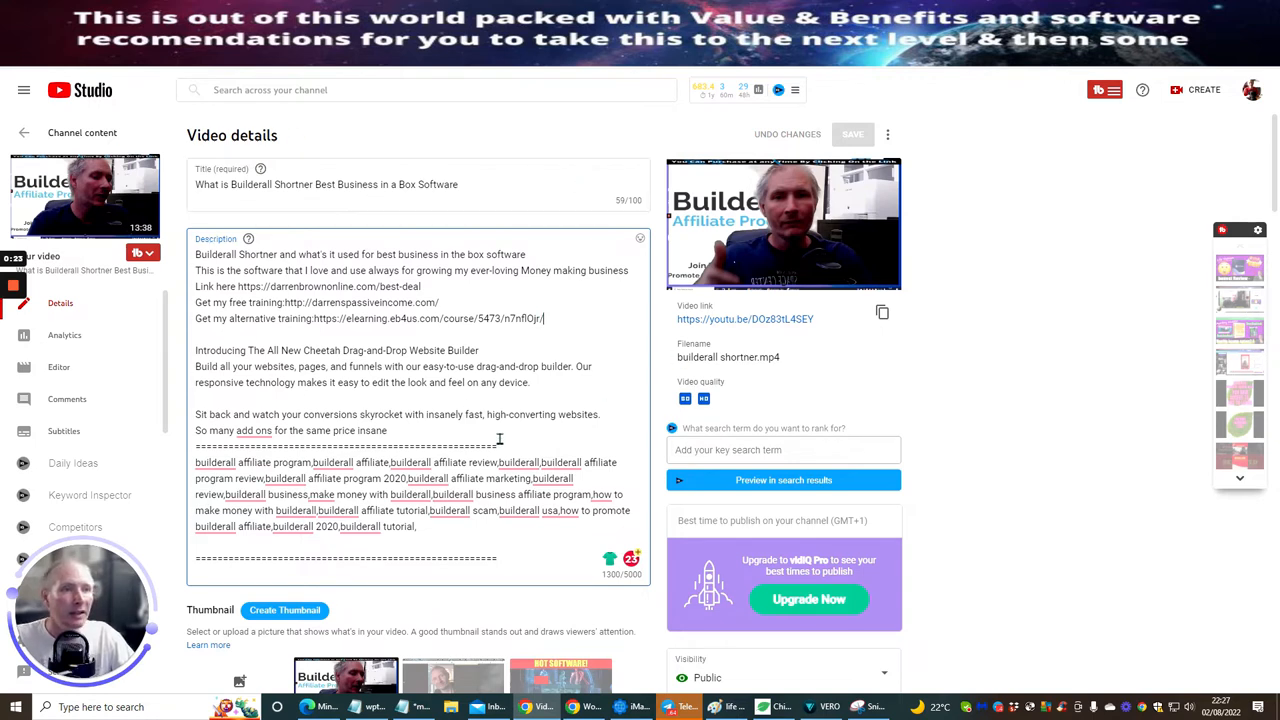
{"action": "mouse_move", "coordinate": [611, 384]}
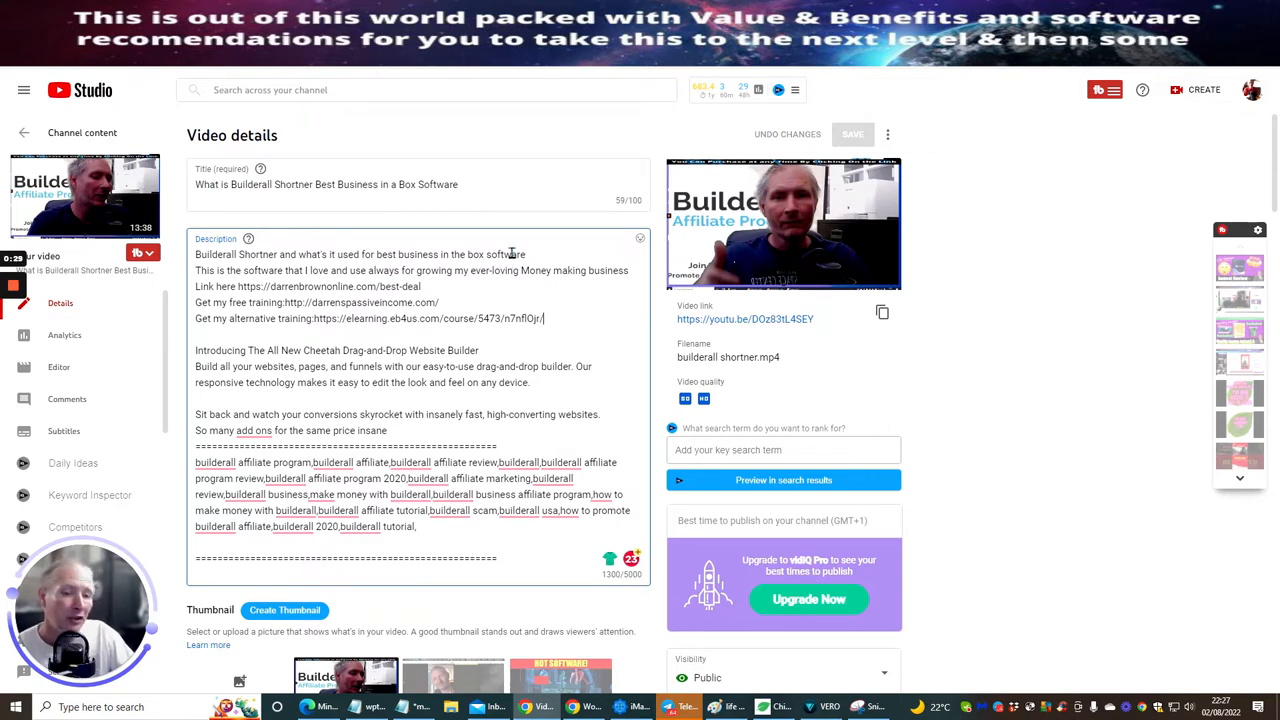
{"action": "mouse_move", "coordinate": [510, 250]}
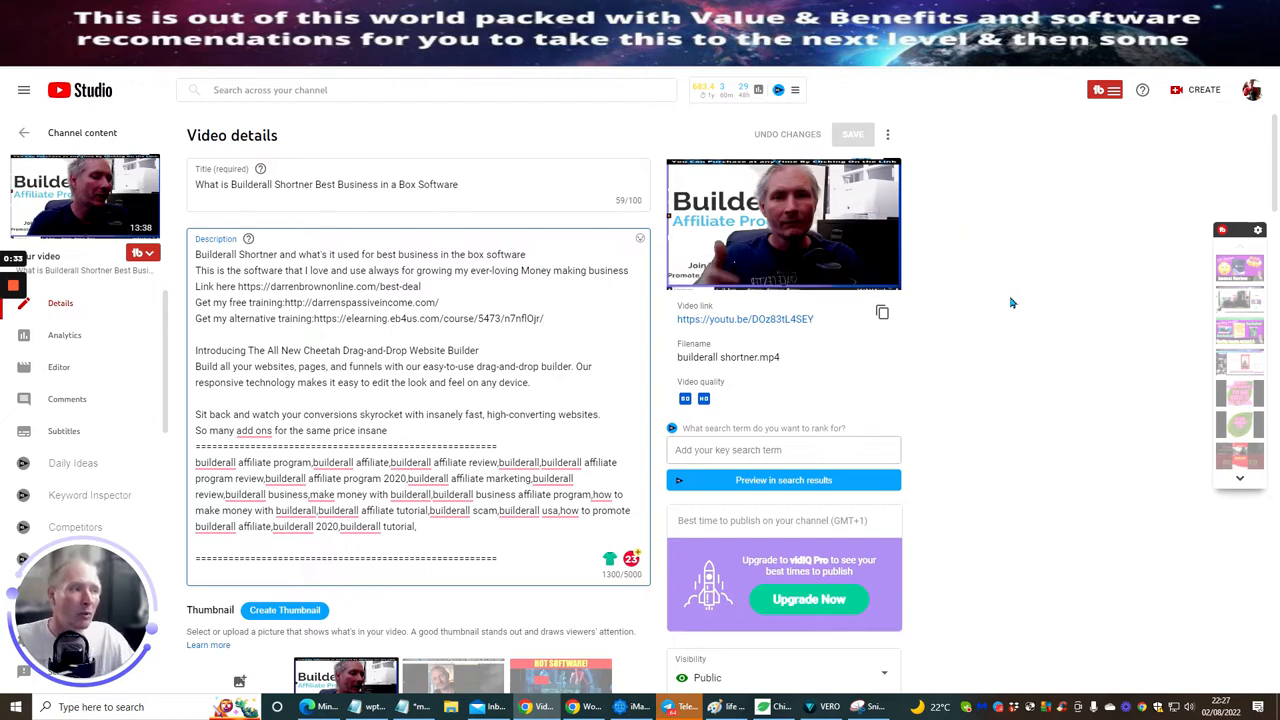
{"action": "mouse_move", "coordinate": [998, 338]}
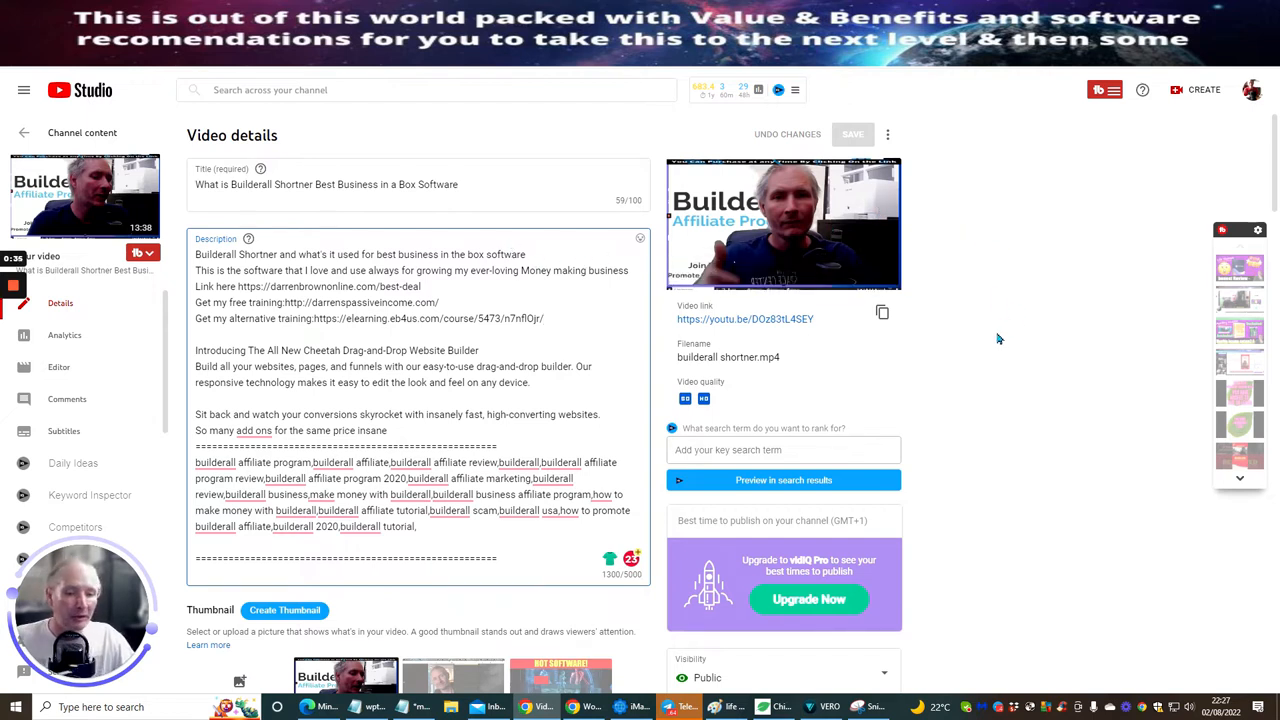
{"action": "mouse_move", "coordinate": [783, 222]}
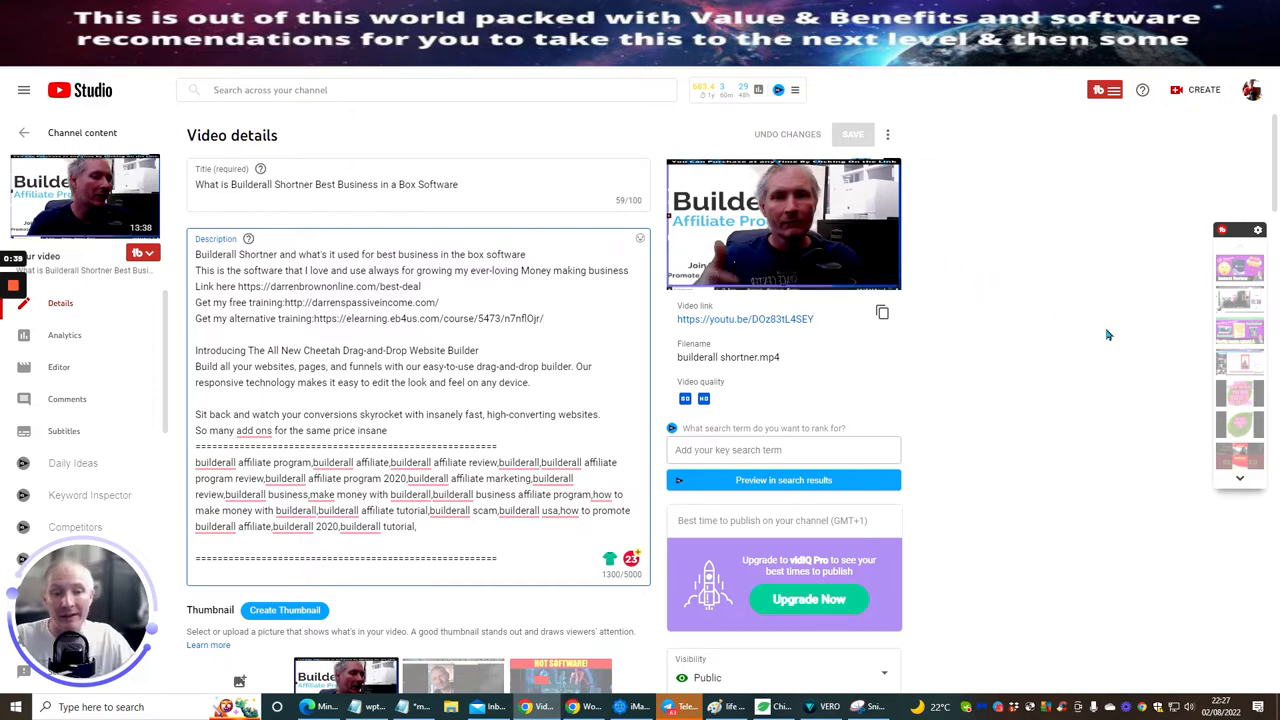
{"action": "mouse_move", "coordinate": [775, 207]}
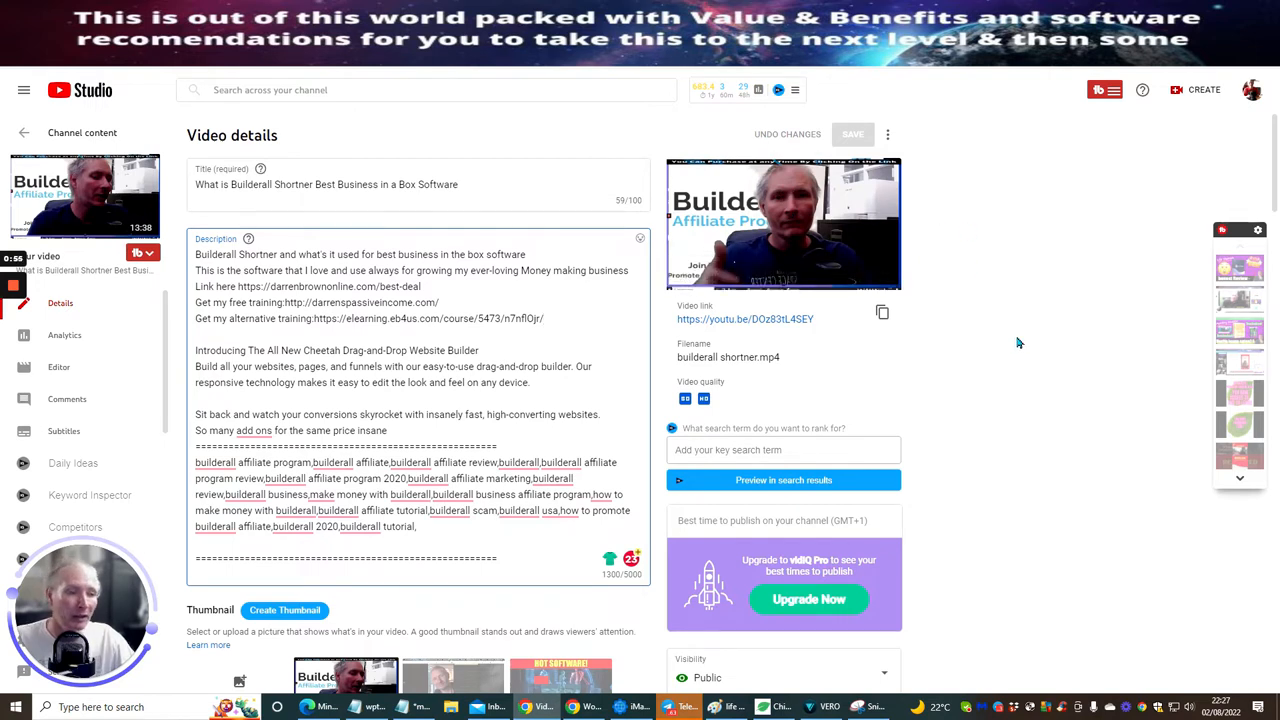
{"action": "mouse_move", "coordinate": [1048, 340]}
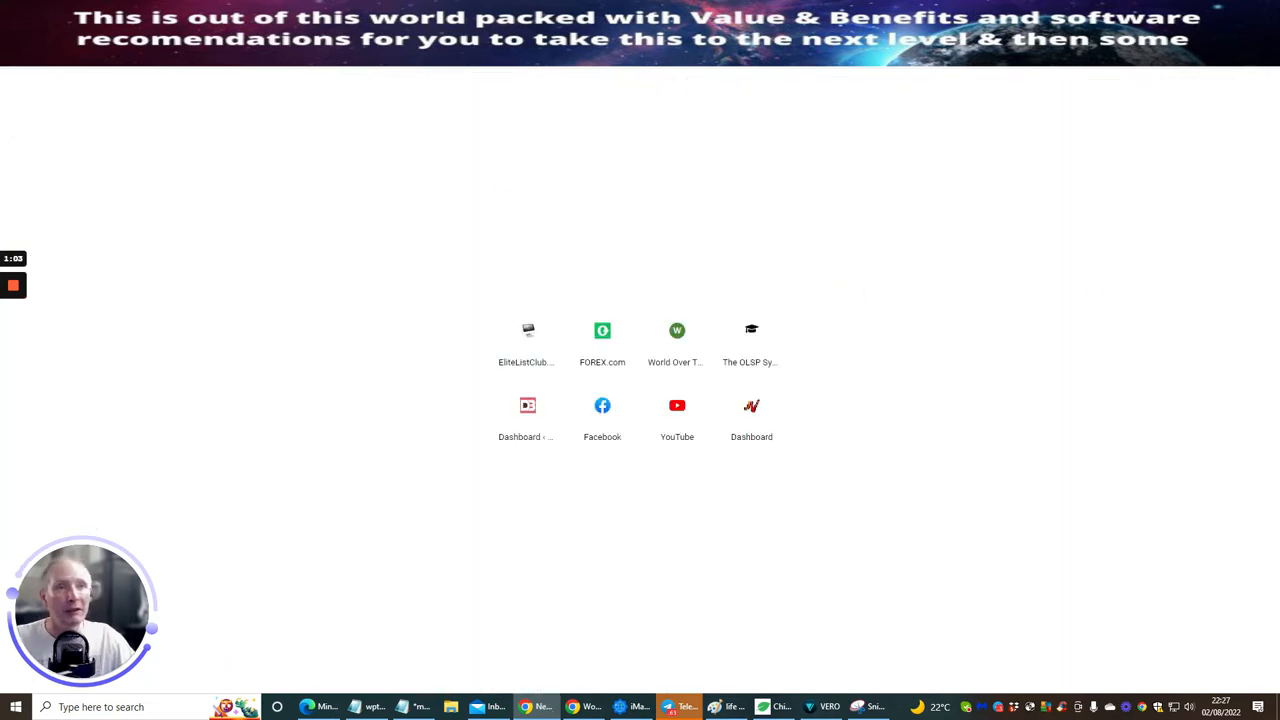
{"action": "type", "text": "bi"}
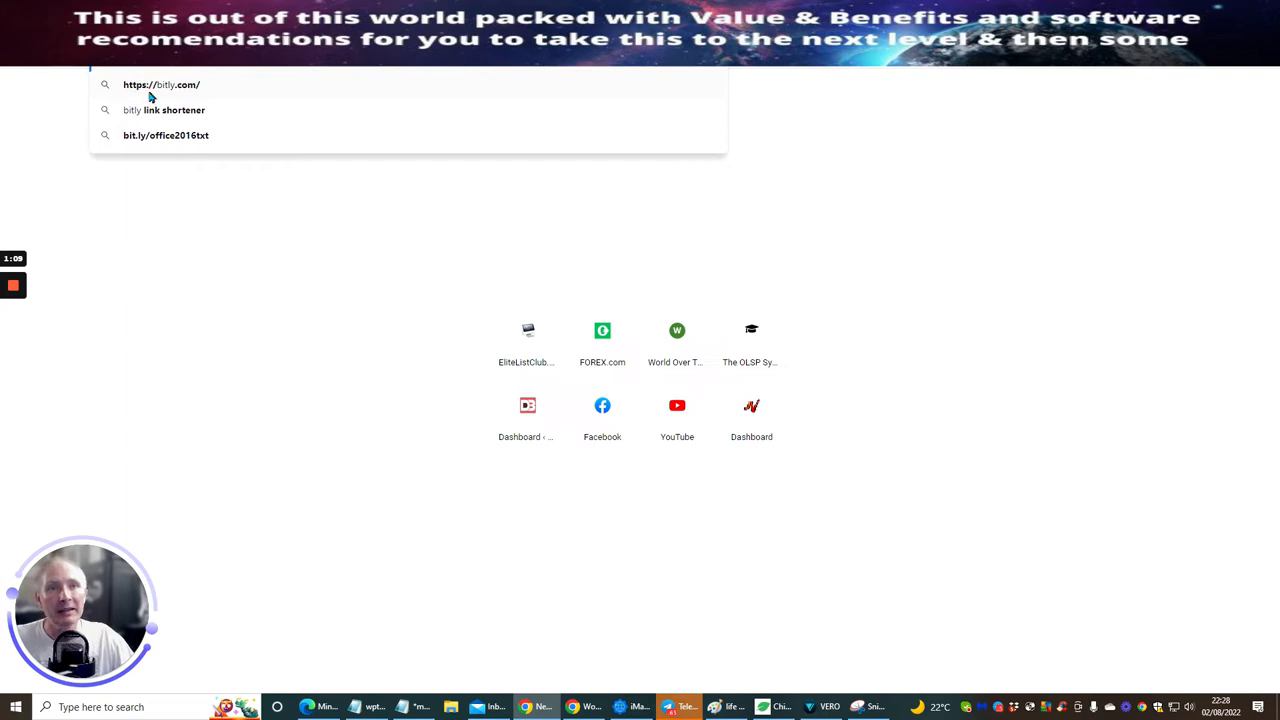
{"action": "mouse_move", "coordinate": [165, 85]}
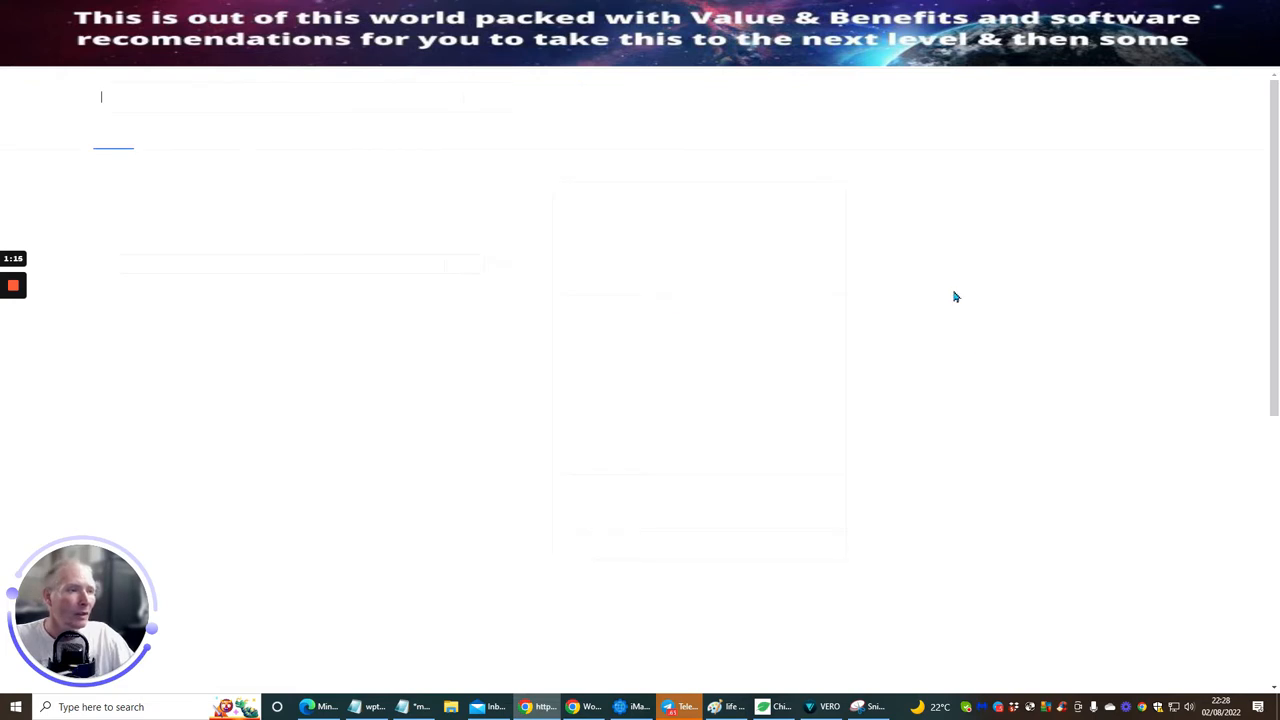
{"action": "type", "text": "https://bitly.com/"}
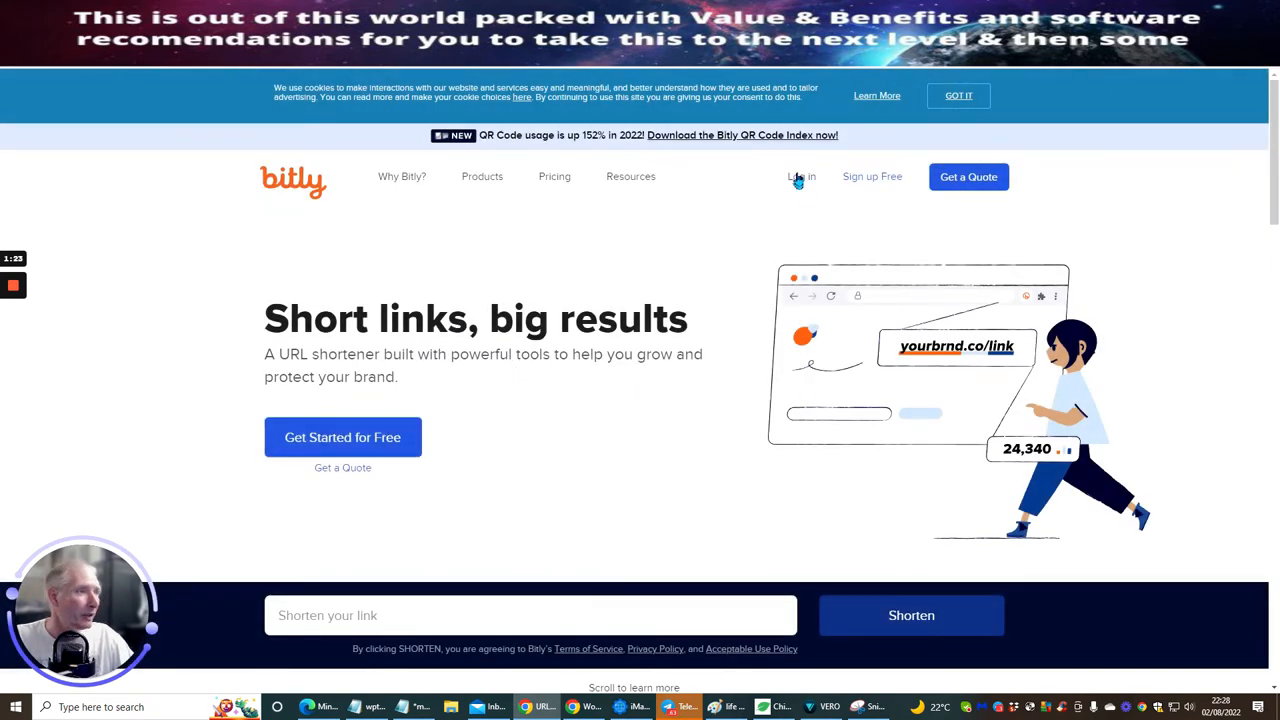
Log in to Bitly with Twitter and authorize the Bitly app.
{"action": "left_click", "coordinate": [800, 176]}
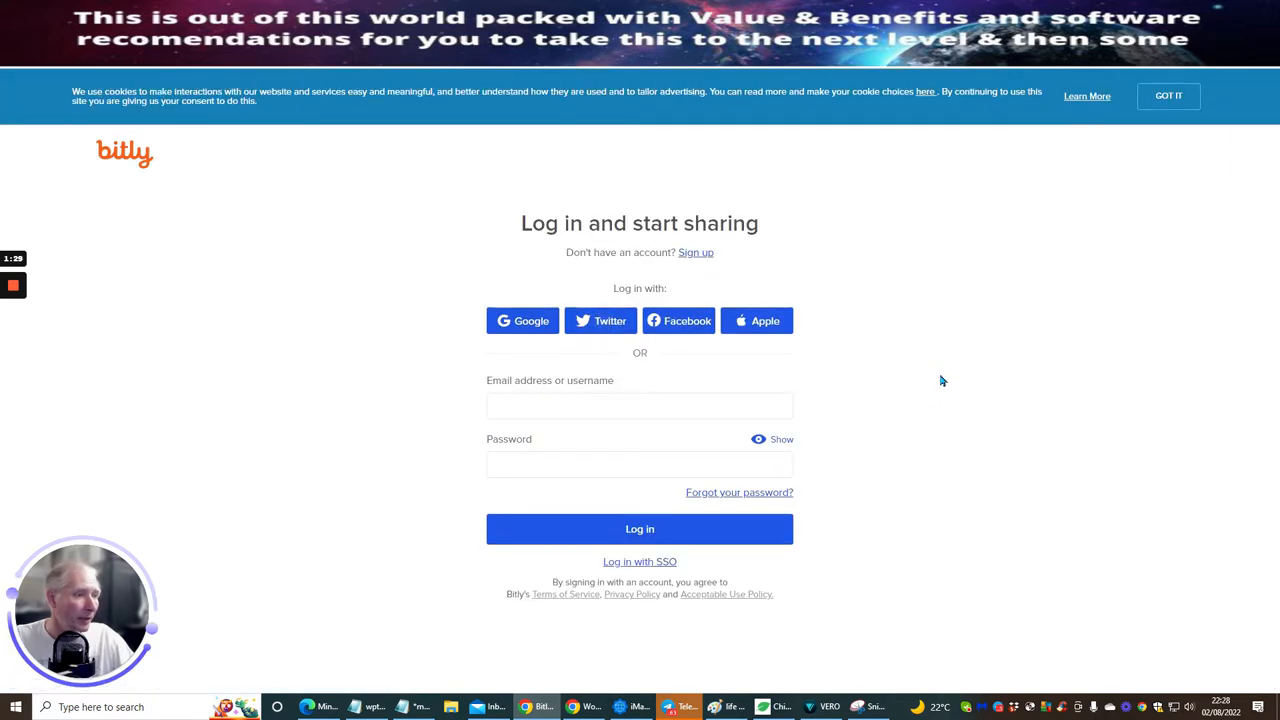
{"action": "left_click", "coordinate": [600, 320]}
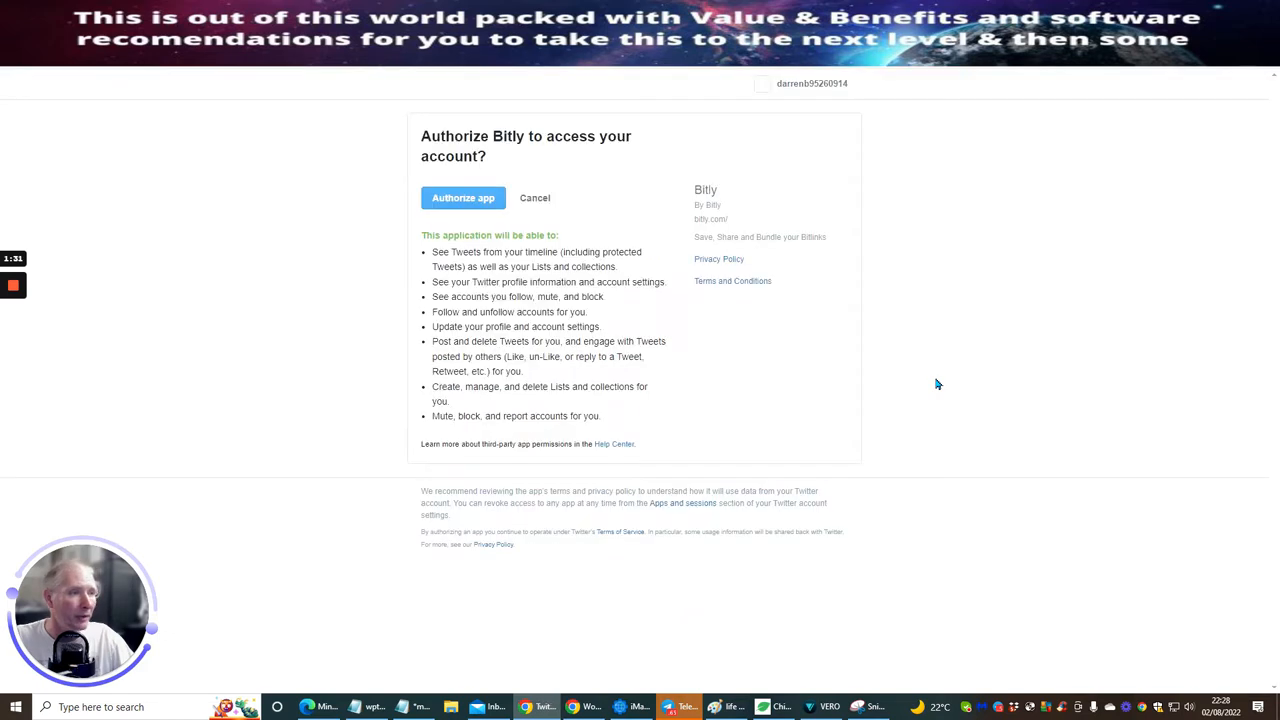
{"action": "left_click", "coordinate": [462, 197]}
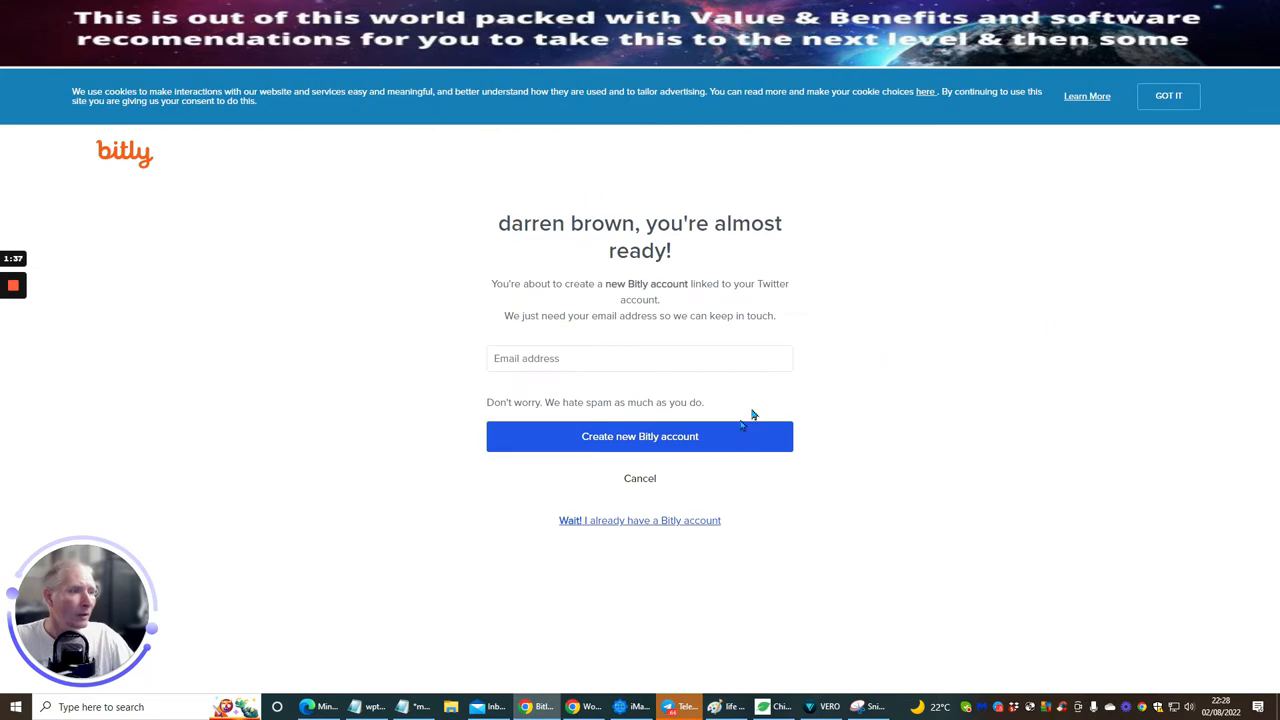
Enter a contact email, create a new Bitly account, and connect the accounts.
{"action": "left_click", "coordinate": [639, 358]}
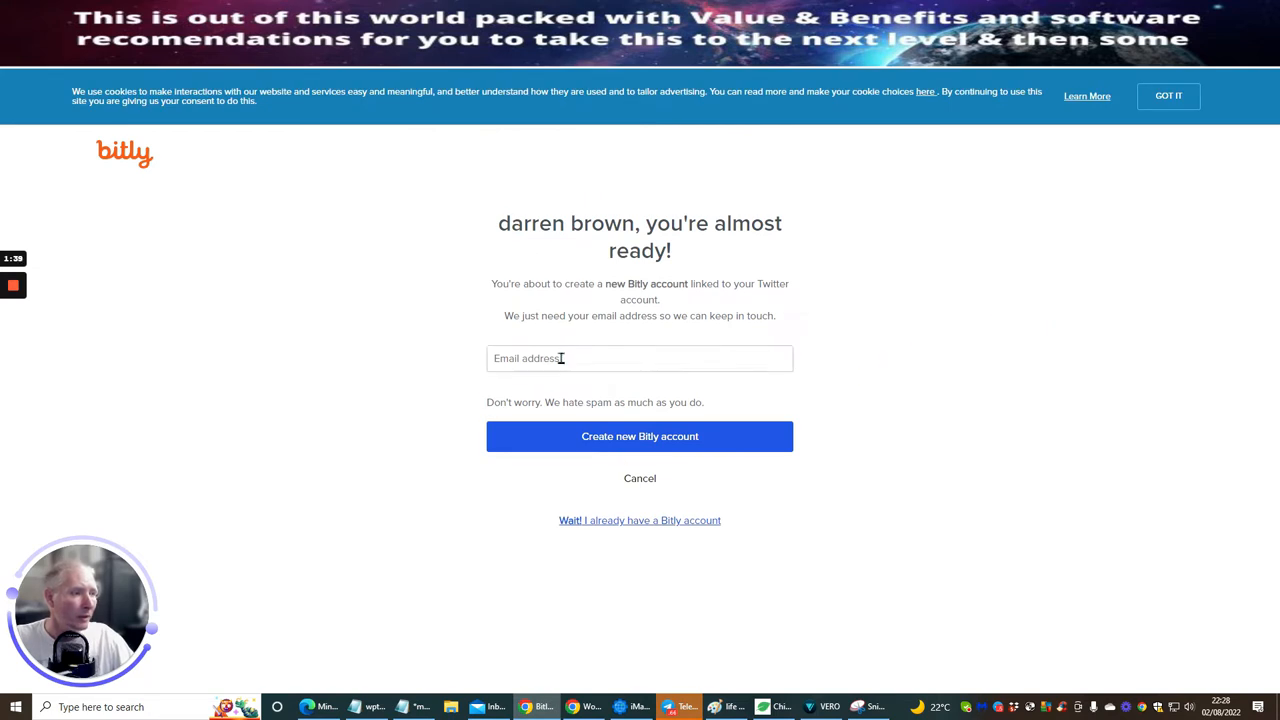
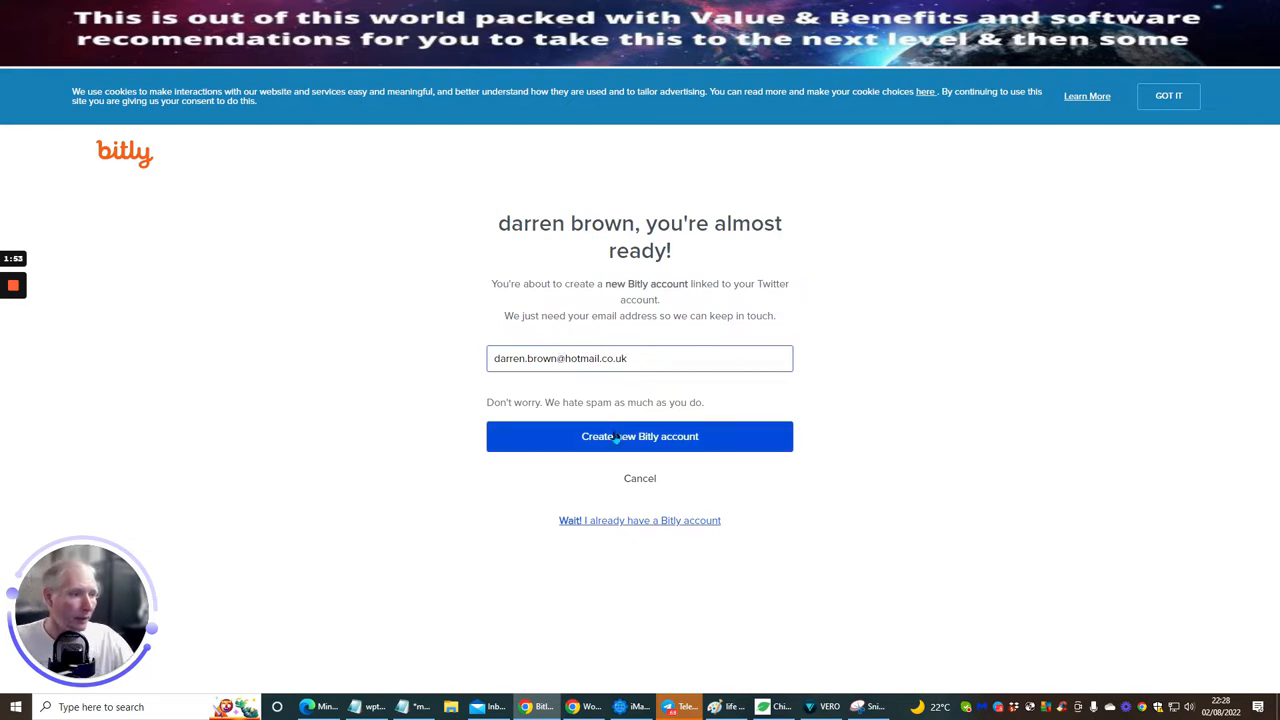
{"action": "left_click", "coordinate": [639, 436]}
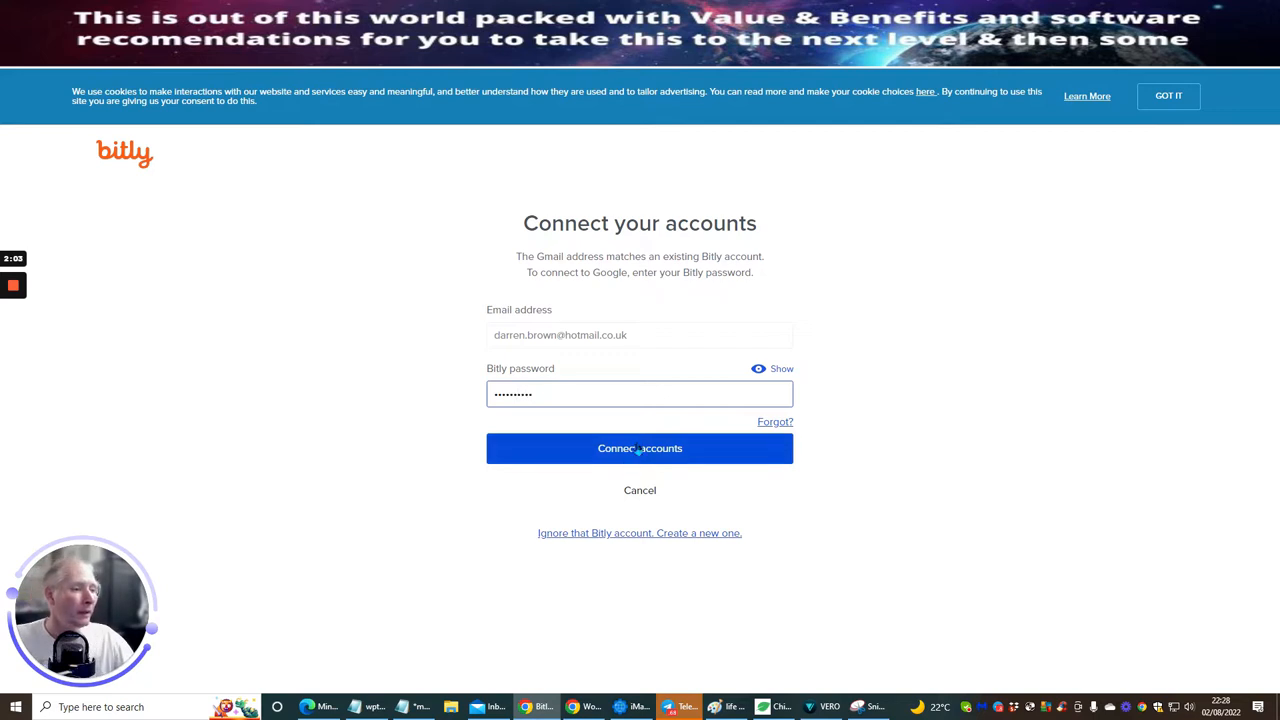
{"action": "left_click", "coordinate": [639, 448]}
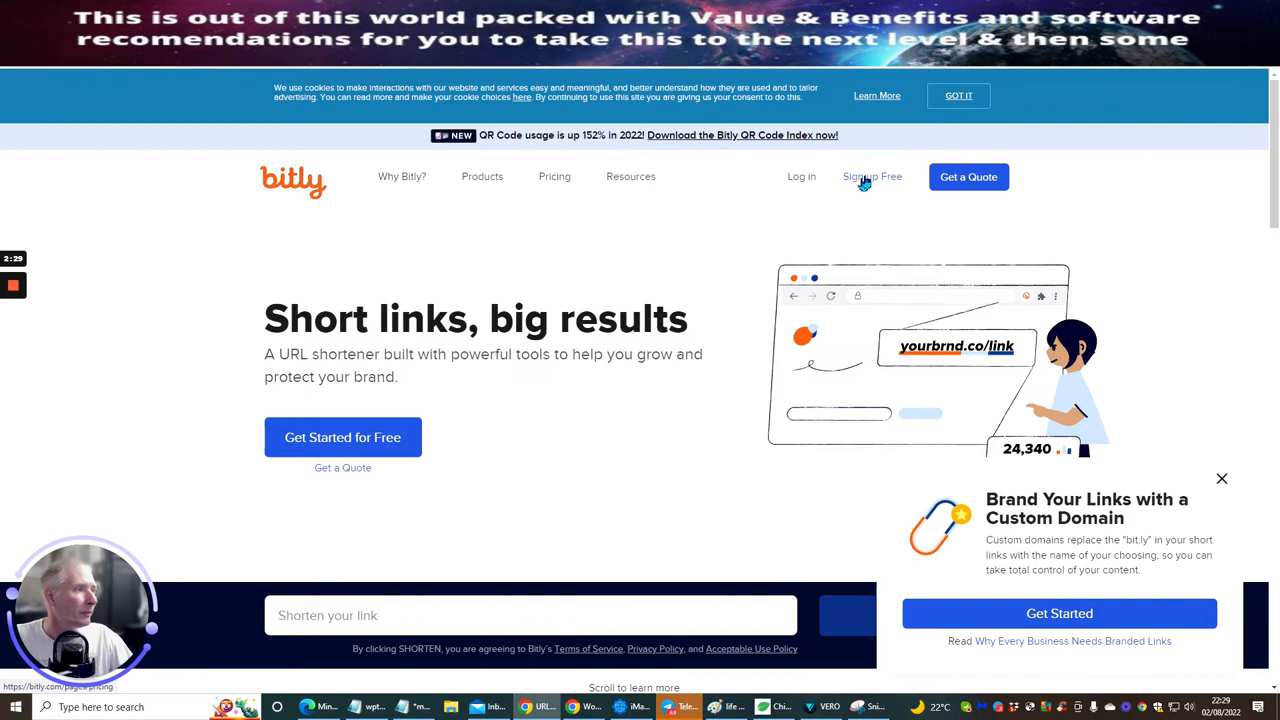
{"action": "mouse_move", "coordinate": [768, 231]}
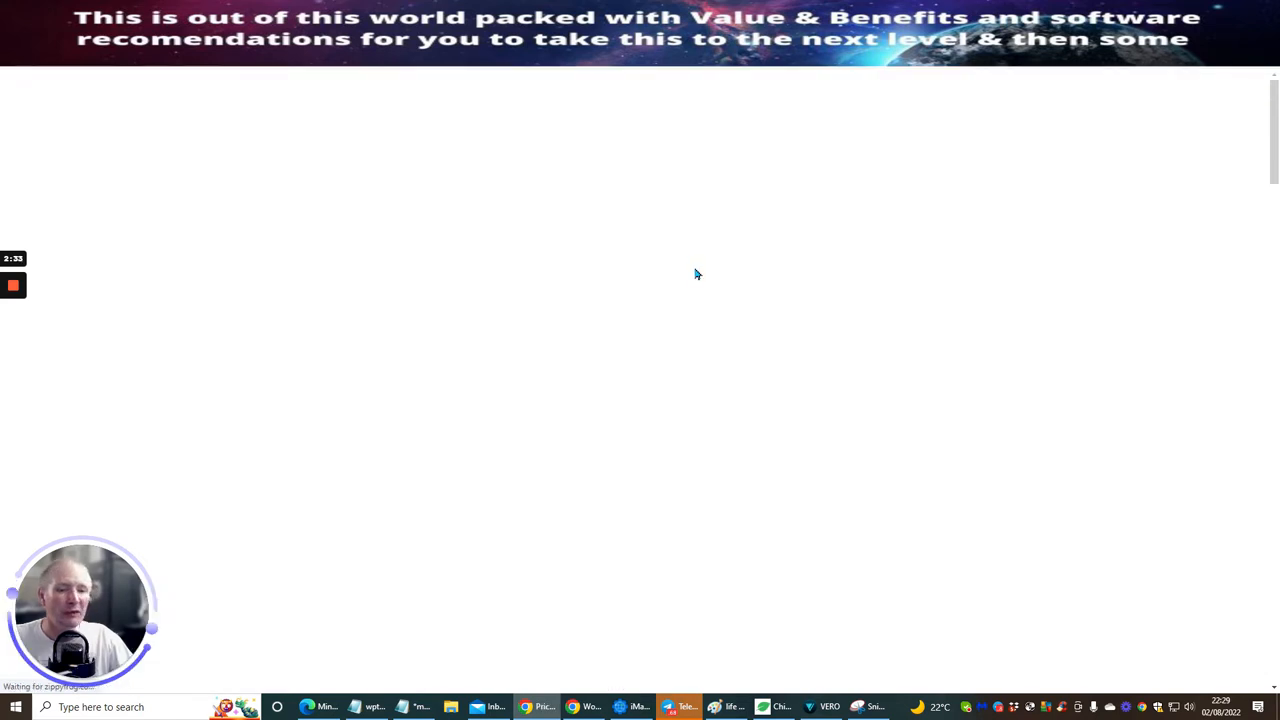
{"action": "mouse_move", "coordinate": [633, 411]}
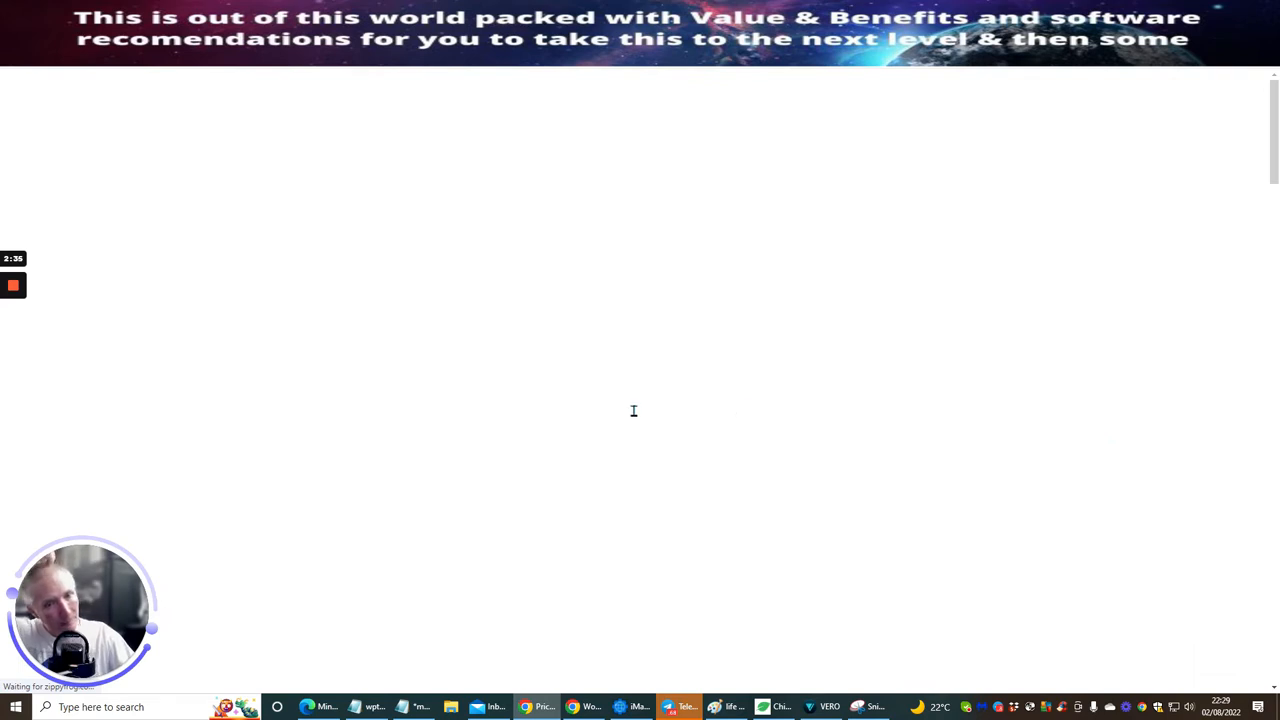
{"action": "mouse_move", "coordinate": [574, 197]}
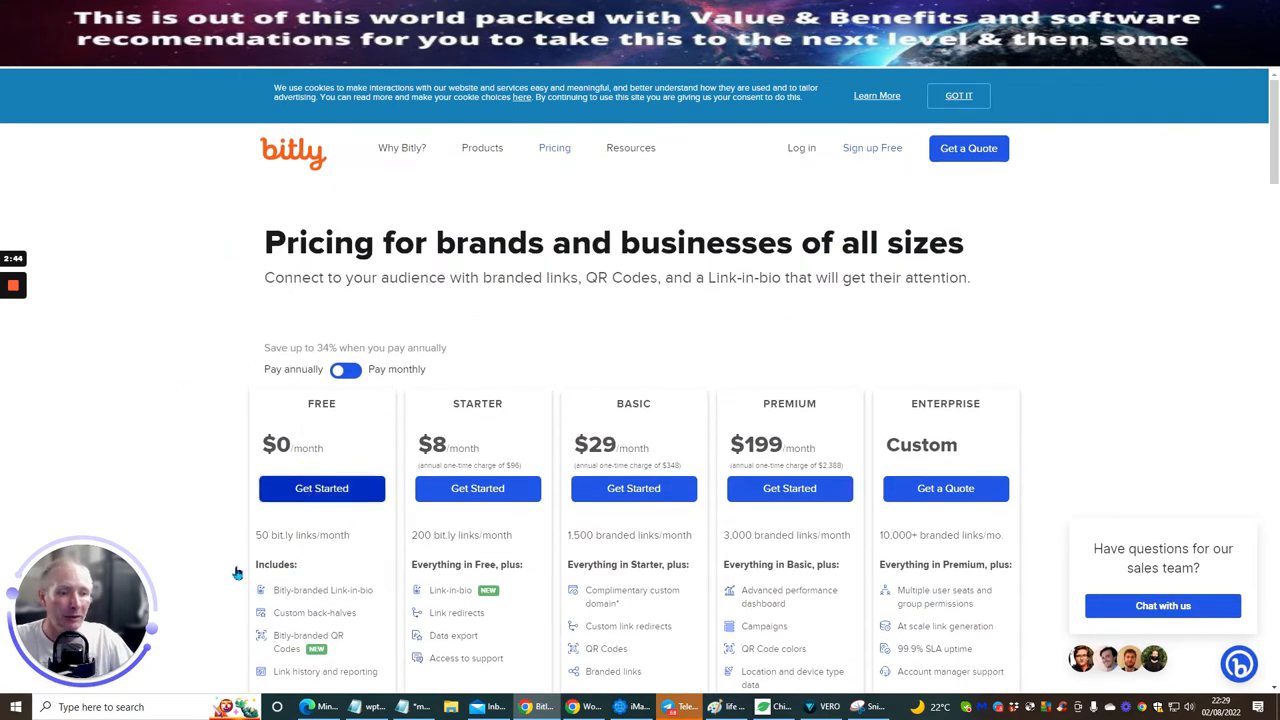
Submit the free sign-up form with username 'fghds' and a password.
{"action": "left_click", "coordinate": [872, 148]}
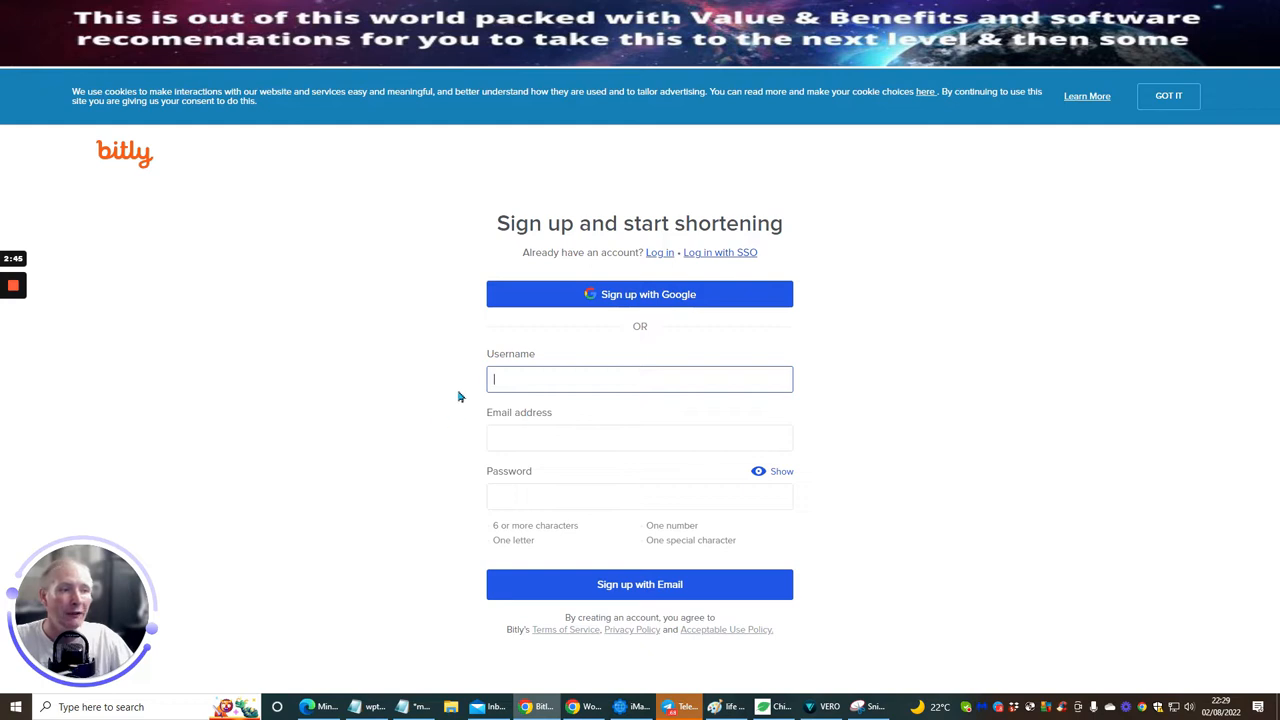
{"action": "mouse_move", "coordinate": [370, 380]}
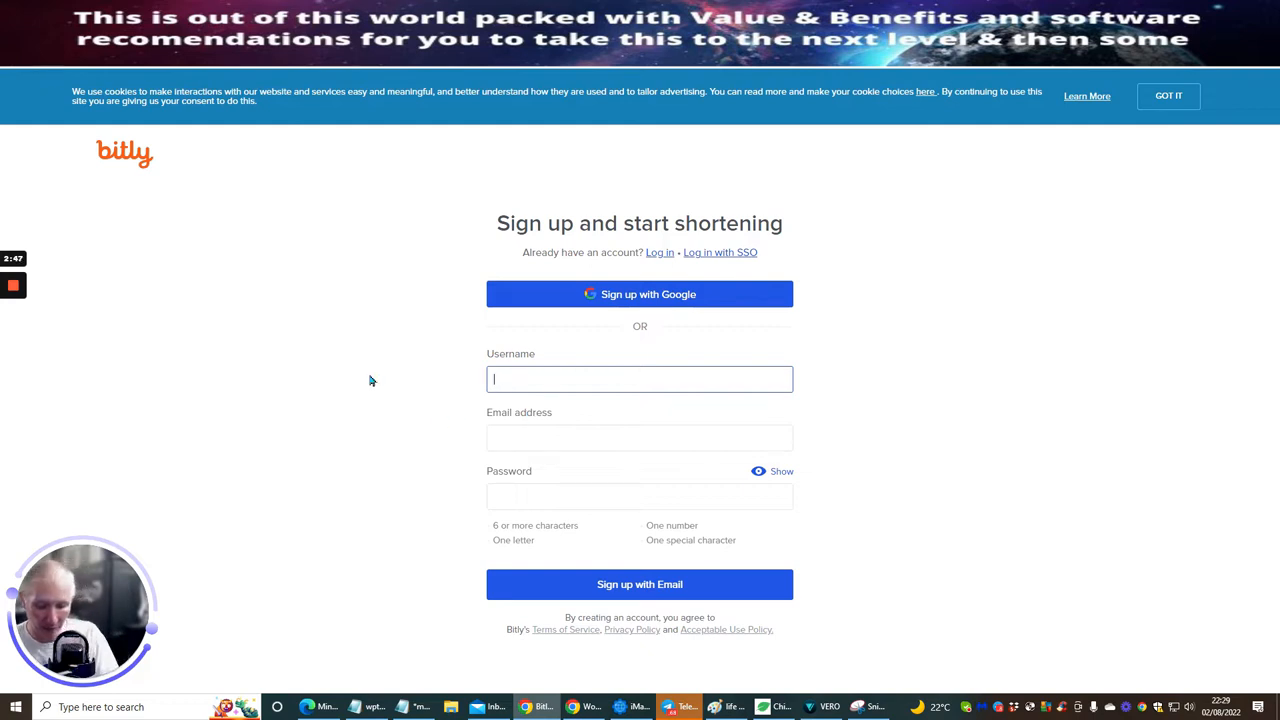
{"action": "type", "text": "fghds"}
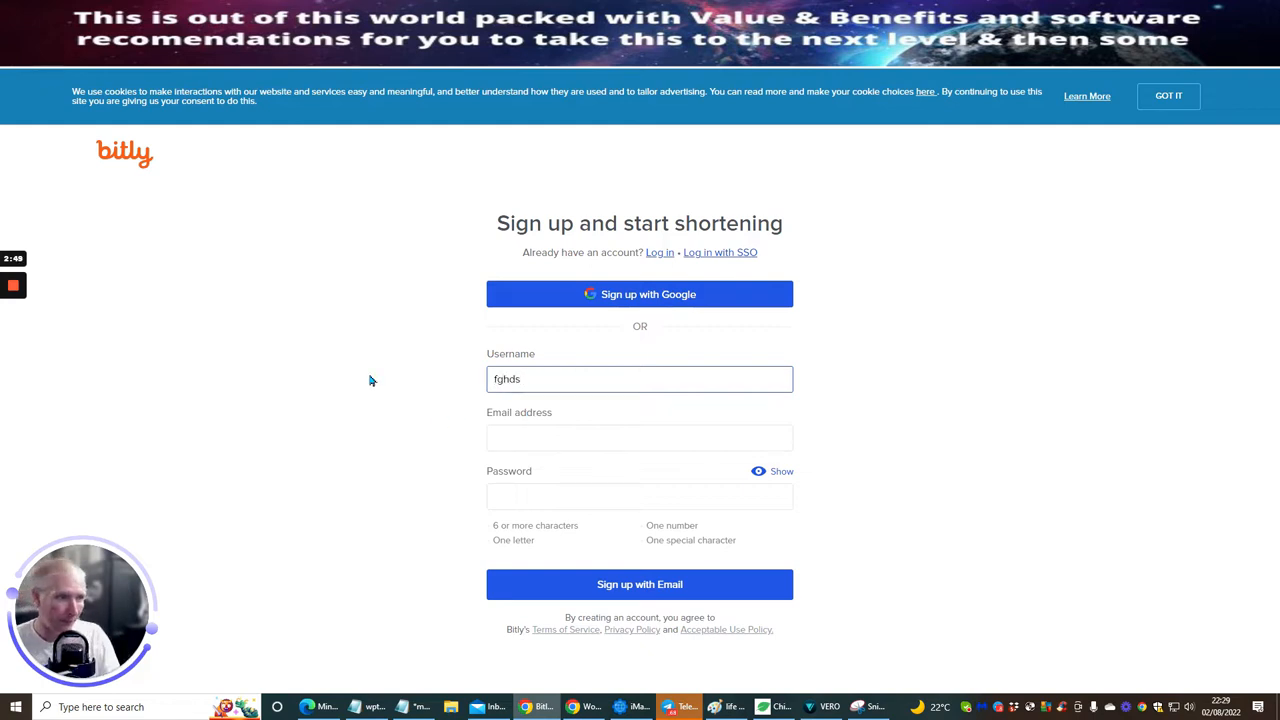
{"action": "left_click", "coordinate": [639, 437]}
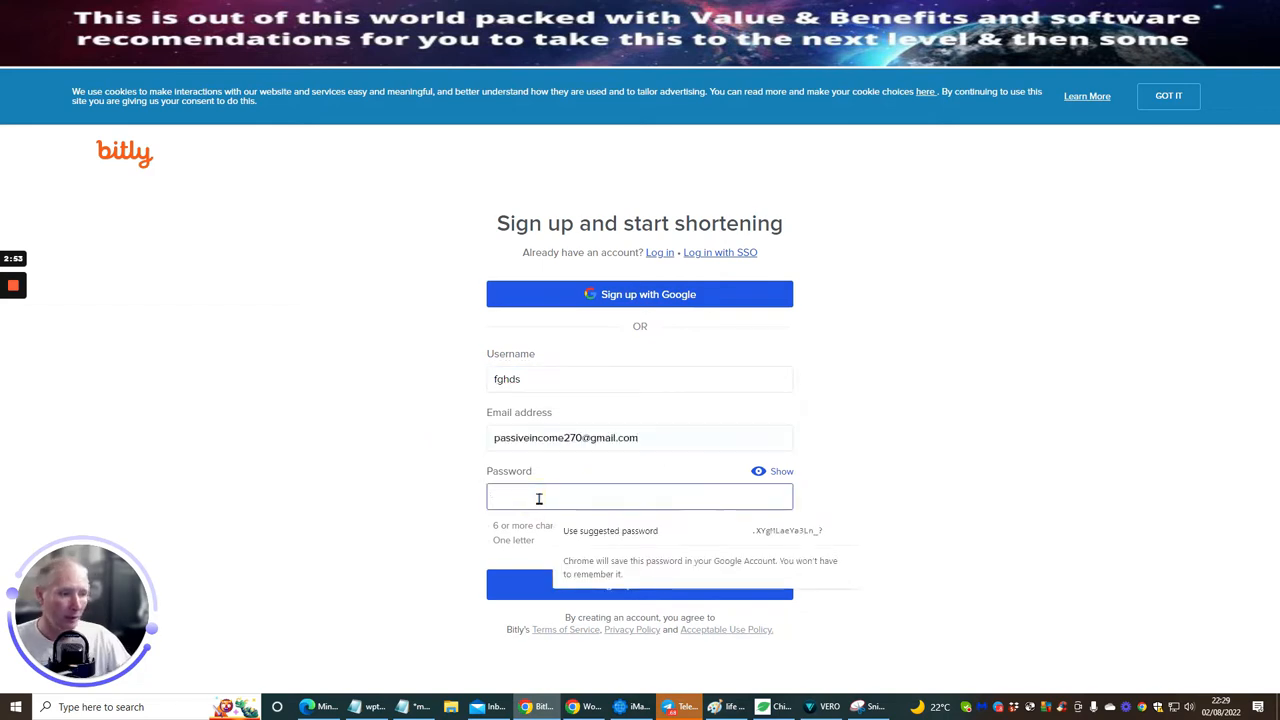
{"action": "type", "text": "••••"}
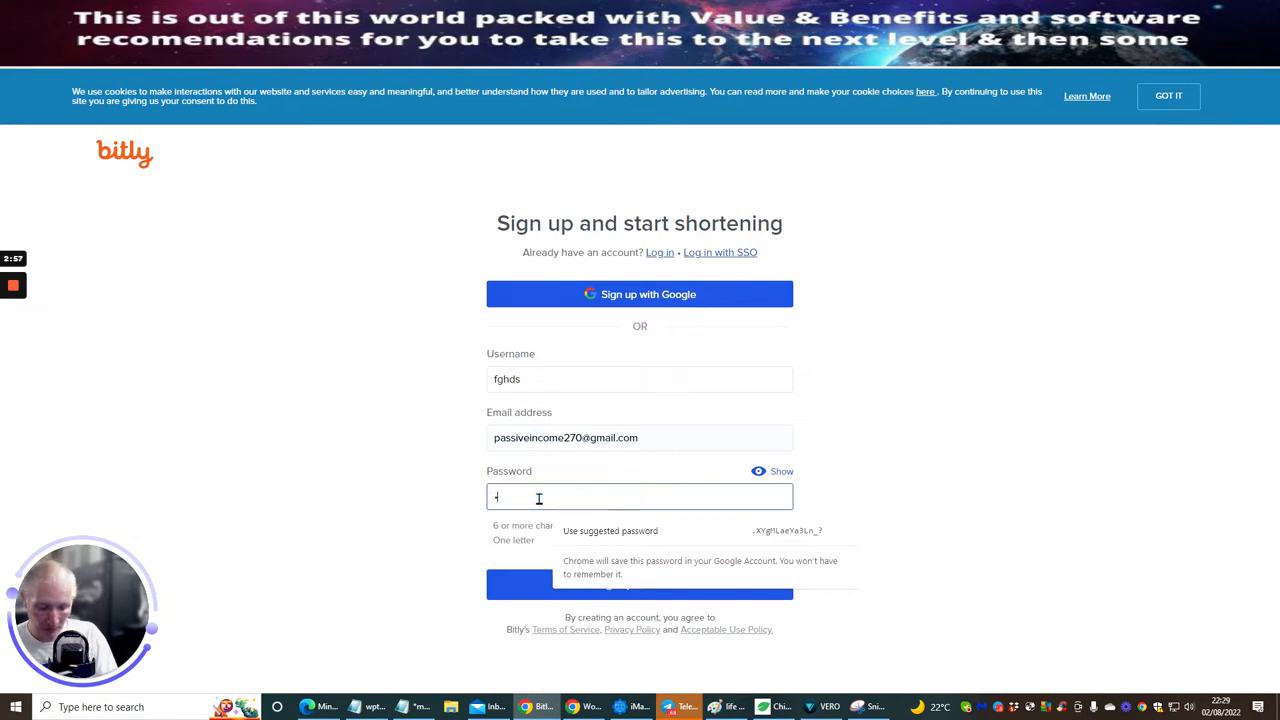
{"action": "type", "text": "password"}
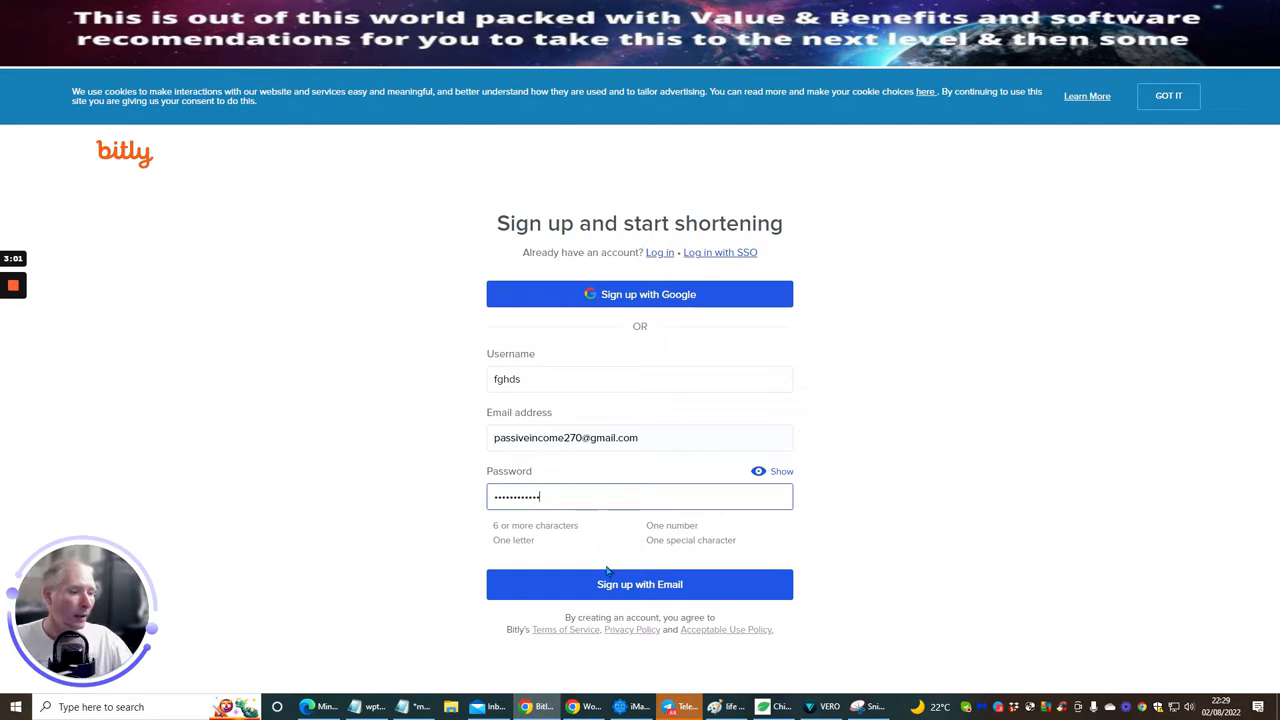
{"action": "left_click", "coordinate": [639, 584]}
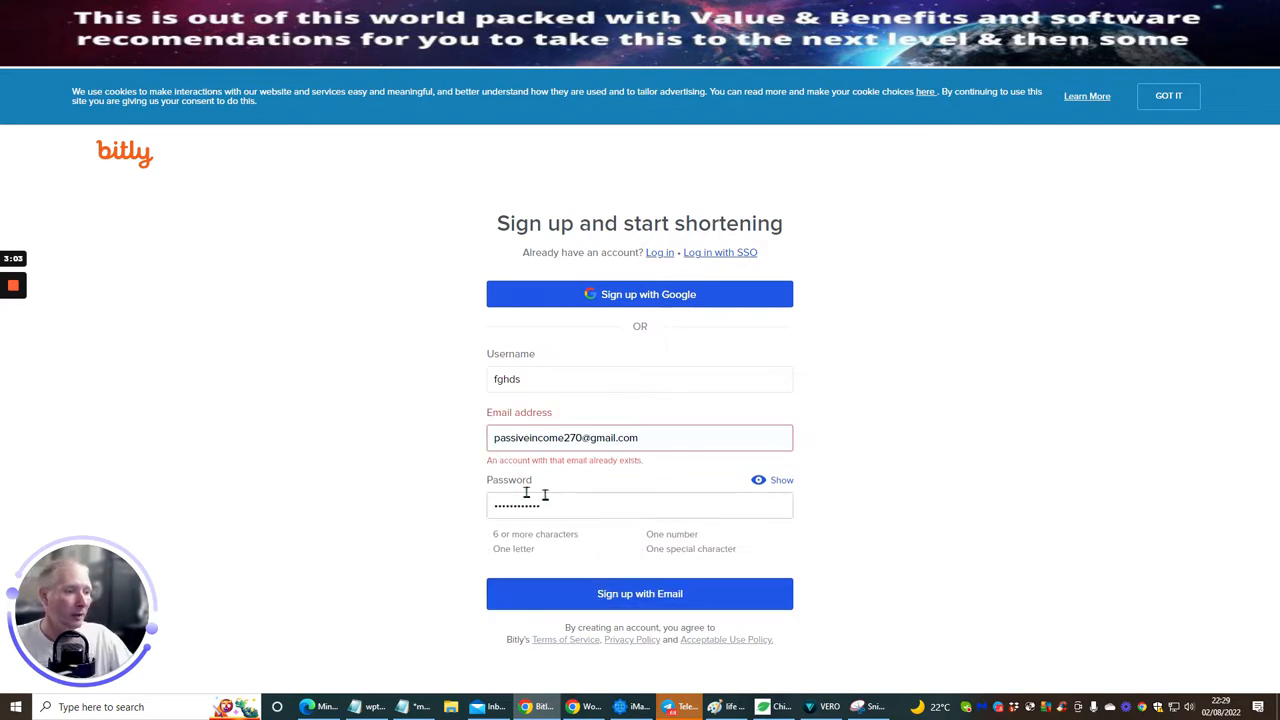
Replace the rejected email with a new 'hidarrenbrown' address.
{"action": "left_click", "coordinate": [640, 437]}
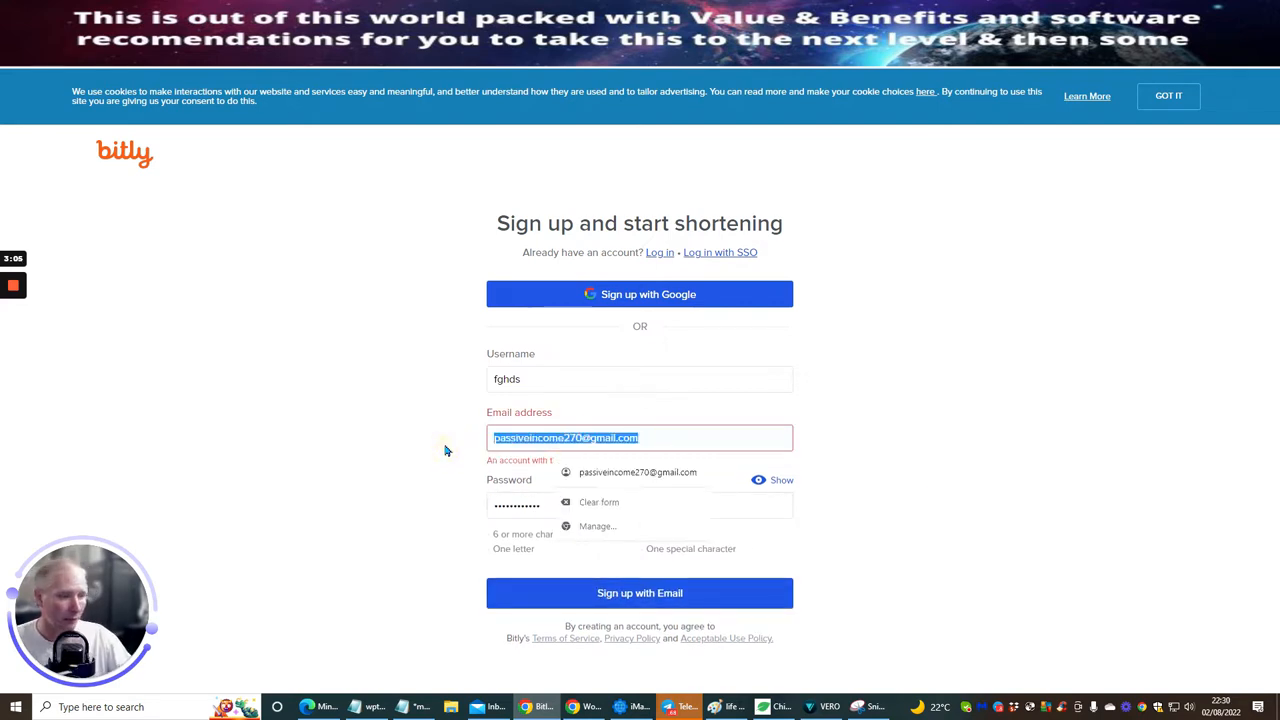
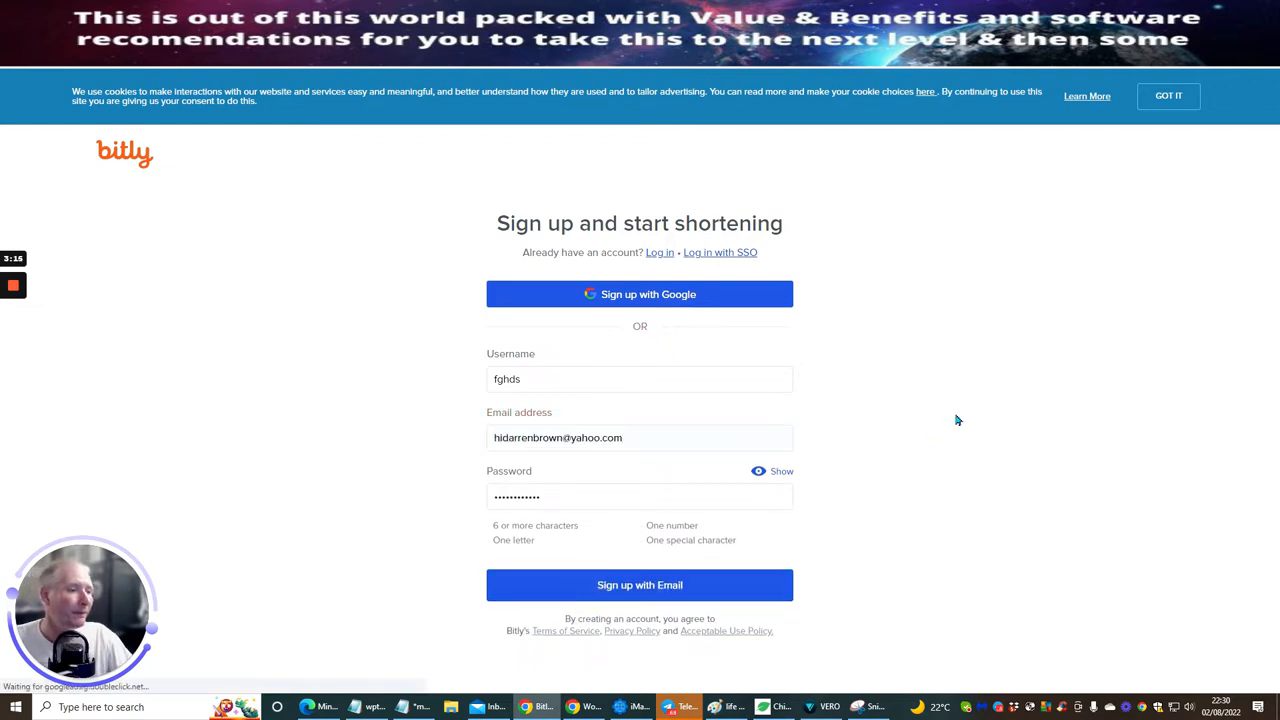
Submit the sign-up, choose personal use, and dismiss the extension suggestion.
{"action": "left_click", "coordinate": [639, 585]}
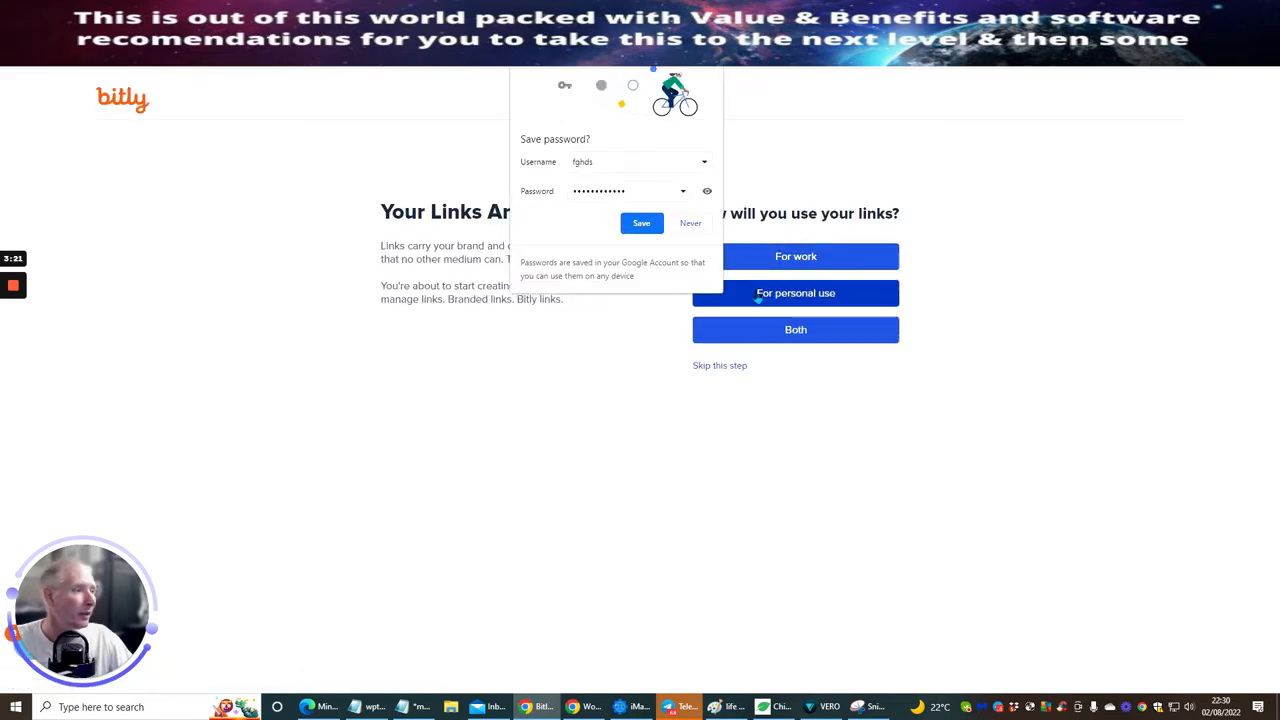
{"action": "left_click", "coordinate": [795, 292]}
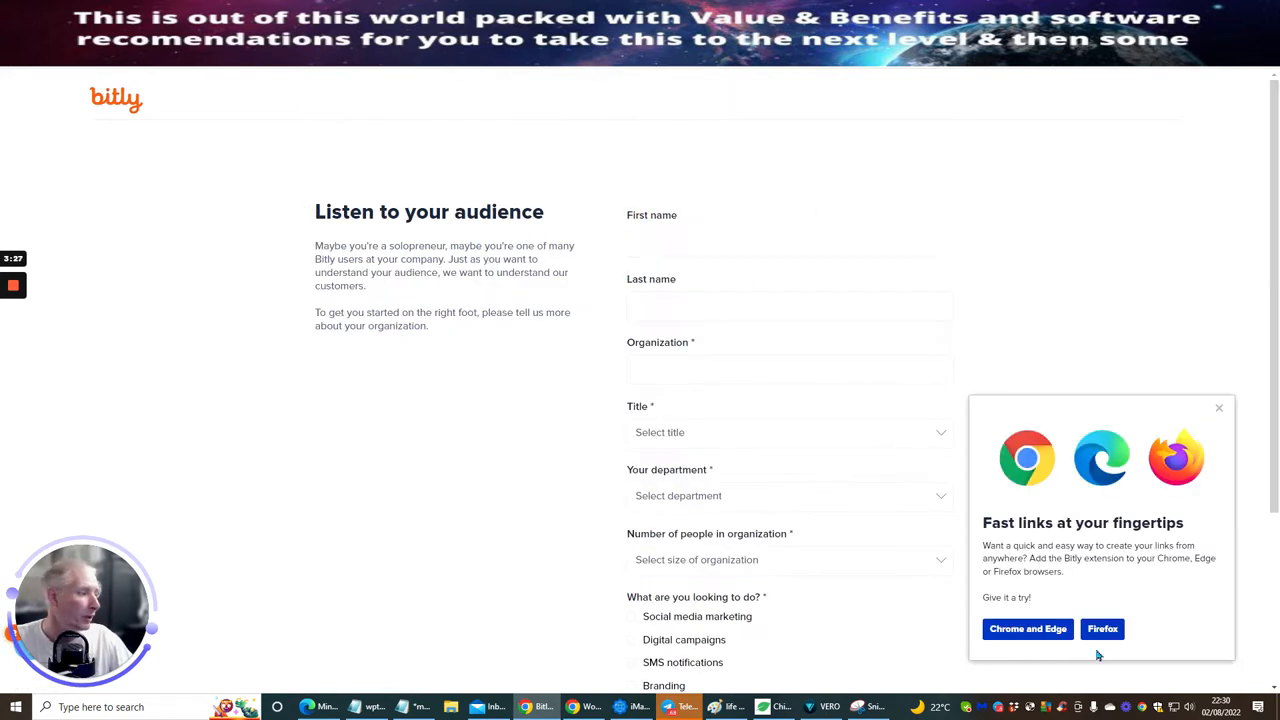
{"action": "left_click", "coordinate": [1219, 408]}
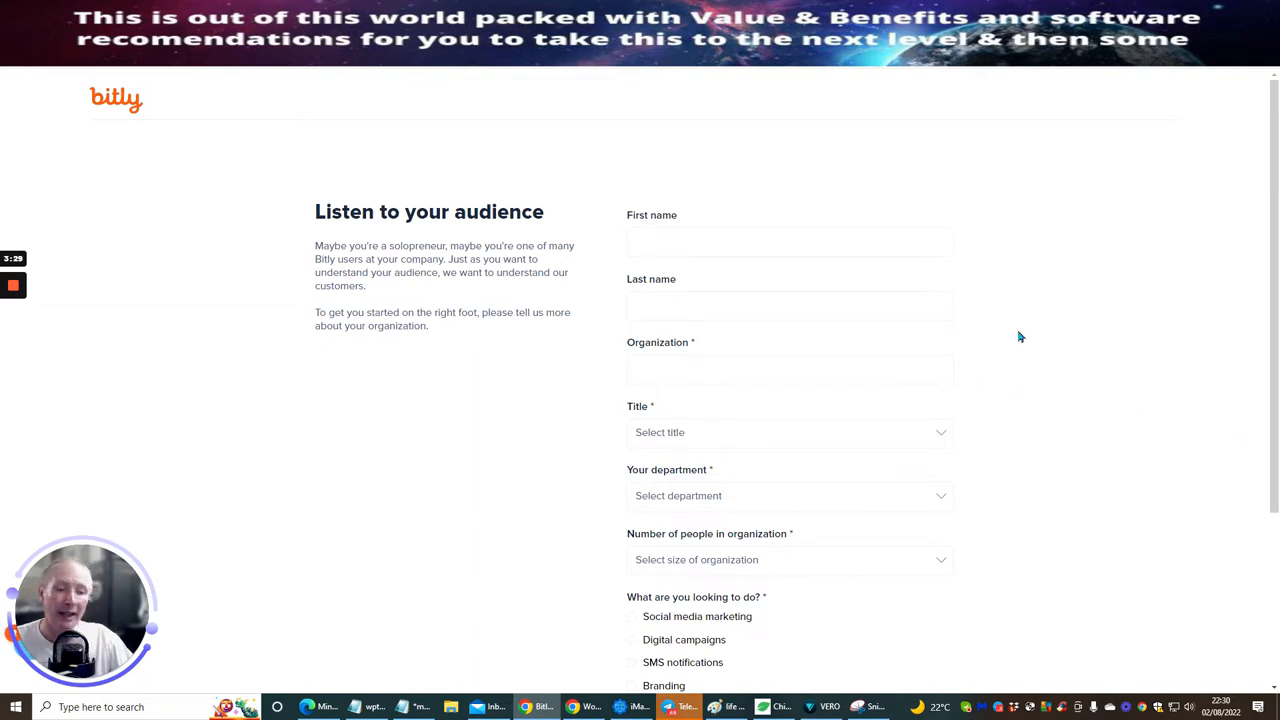
{"action": "scroll", "scroll_direction": "down", "scroll_amount": 3}
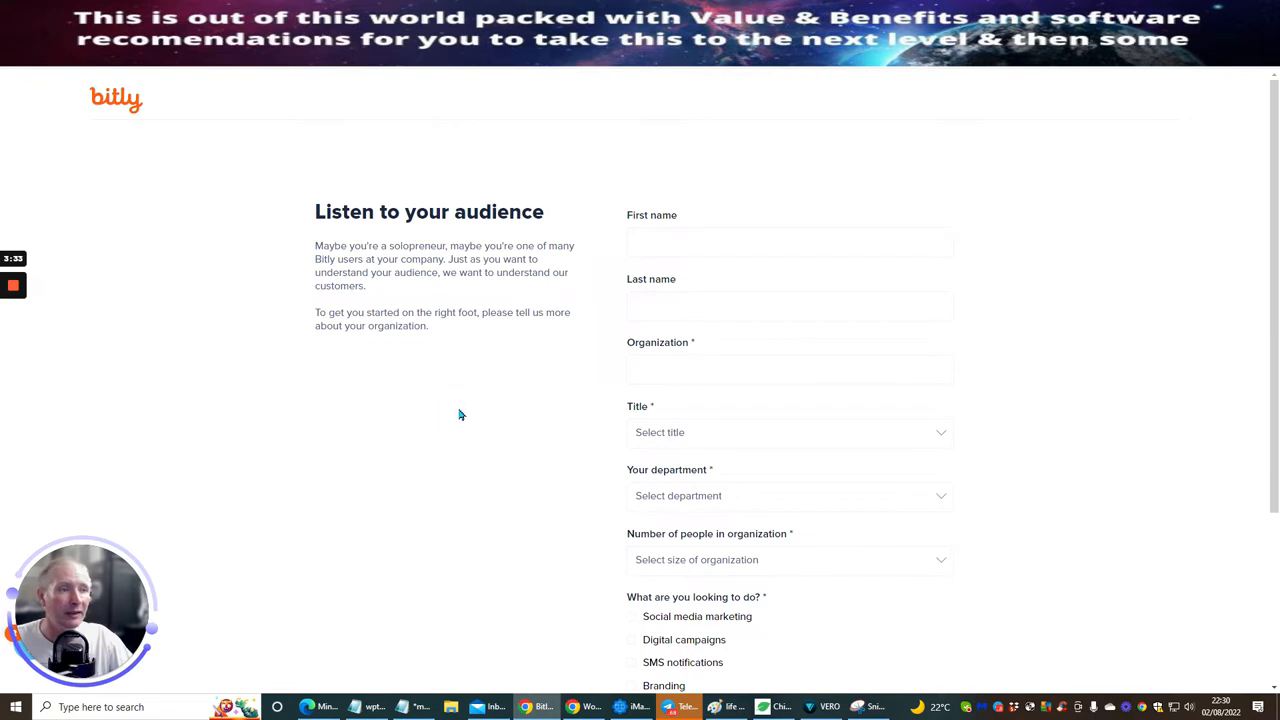
{"action": "left_click", "coordinate": [789, 242]}
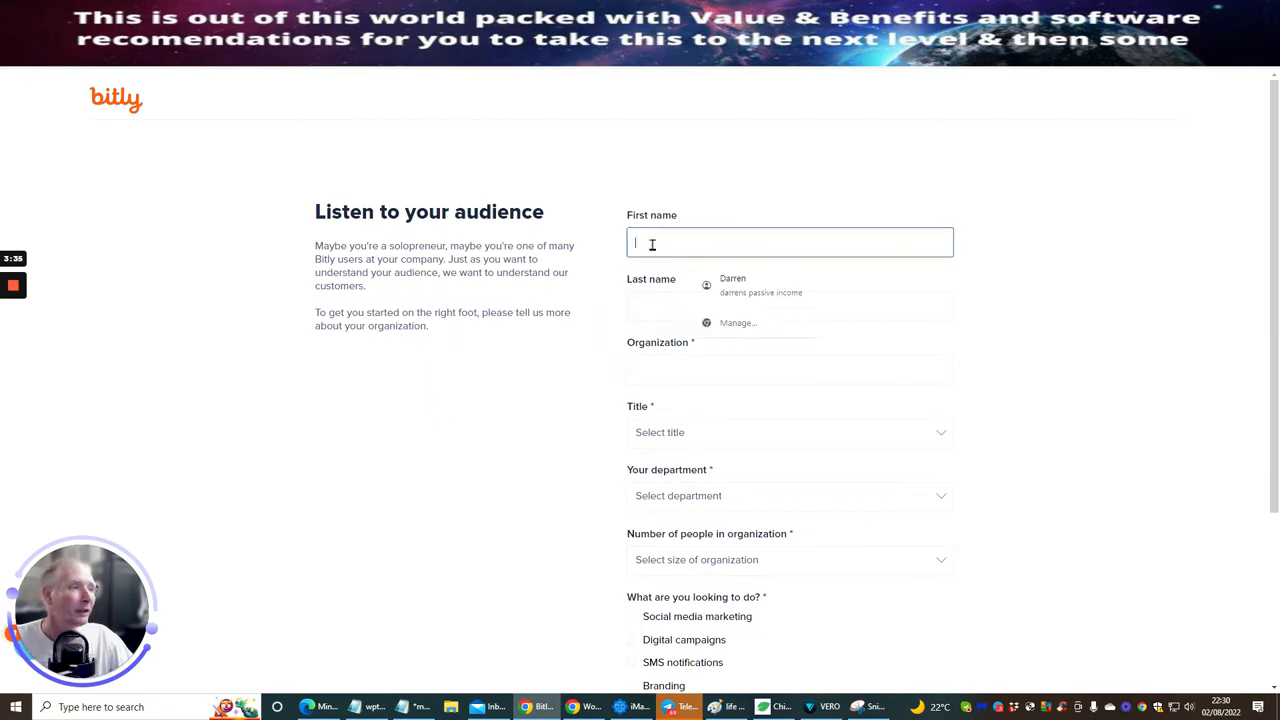
{"action": "type", "text": "darren"}
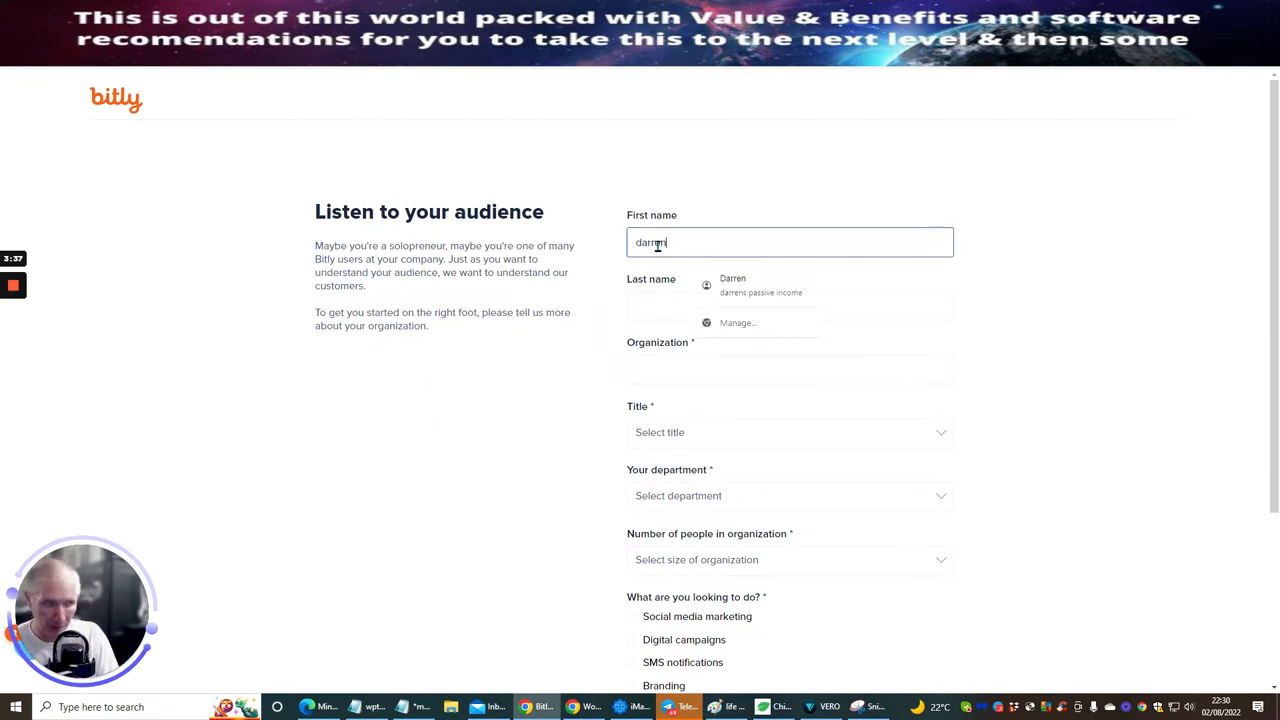
{"action": "left_click", "coordinate": [790, 306]}
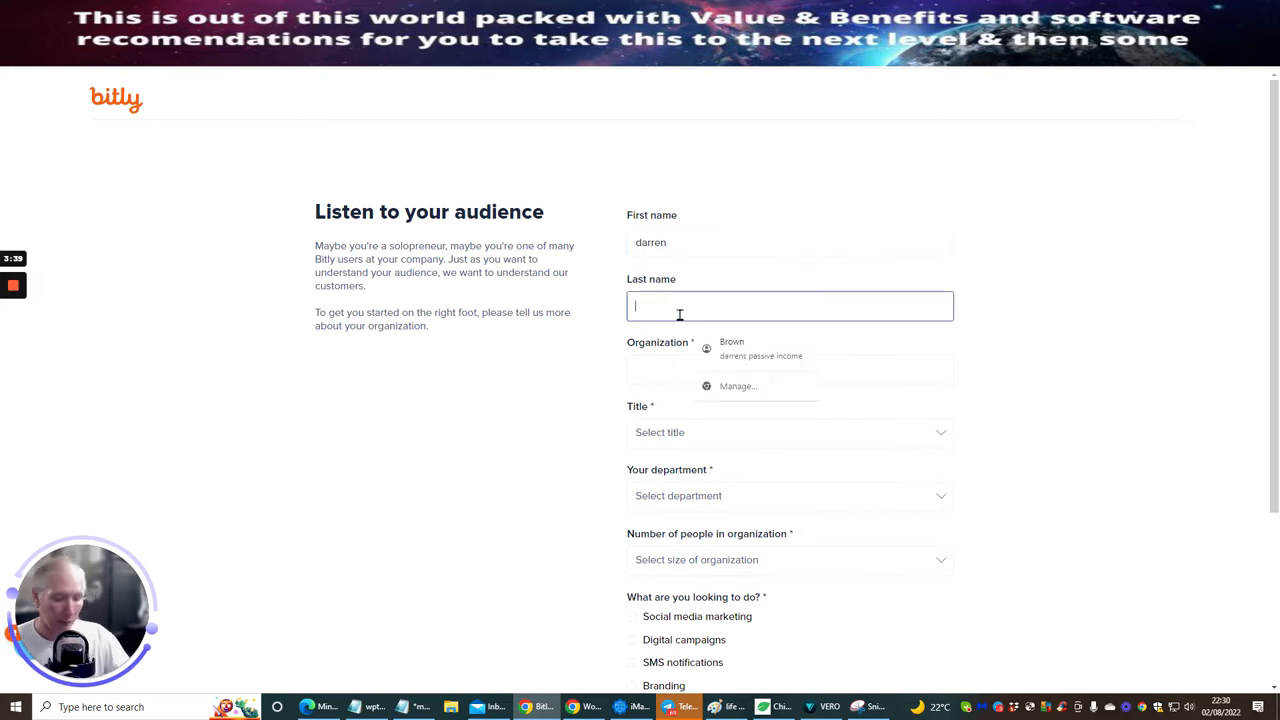
{"action": "type", "text": "brown"}
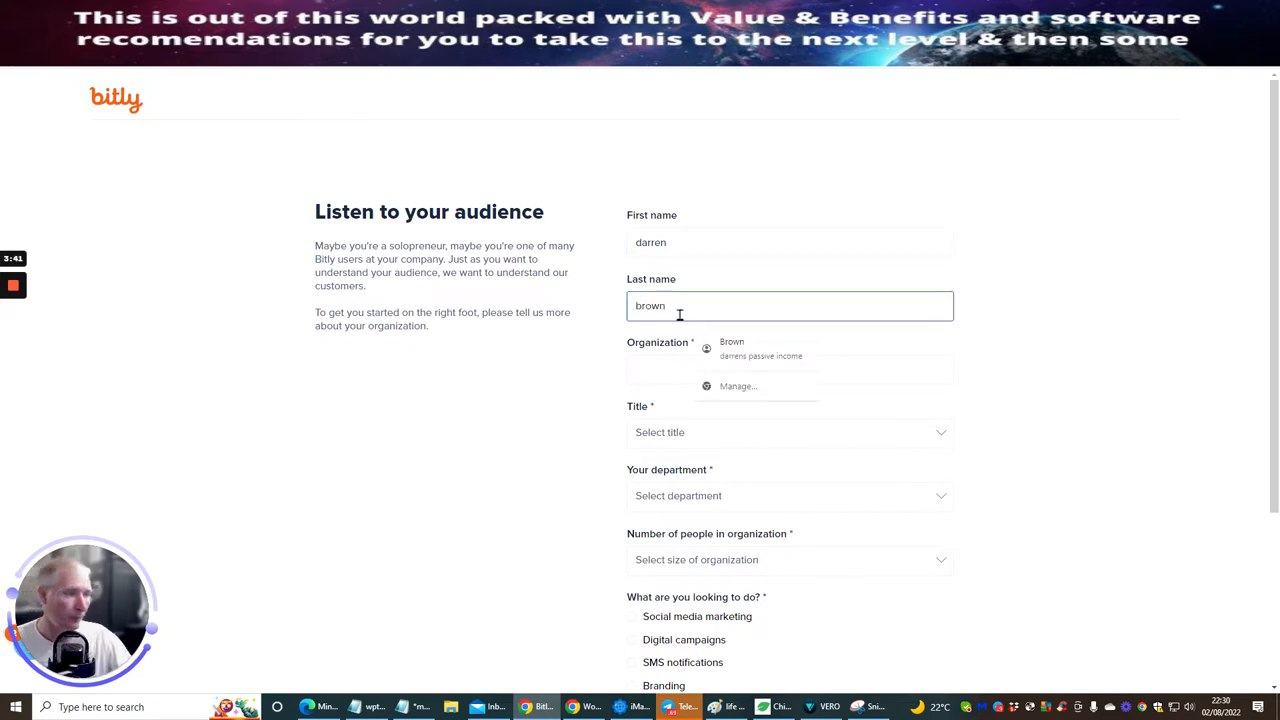
{"action": "left_click", "coordinate": [789, 369]}
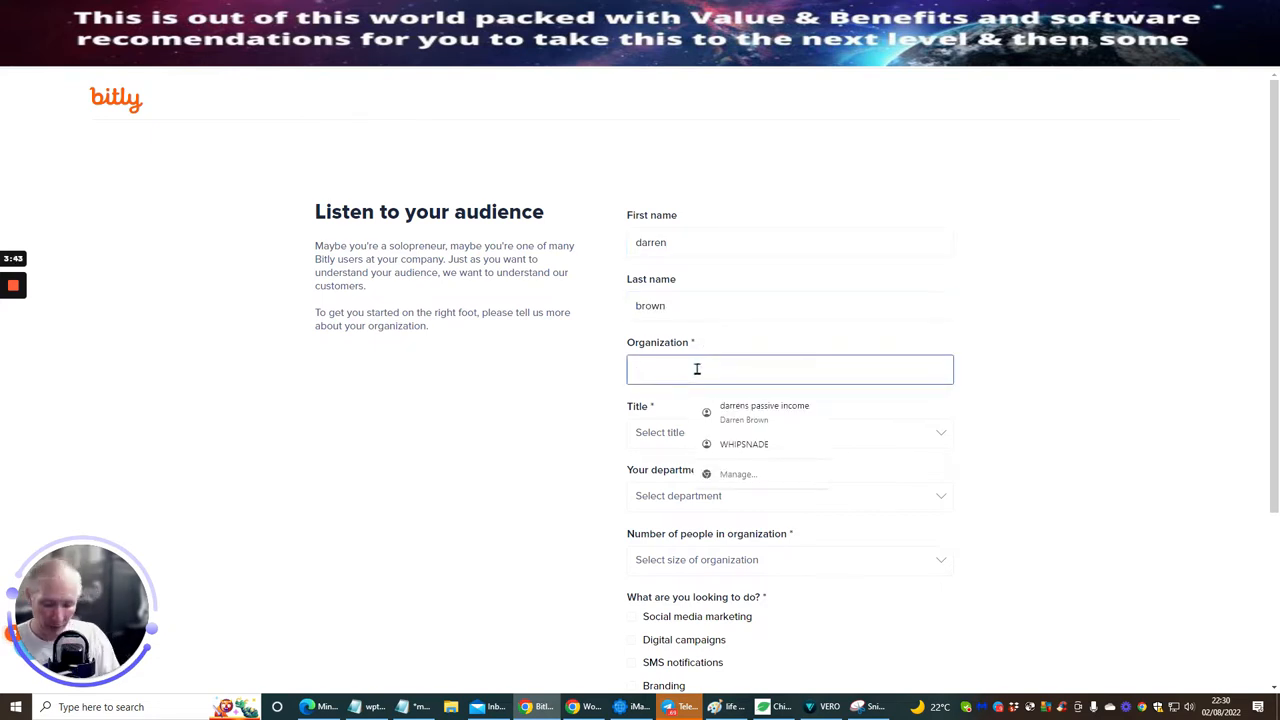
{"action": "type", "text": "entrepreneur"}
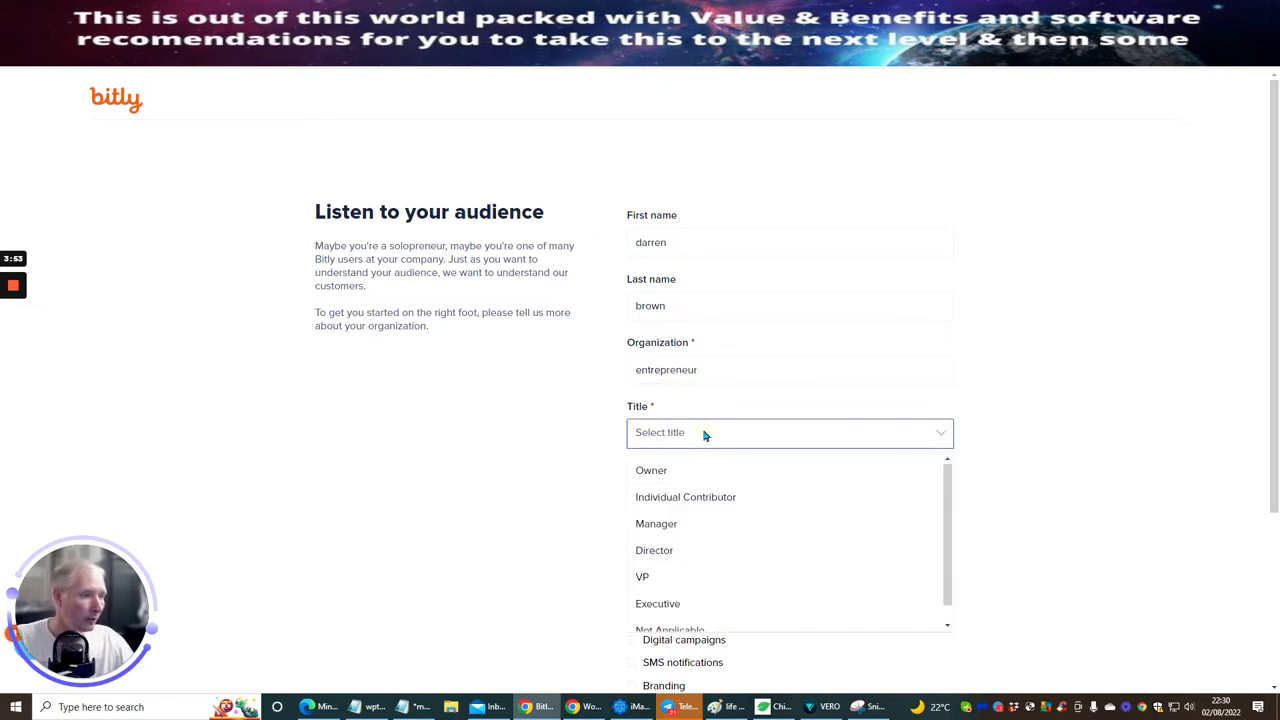
{"action": "scroll", "scroll_direction": "down", "scroll_amount": 3}
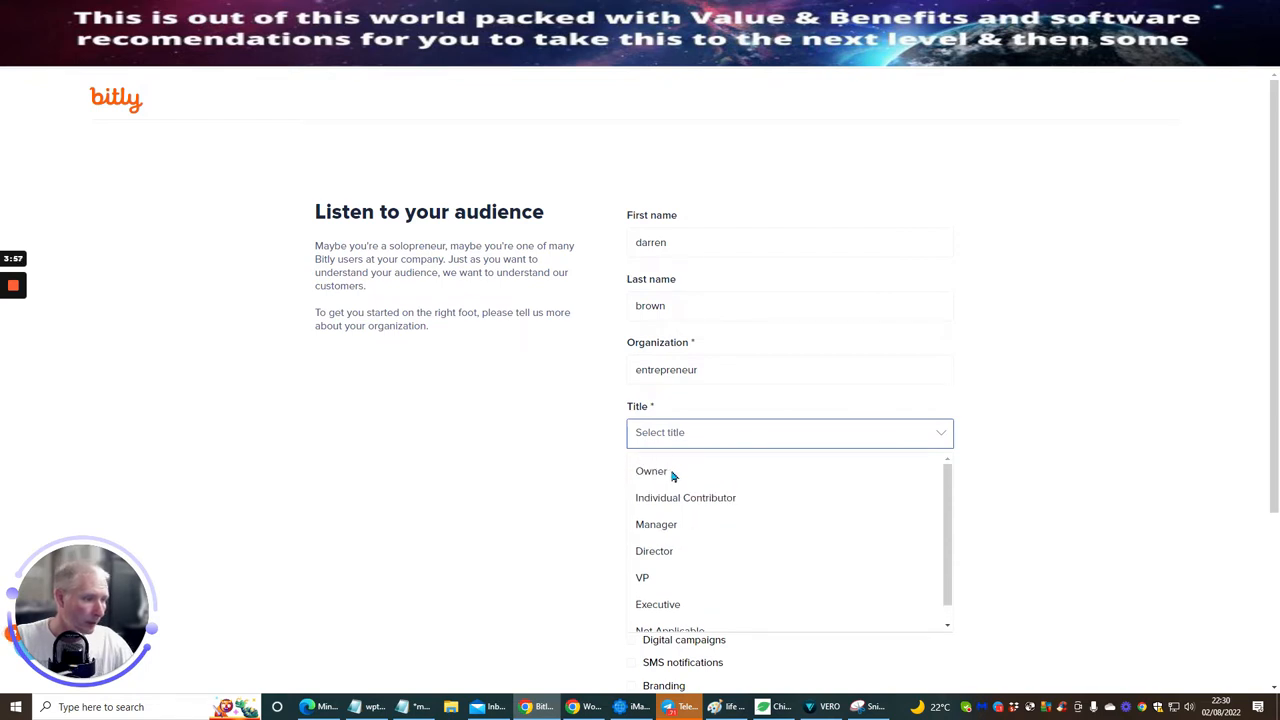
Pick Owner, Digital Marketing and under 50 people, tick four goals, and save.
{"action": "left_click", "coordinate": [651, 471]}
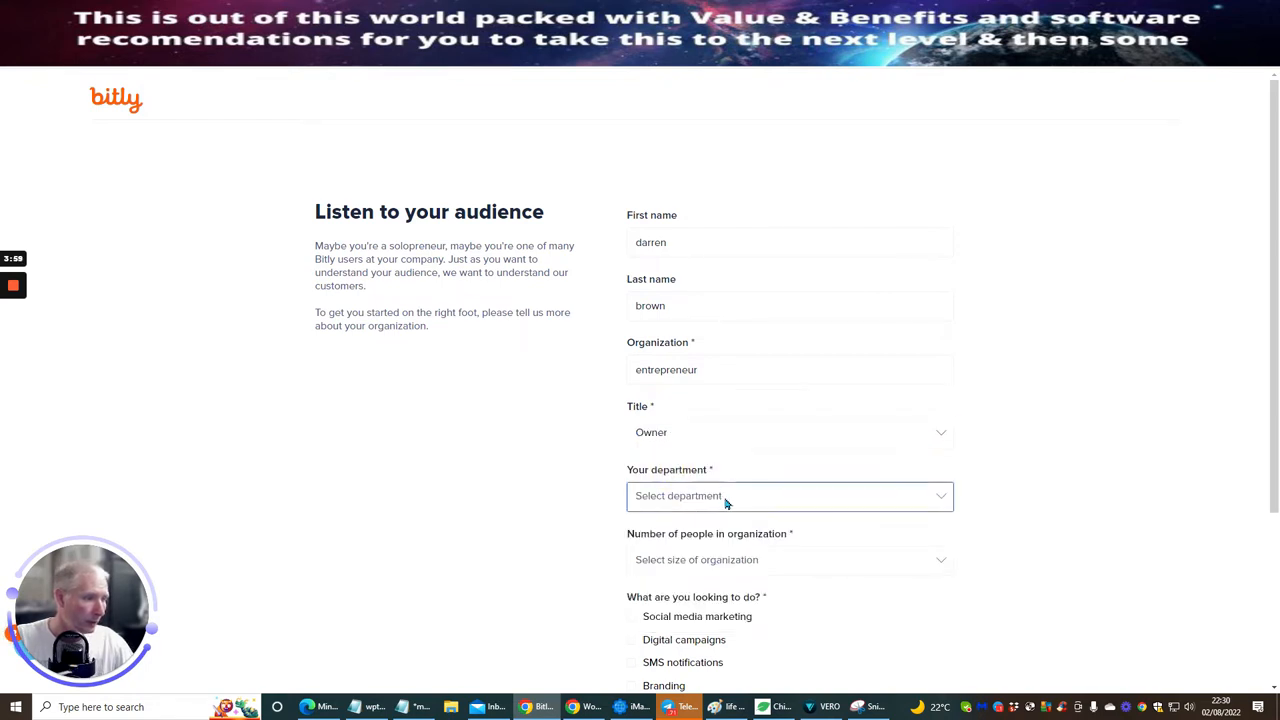
{"action": "left_click", "coordinate": [789, 495]}
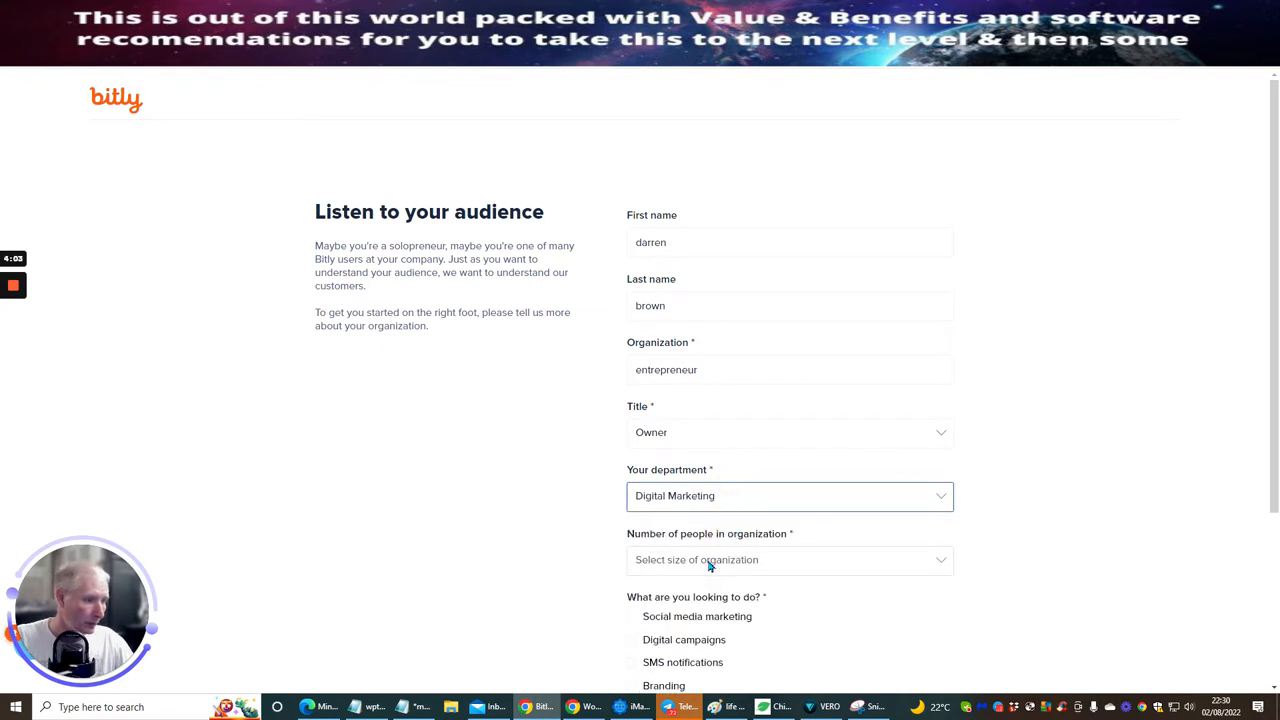
{"action": "left_click", "coordinate": [789, 559]}
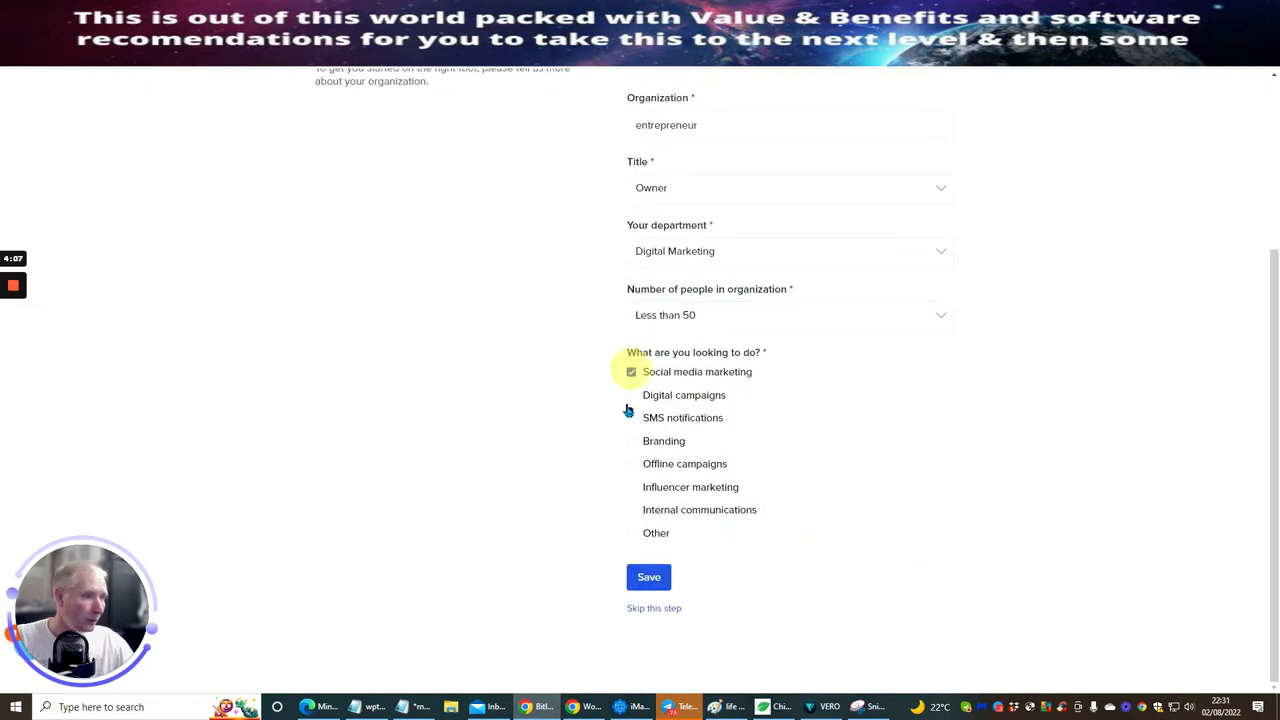
{"action": "left_click", "coordinate": [631, 395]}
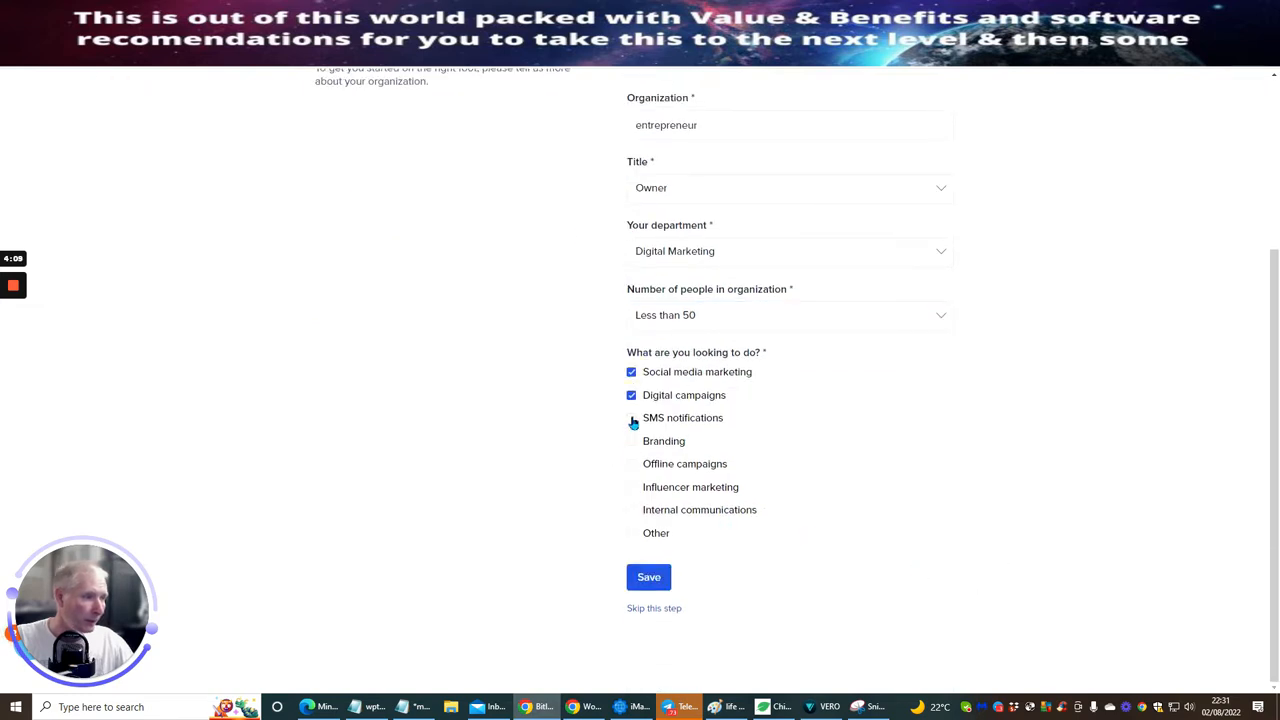
{"action": "left_click", "coordinate": [631, 417]}
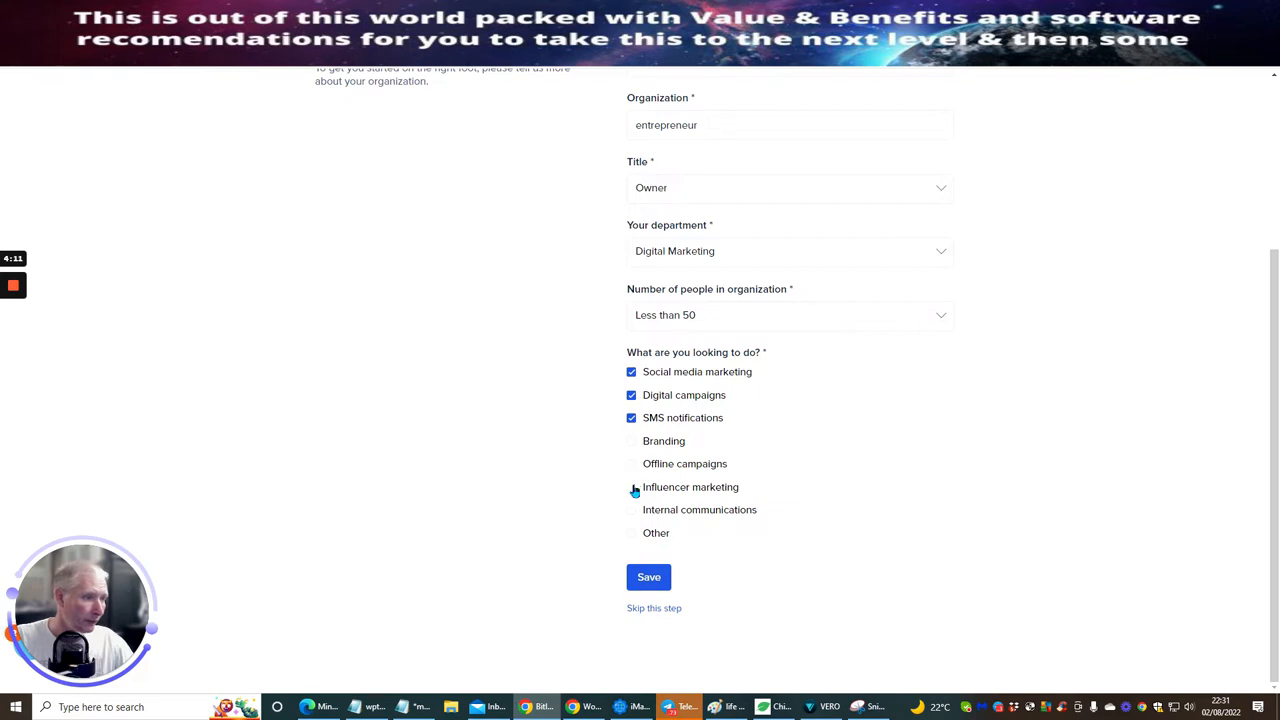
{"action": "left_click", "coordinate": [631, 463]}
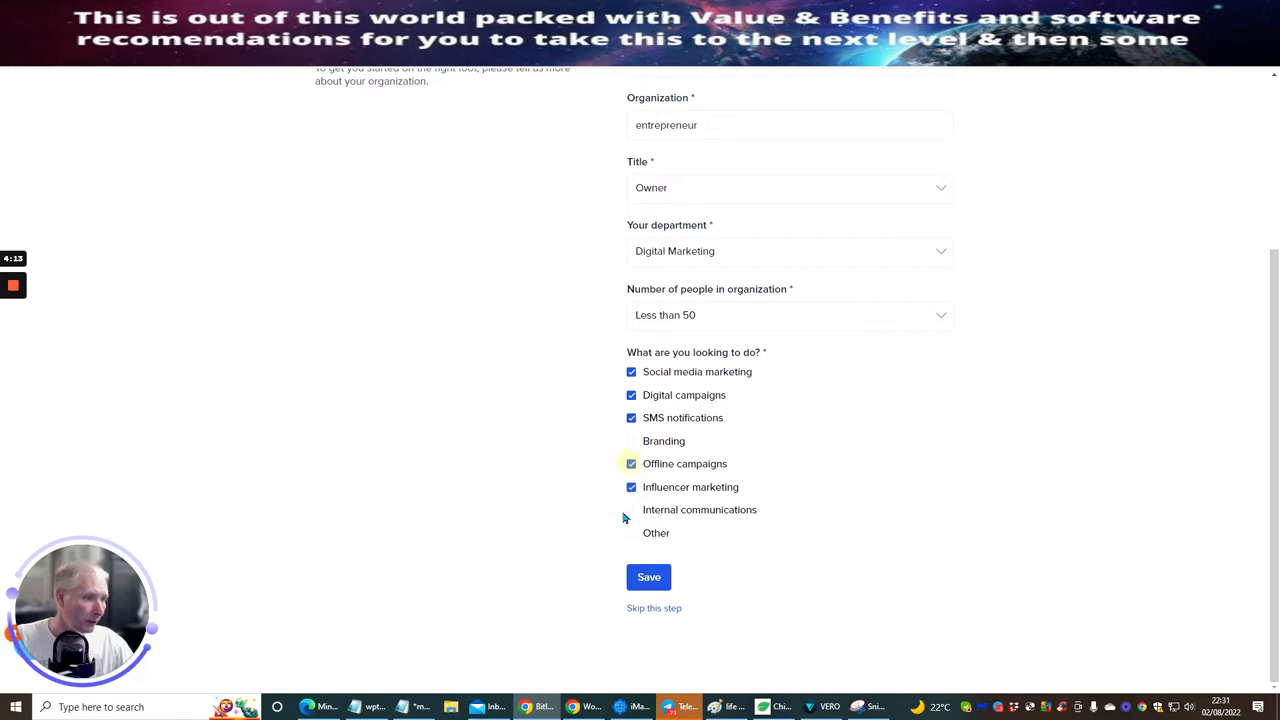
{"action": "left_click", "coordinate": [631, 441]}
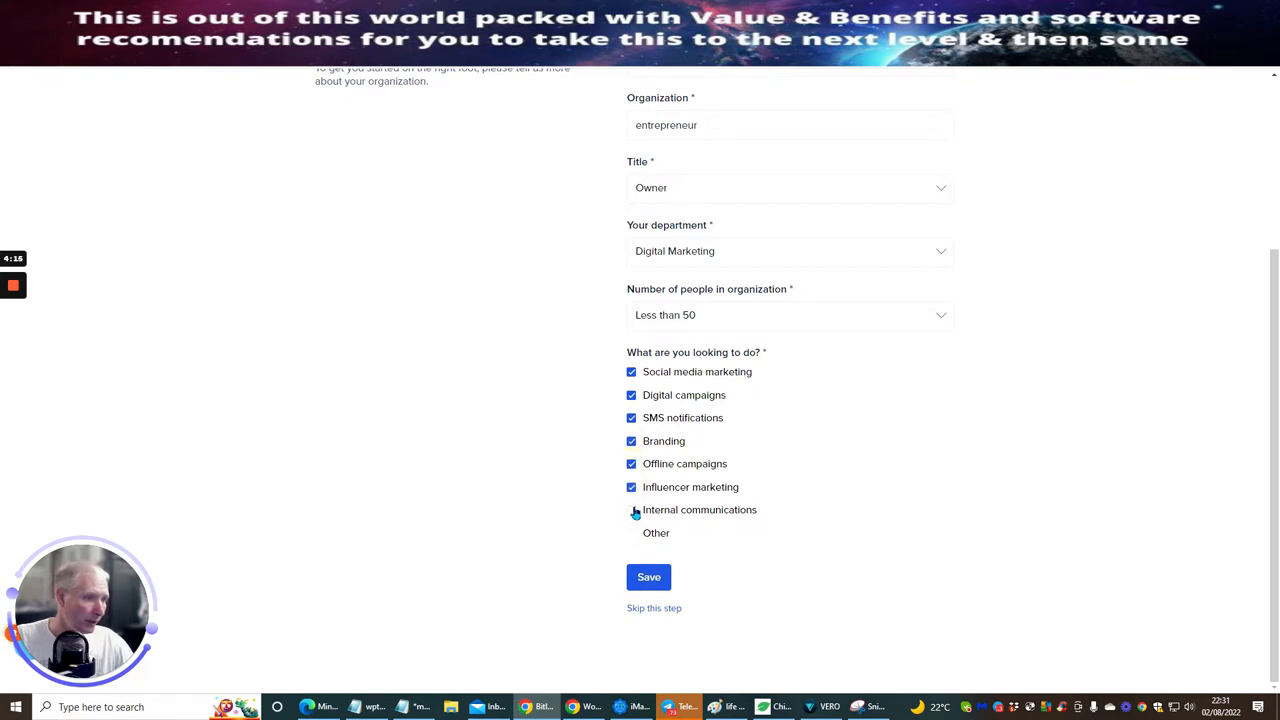
{"action": "left_click", "coordinate": [648, 577]}
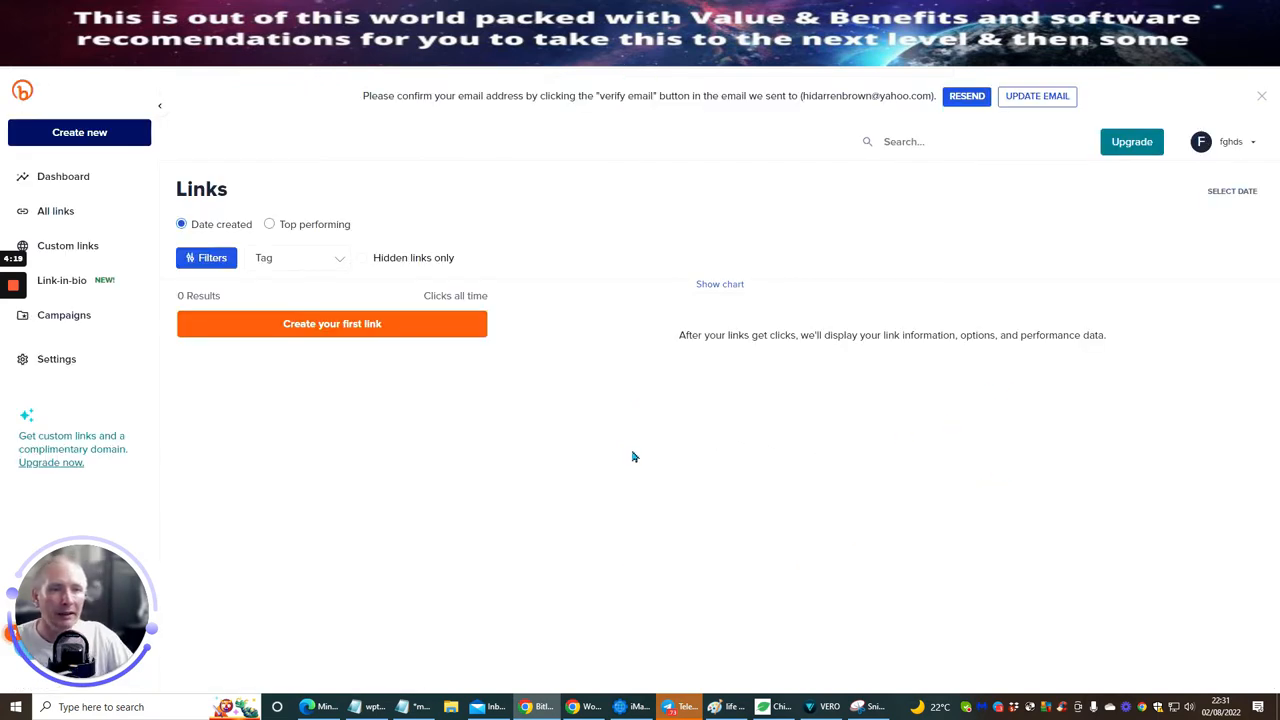
{"action": "mouse_move", "coordinate": [902, 315]}
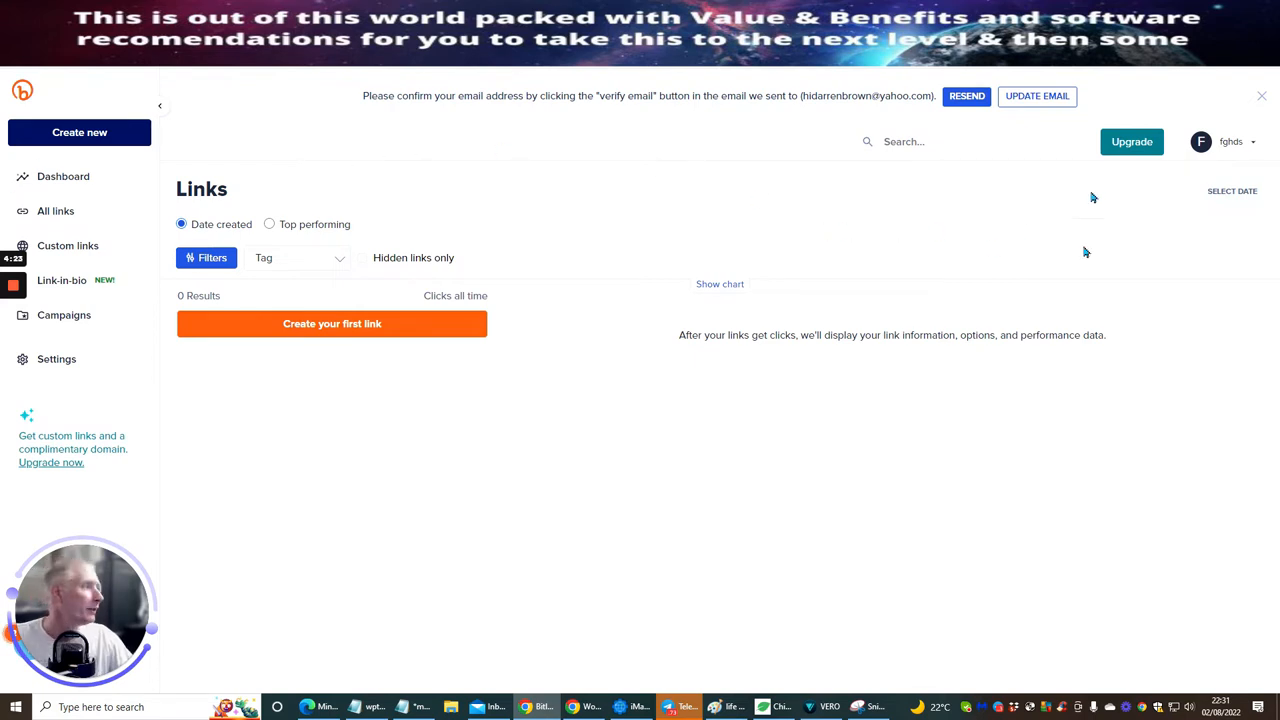
{"action": "mouse_move", "coordinate": [68, 370]}
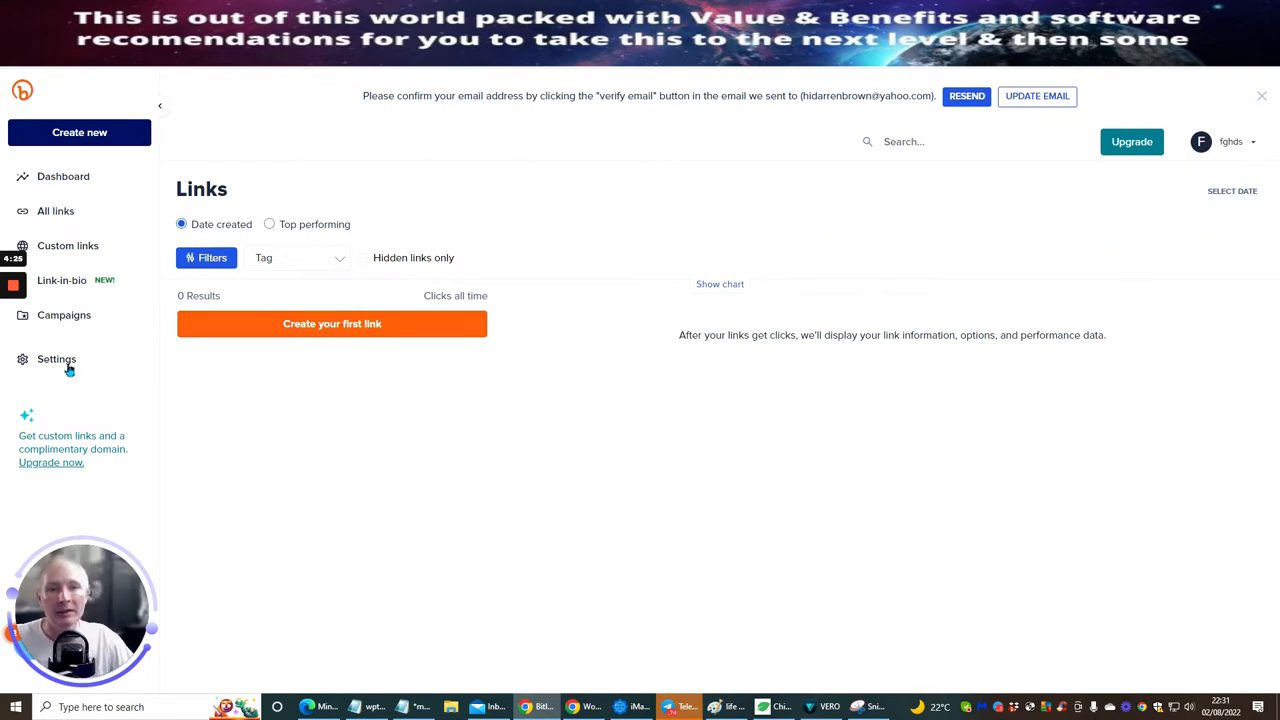
{"action": "left_click", "coordinate": [56, 359]}
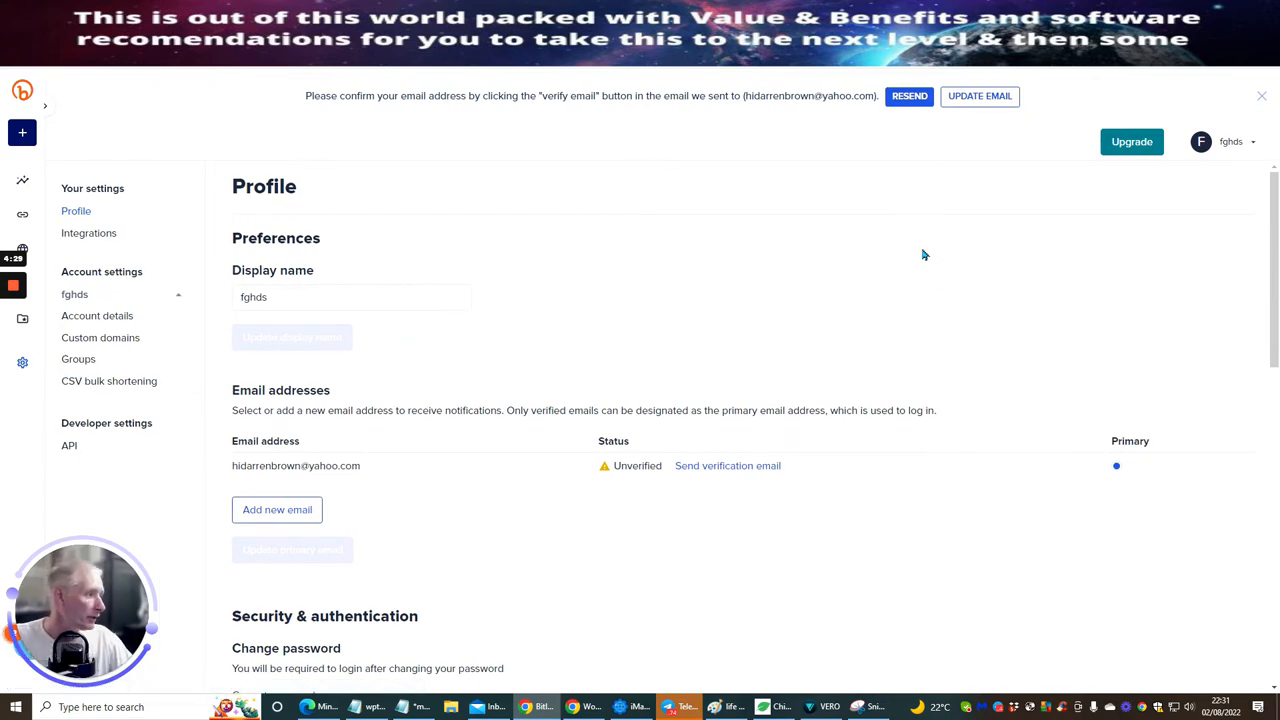
{"action": "mouse_move", "coordinate": [103, 462]}
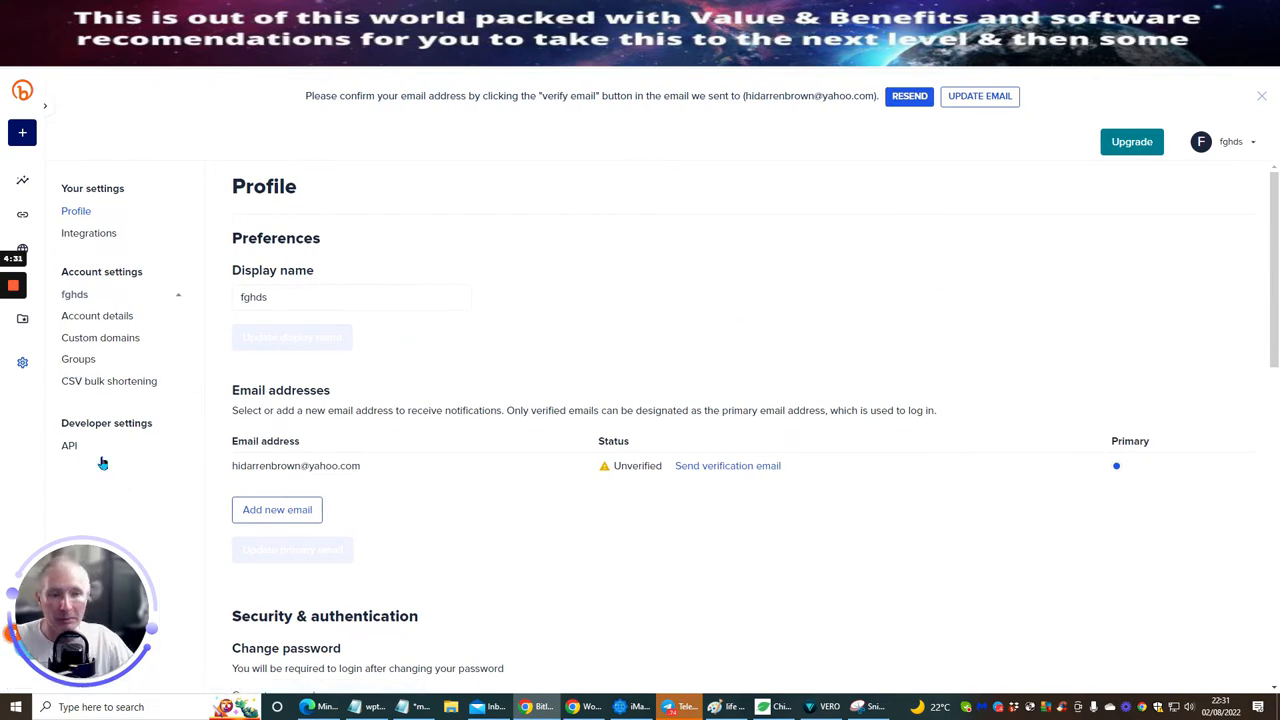
{"action": "mouse_move", "coordinate": [100, 337]}
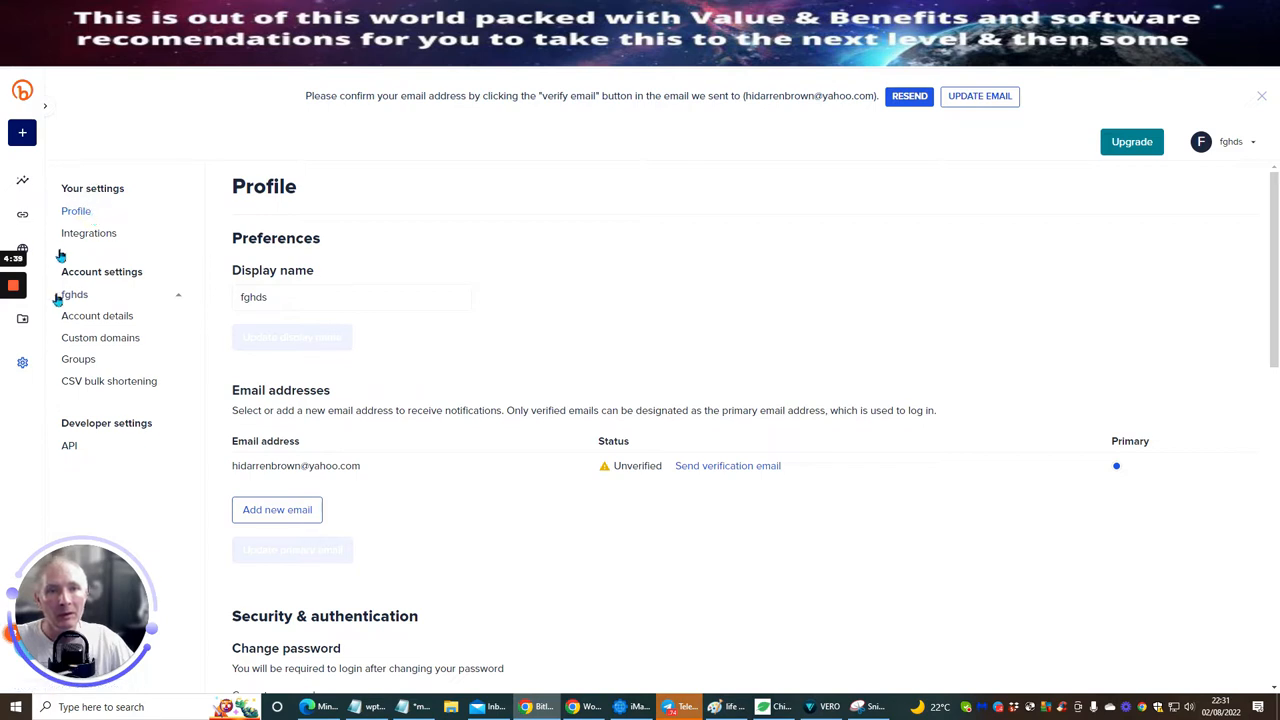
{"action": "mouse_move", "coordinate": [22, 181]}
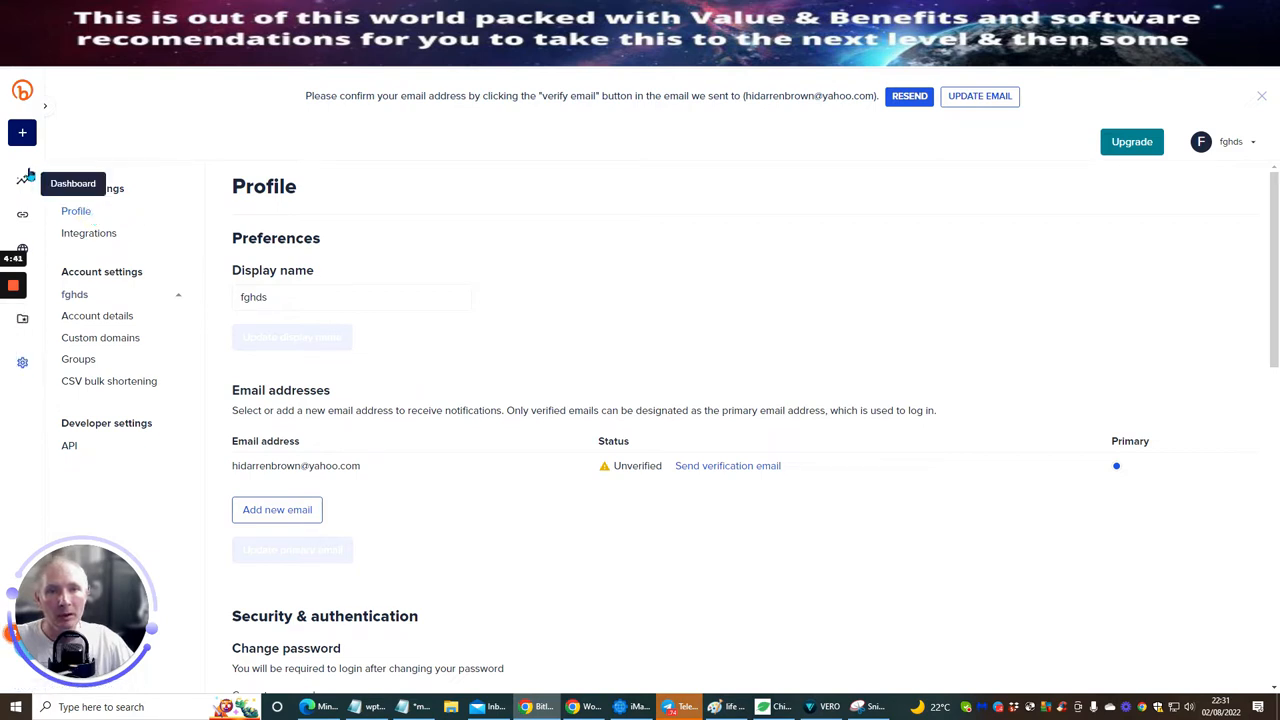
{"action": "left_click", "coordinate": [22, 181]}
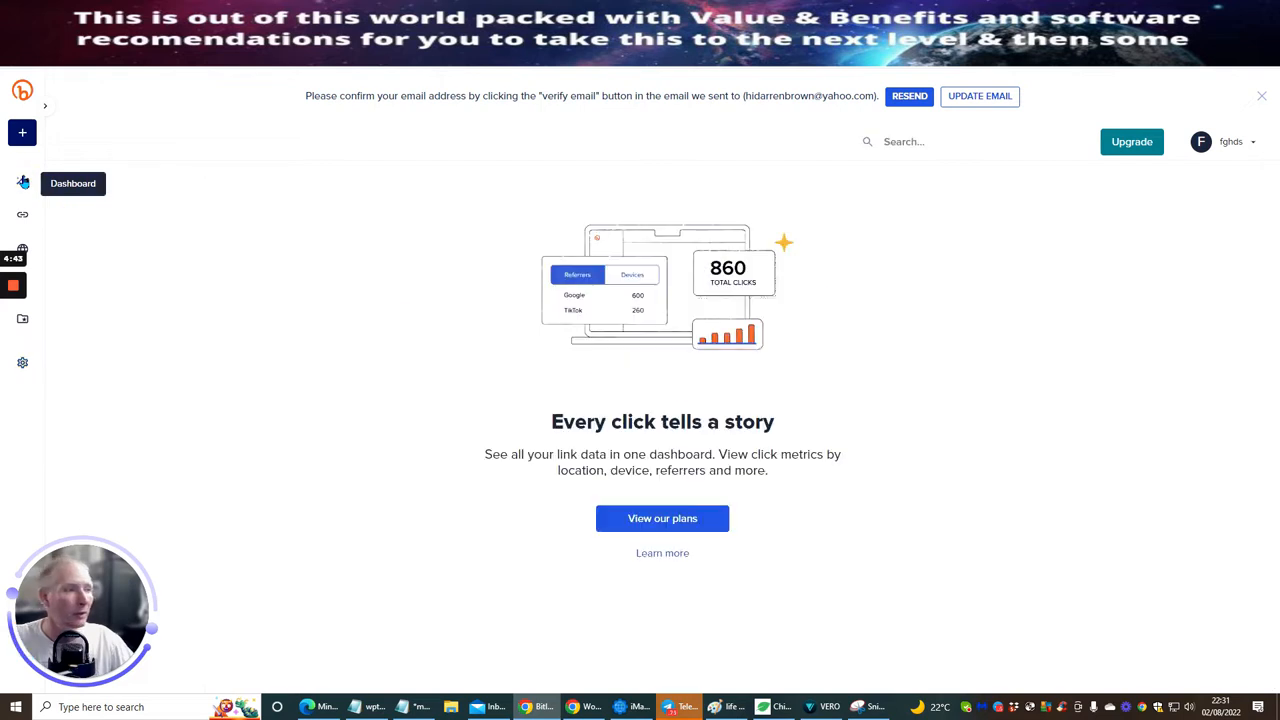
{"action": "mouse_move", "coordinate": [1007, 187]}
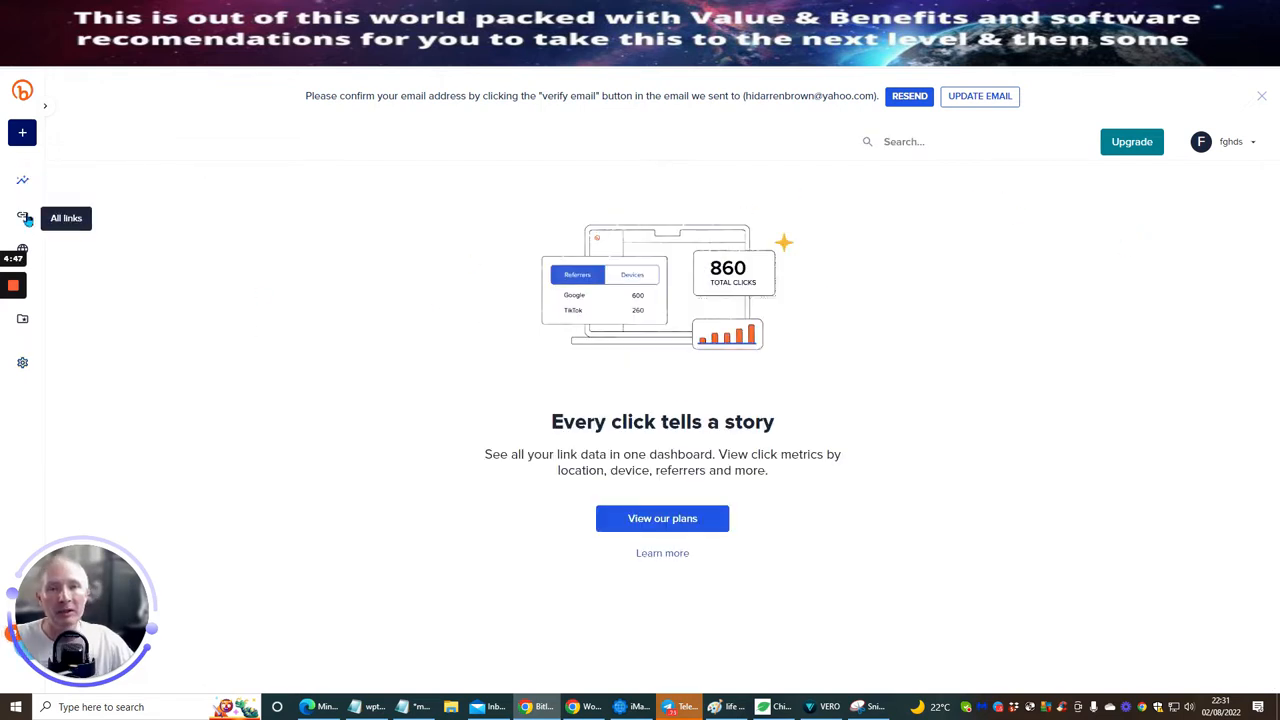
{"action": "left_click", "coordinate": [22, 215]}
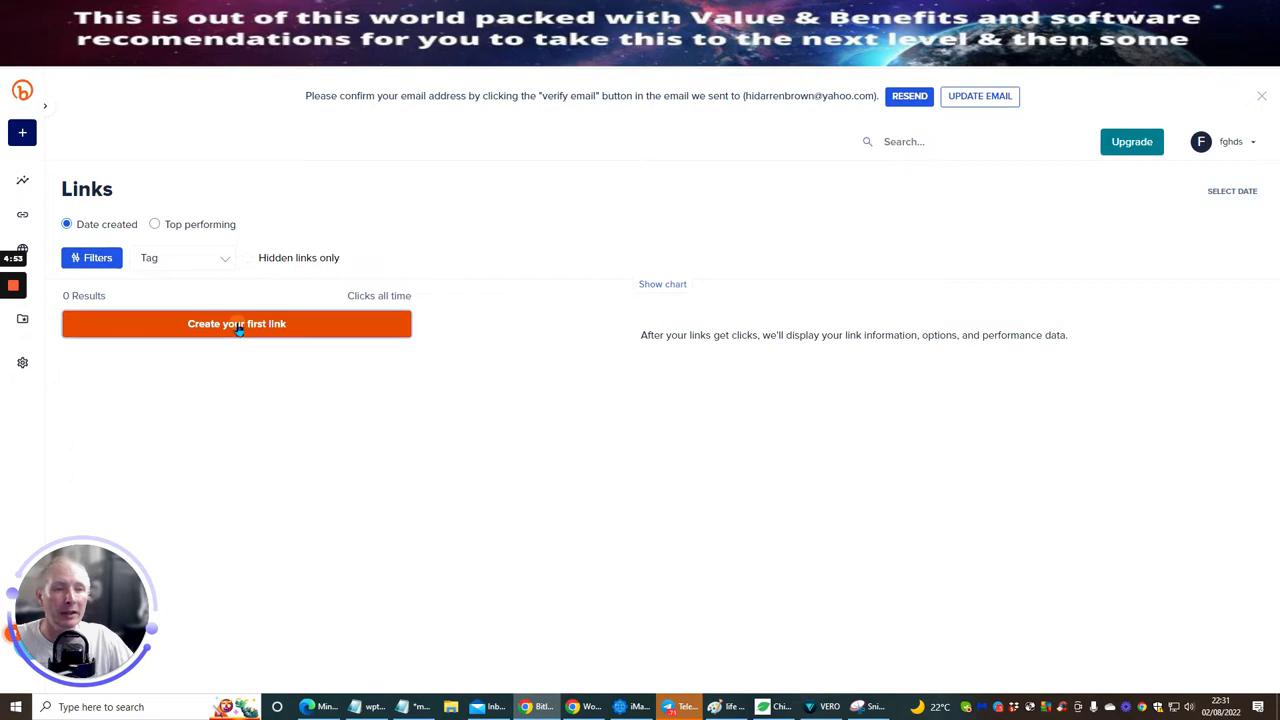
Start creating the first Bitly short link from the dashboard.
{"action": "left_click", "coordinate": [236, 323]}
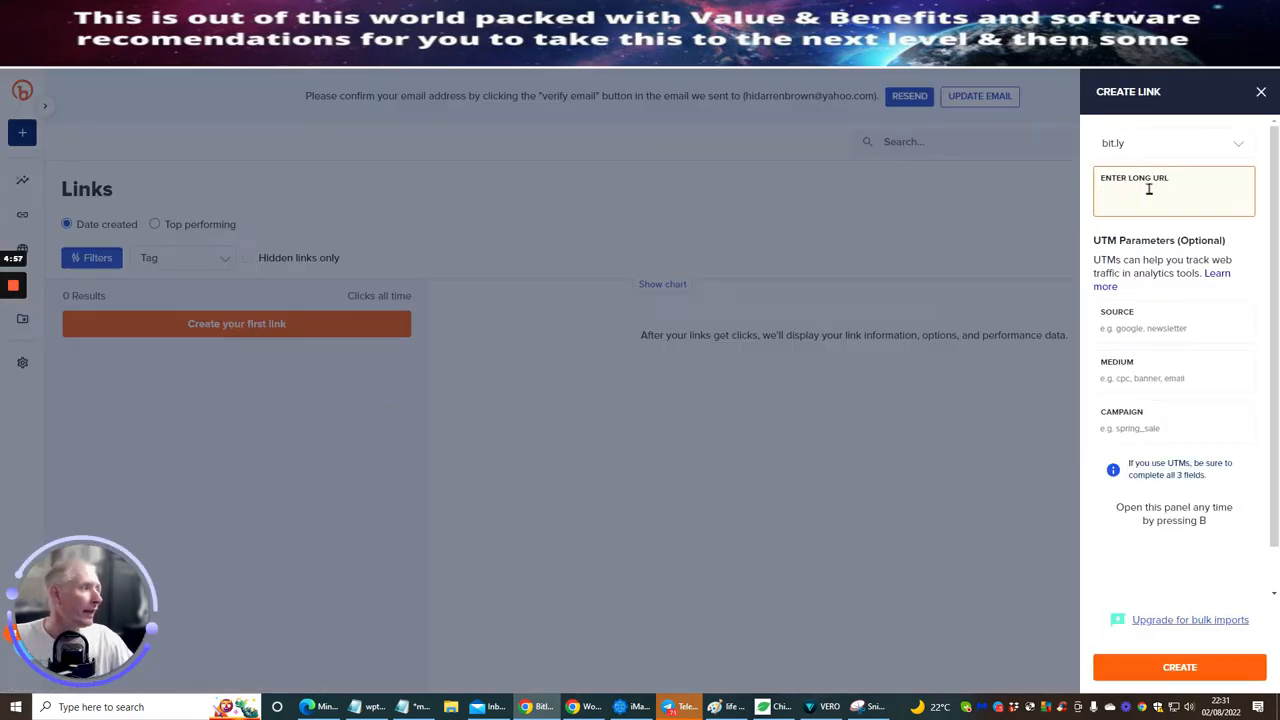
{"action": "mouse_move", "coordinate": [670, 218]}
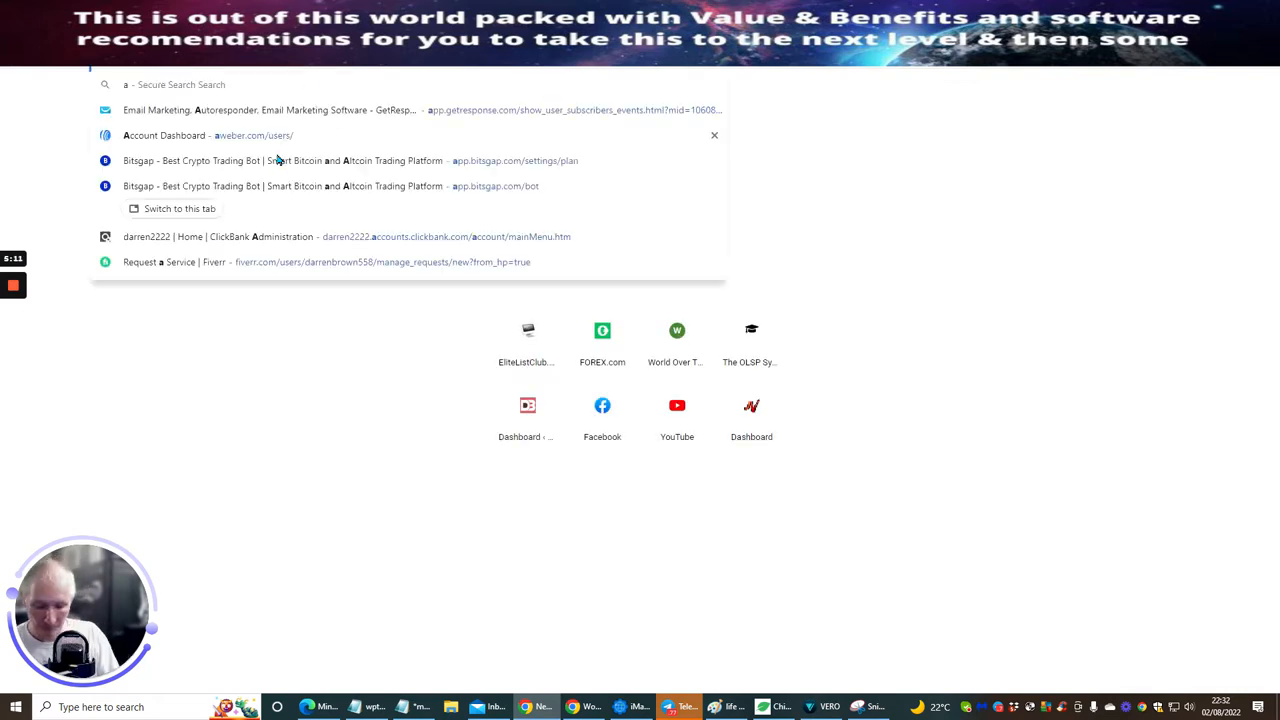
Search for the AWeber login and open 'Your AWeber Account Login'.
{"action": "type", "text": "weber.com login"}
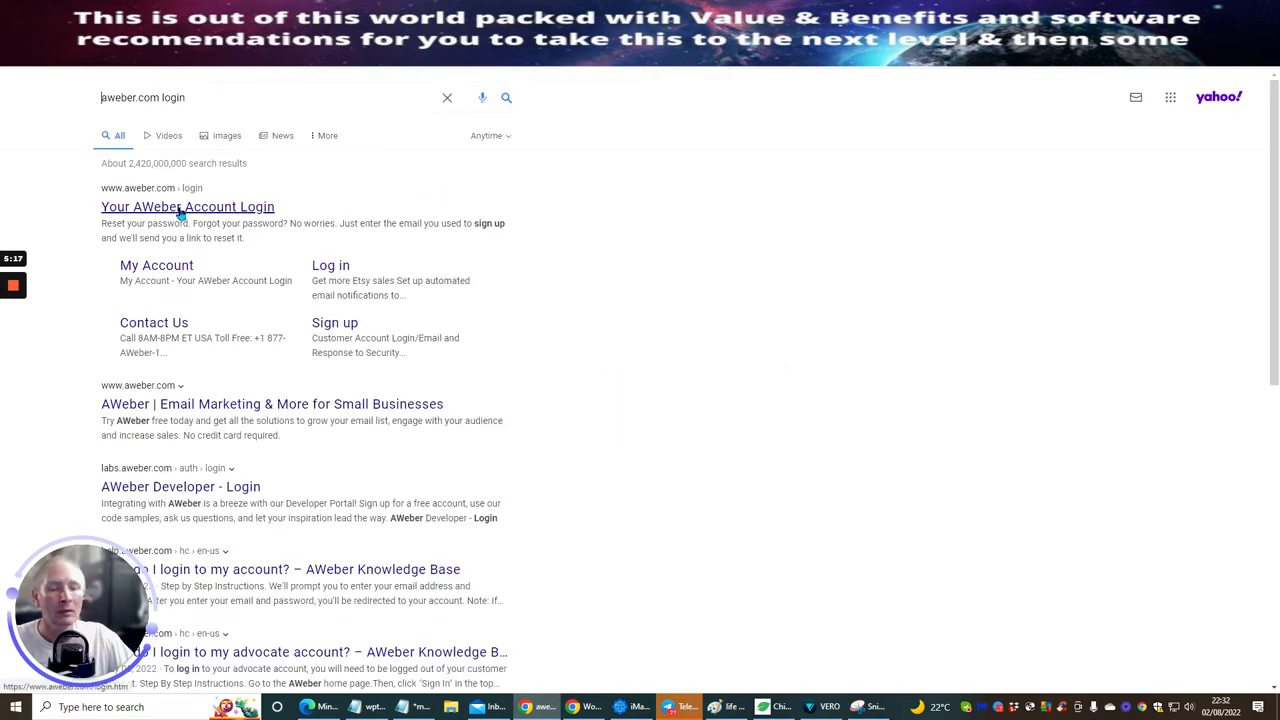
{"action": "left_click", "coordinate": [187, 207]}
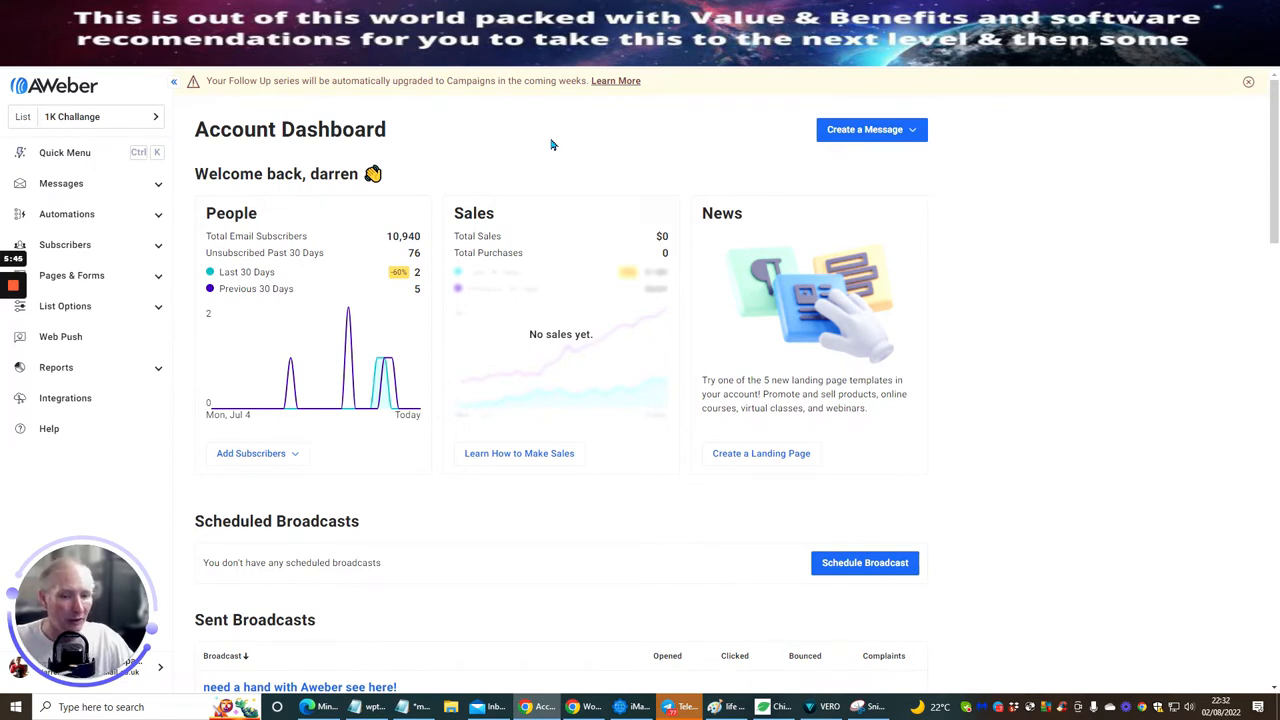
{"action": "mouse_move", "coordinate": [623, 162]}
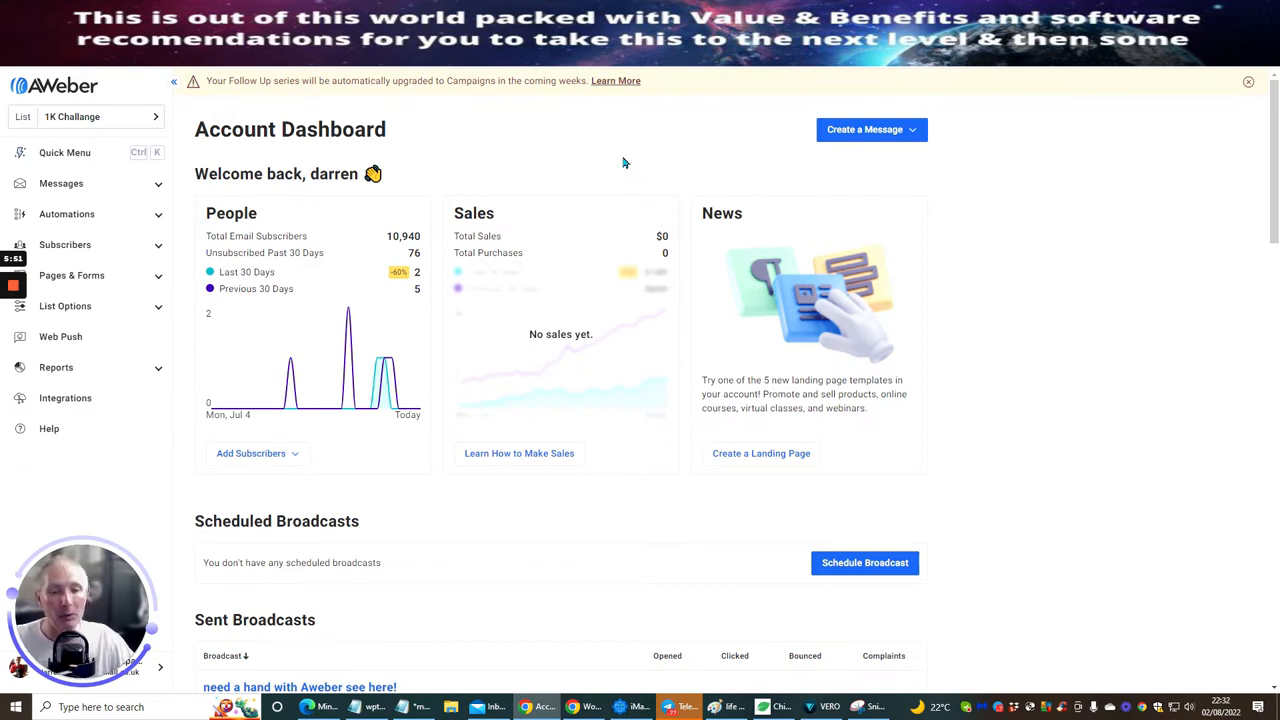
{"action": "mouse_move", "coordinate": [649, 170]}
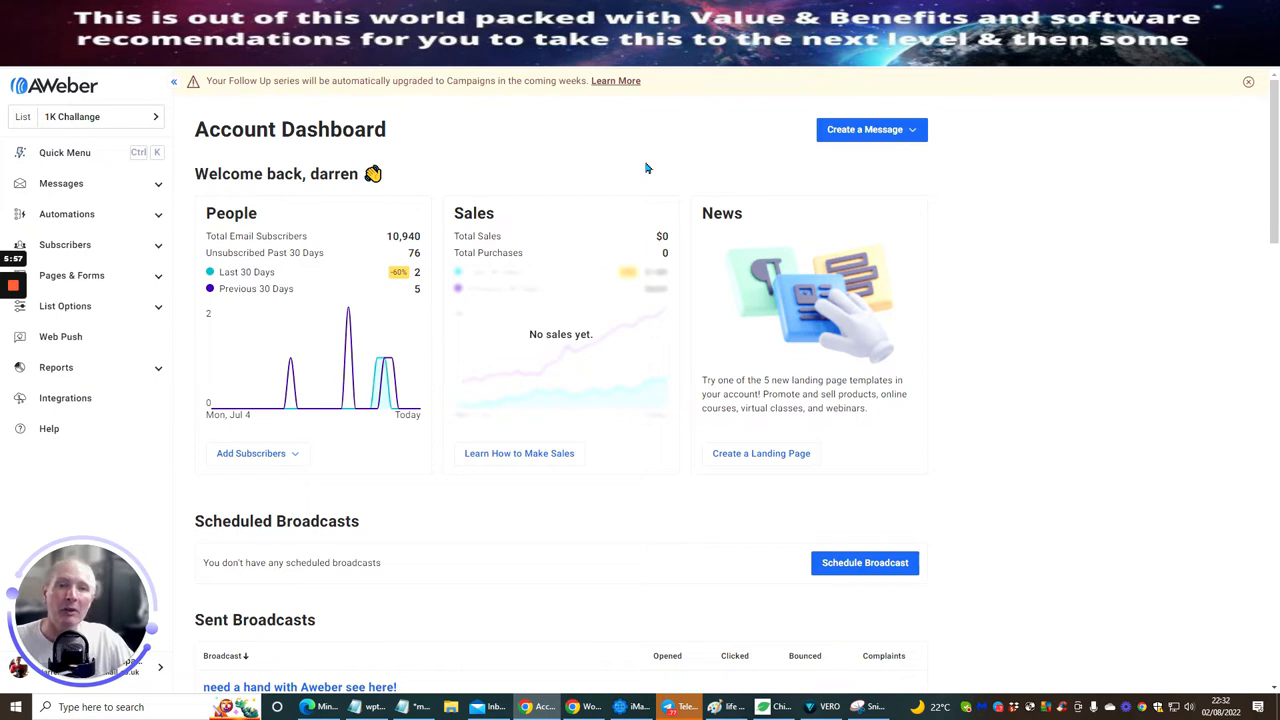
{"action": "mouse_move", "coordinate": [653, 178]}
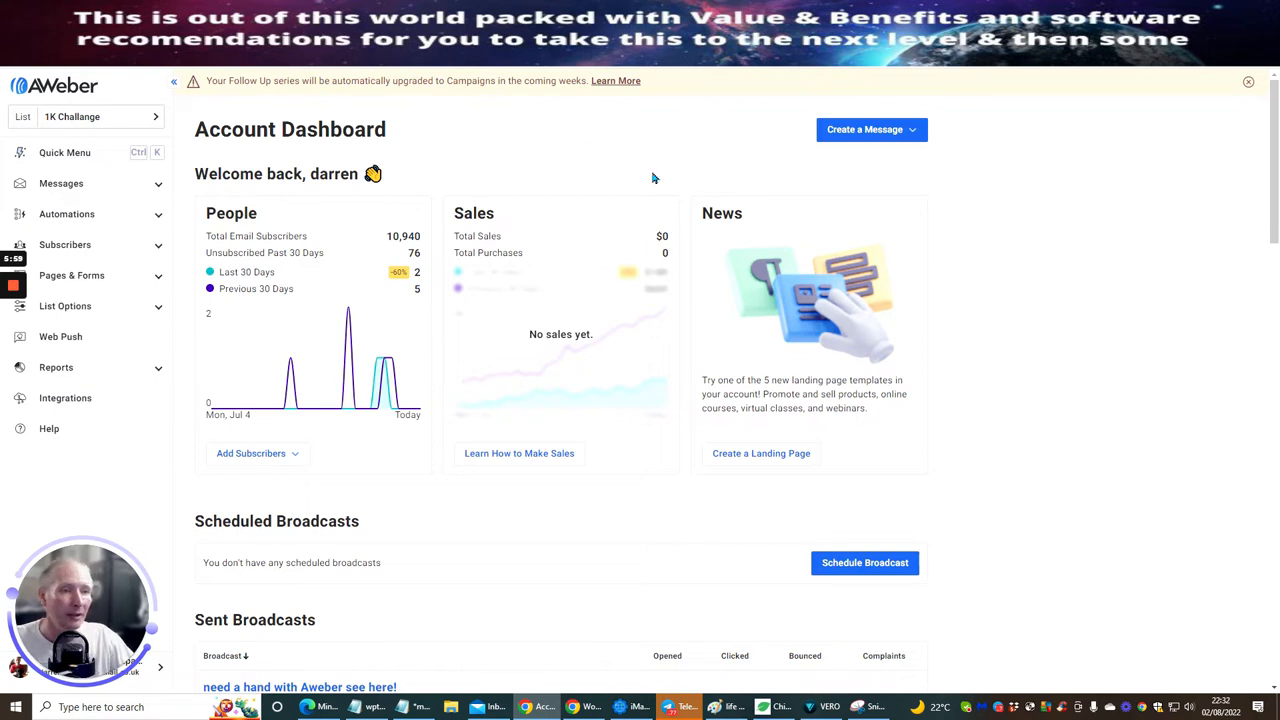
{"action": "mouse_move", "coordinate": [545, 158]}
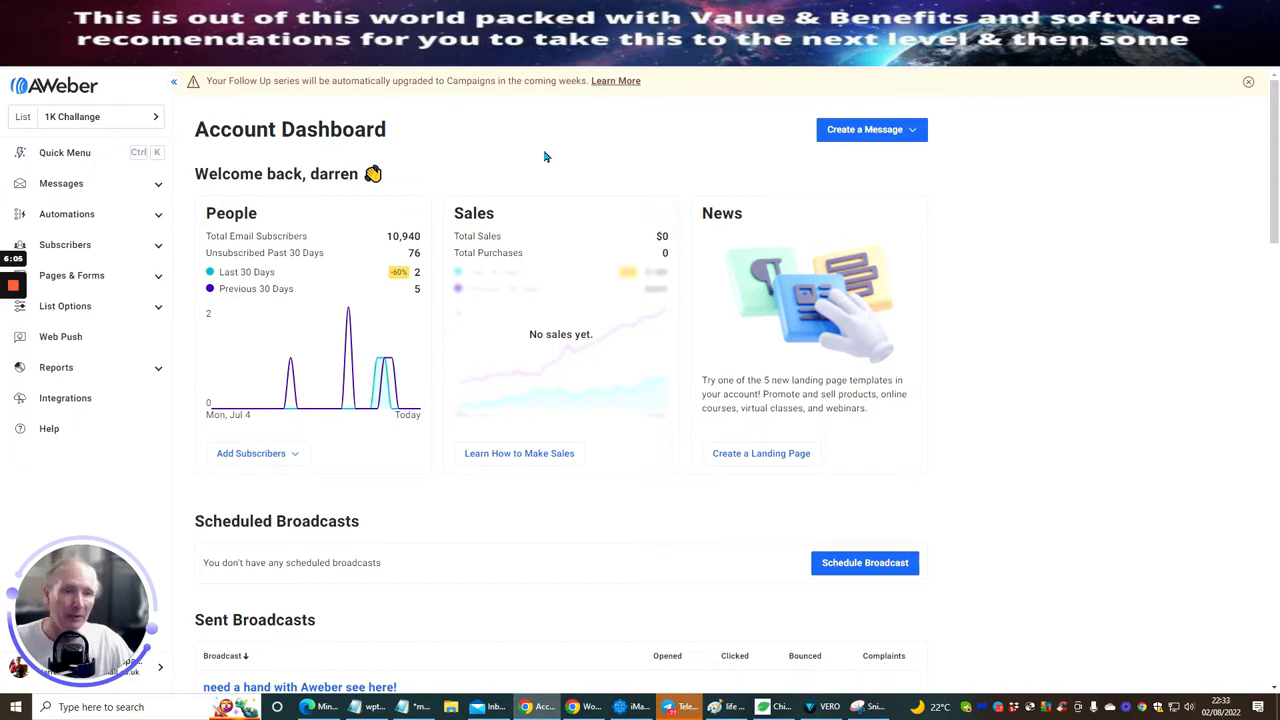
{"action": "mouse_move", "coordinate": [604, 152]}
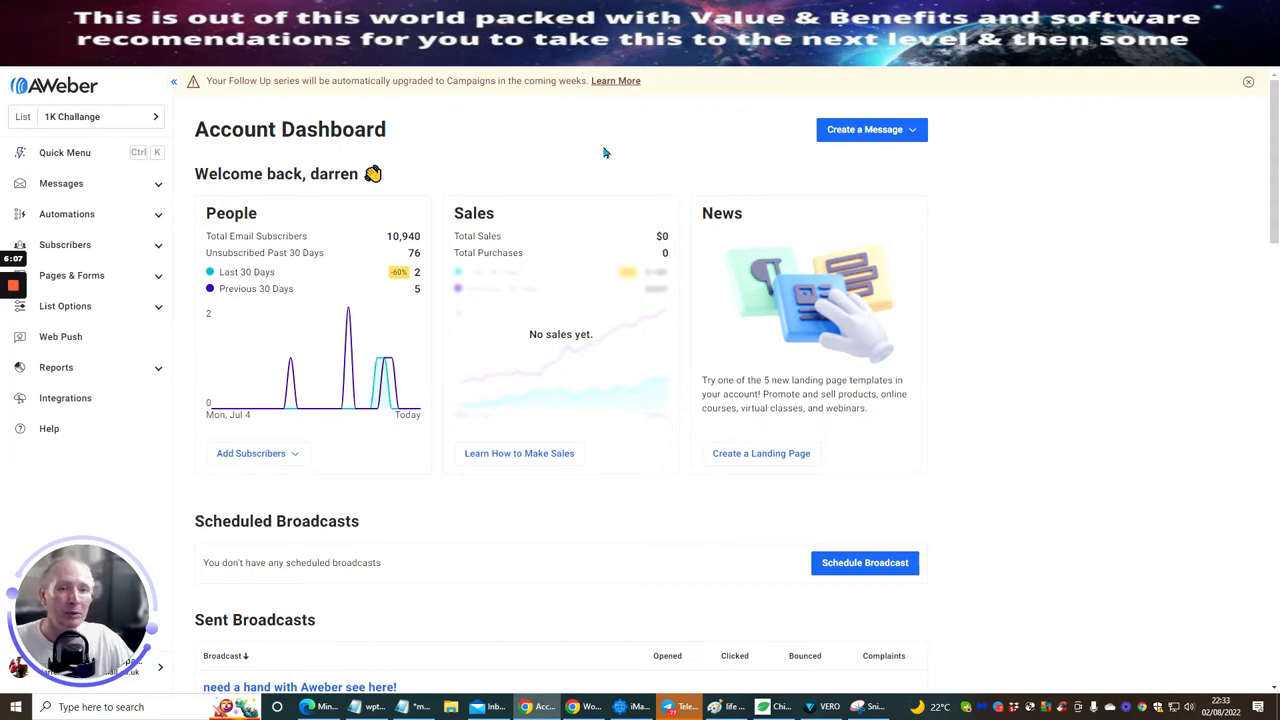
{"action": "mouse_move", "coordinate": [570, 142]}
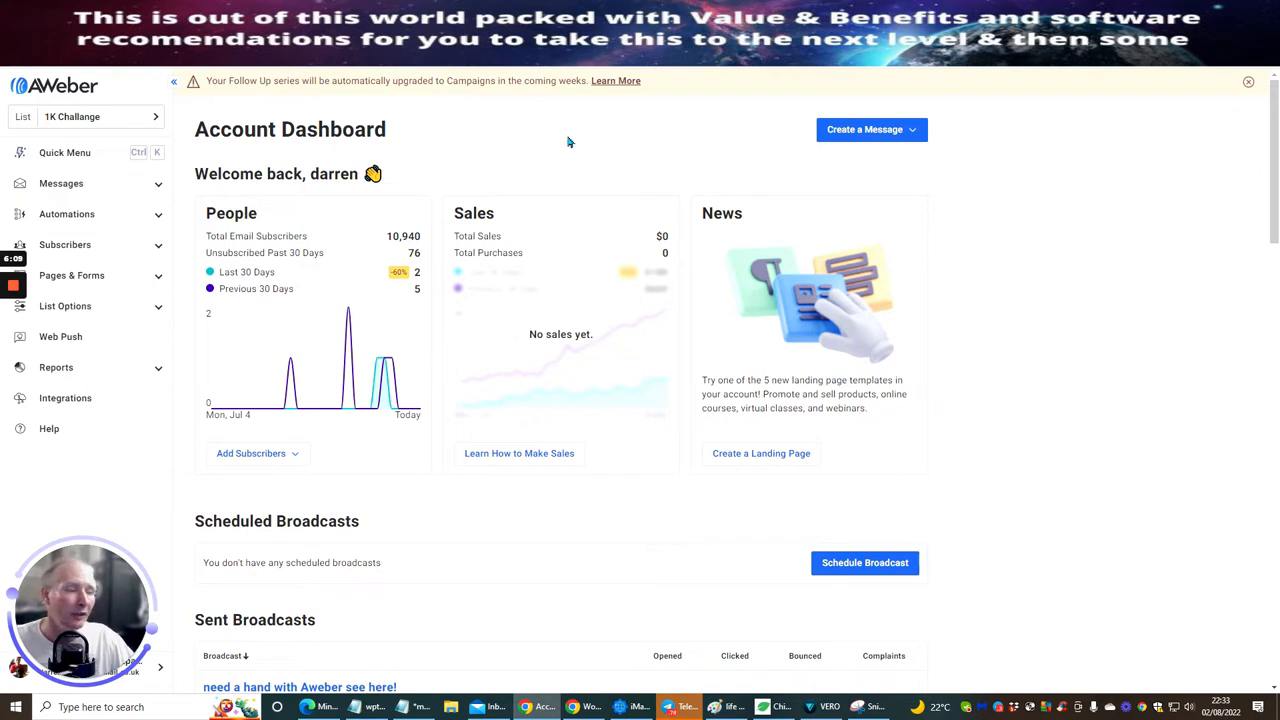
{"action": "mouse_move", "coordinate": [594, 139]}
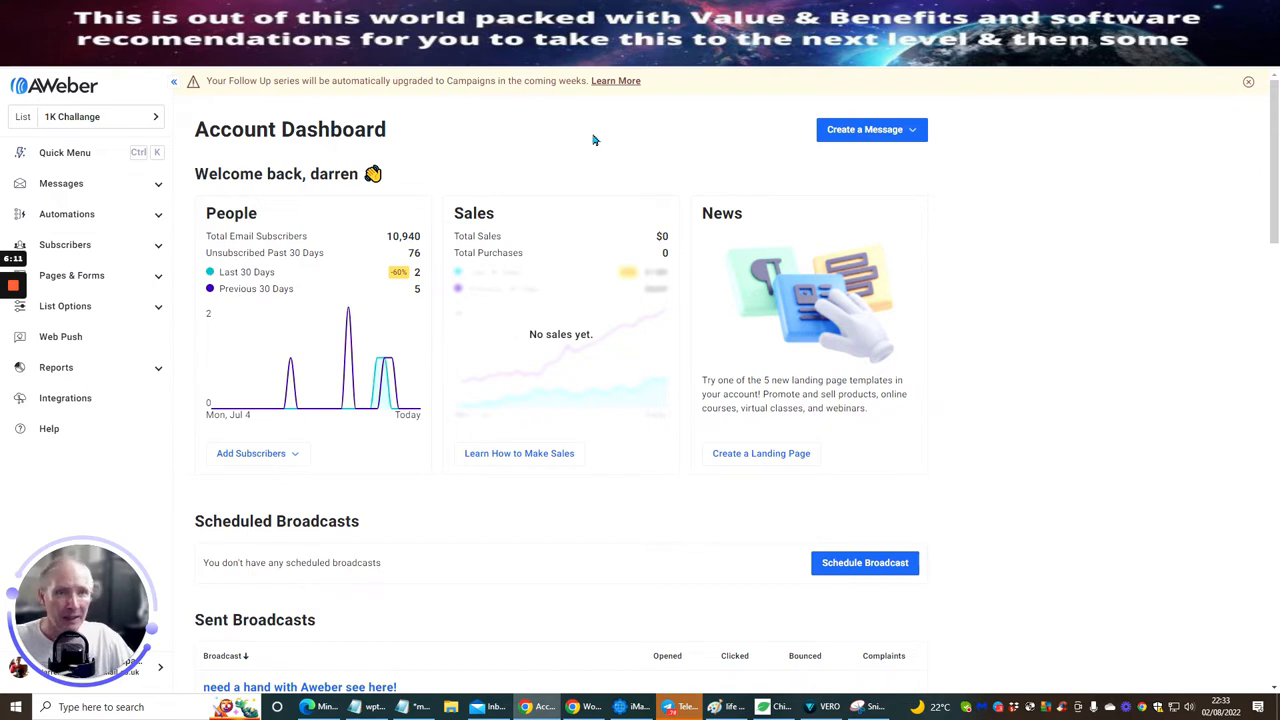
{"action": "mouse_move", "coordinate": [583, 147]}
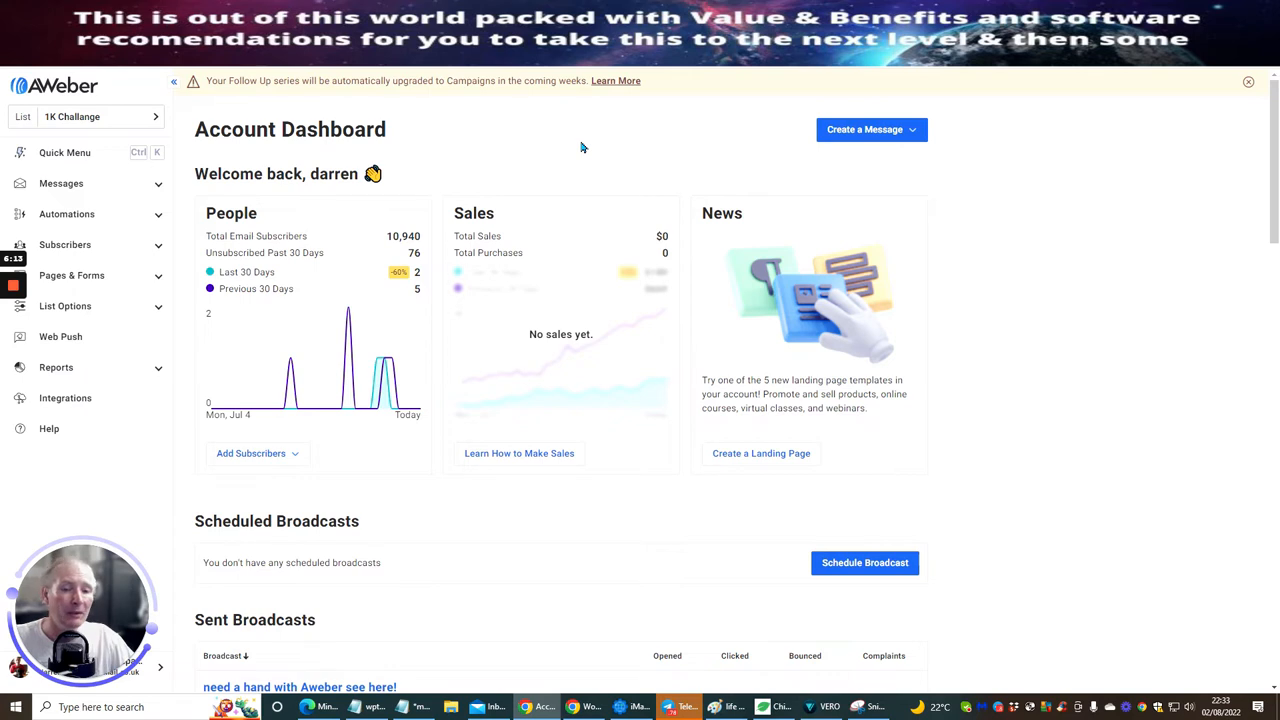
{"action": "mouse_move", "coordinate": [591, 131]}
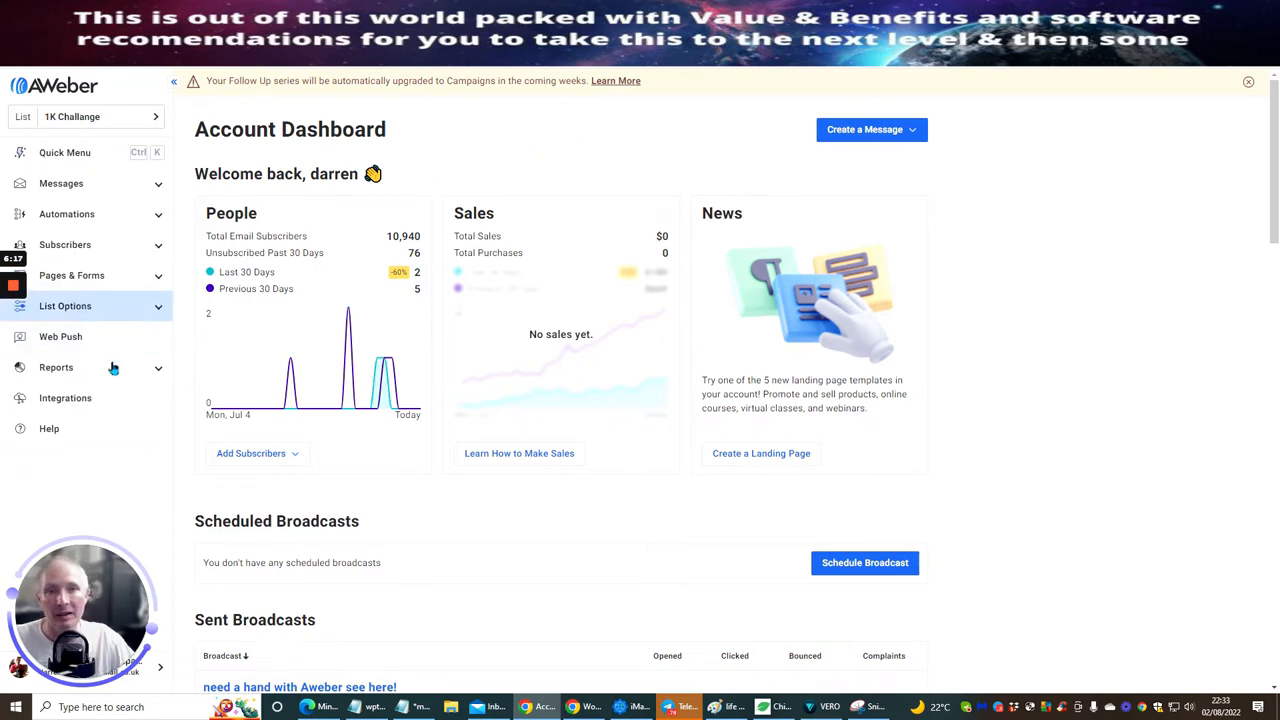
{"action": "mouse_move", "coordinate": [1010, 219]}
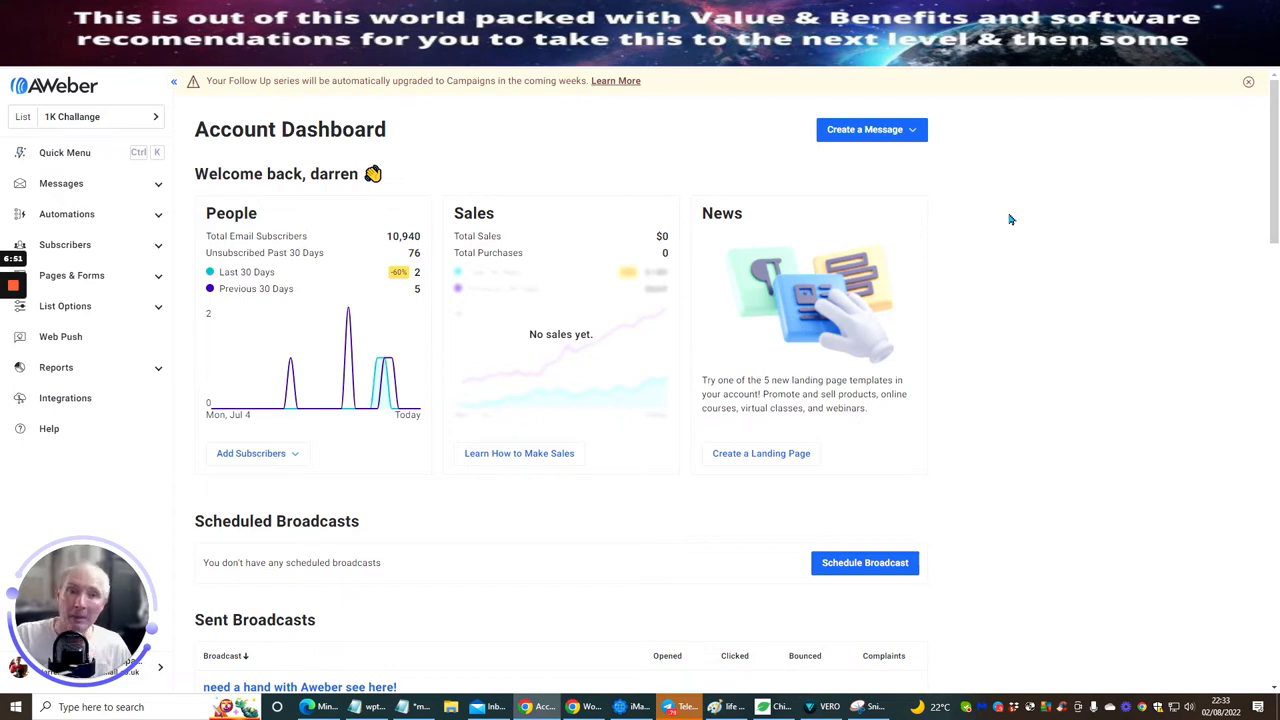
{"action": "mouse_move", "coordinate": [529, 533]}
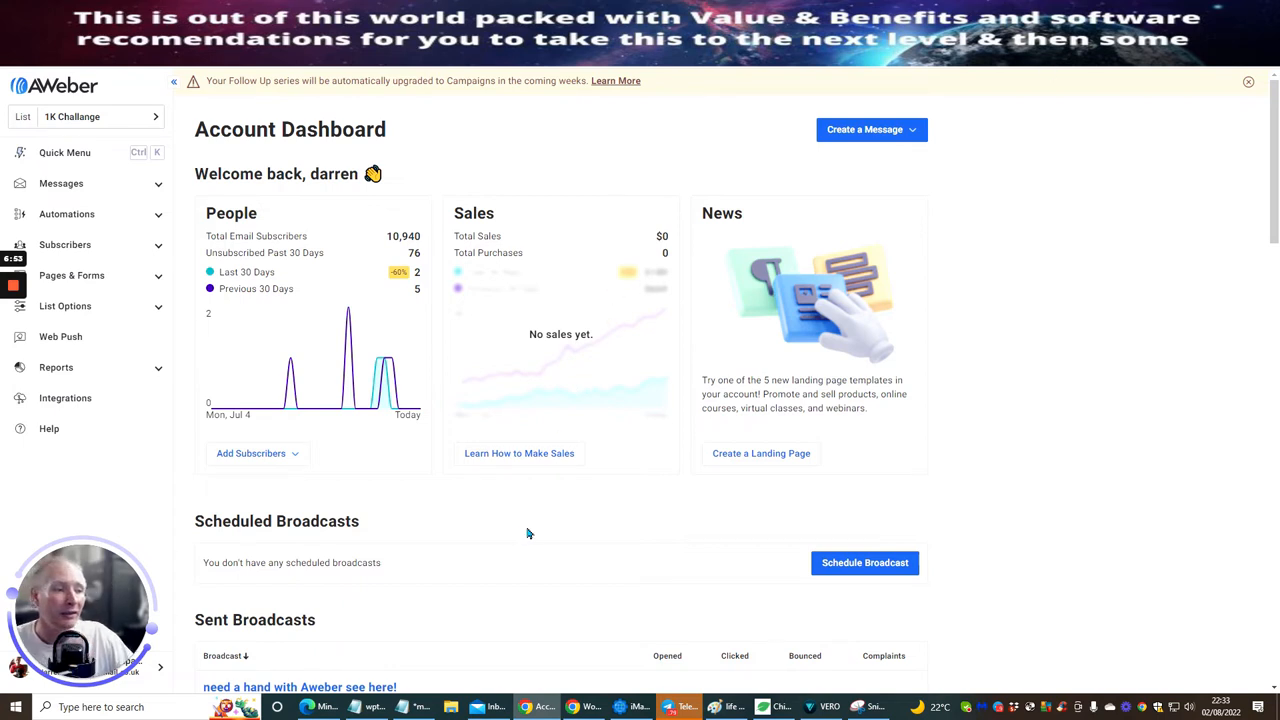
{"action": "mouse_move", "coordinate": [585, 528]}
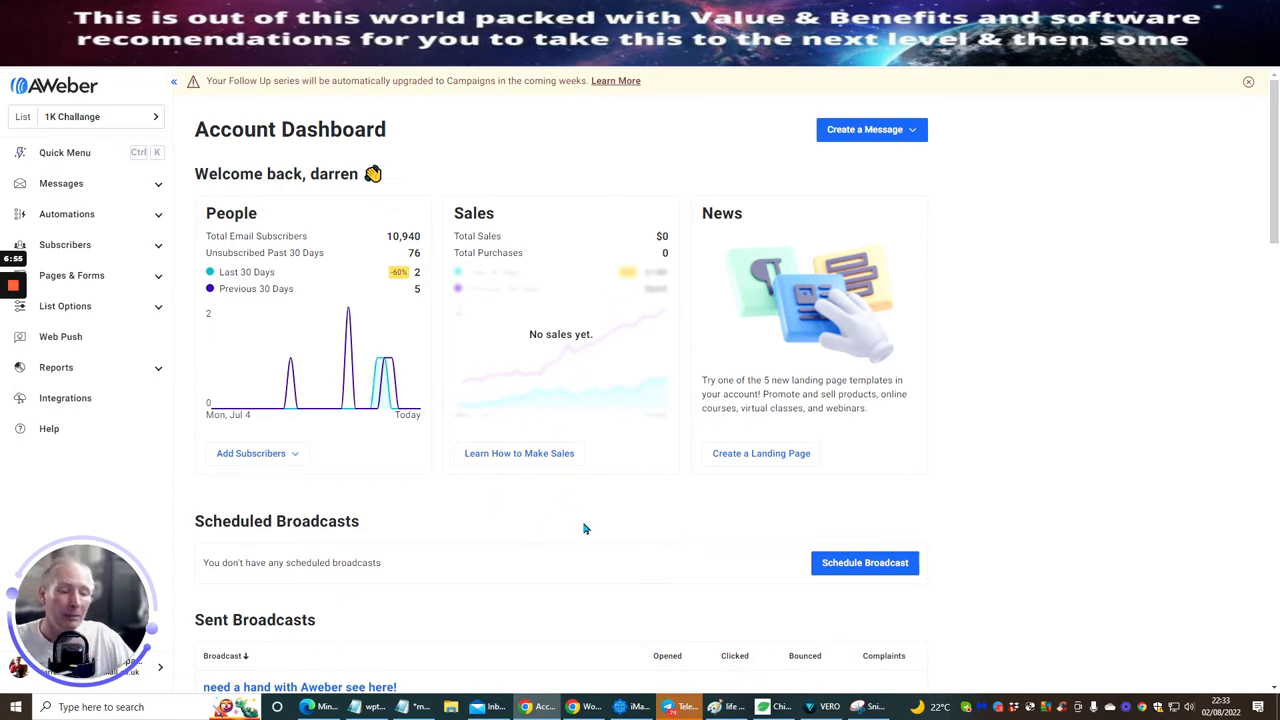
{"action": "mouse_move", "coordinate": [565, 147]}
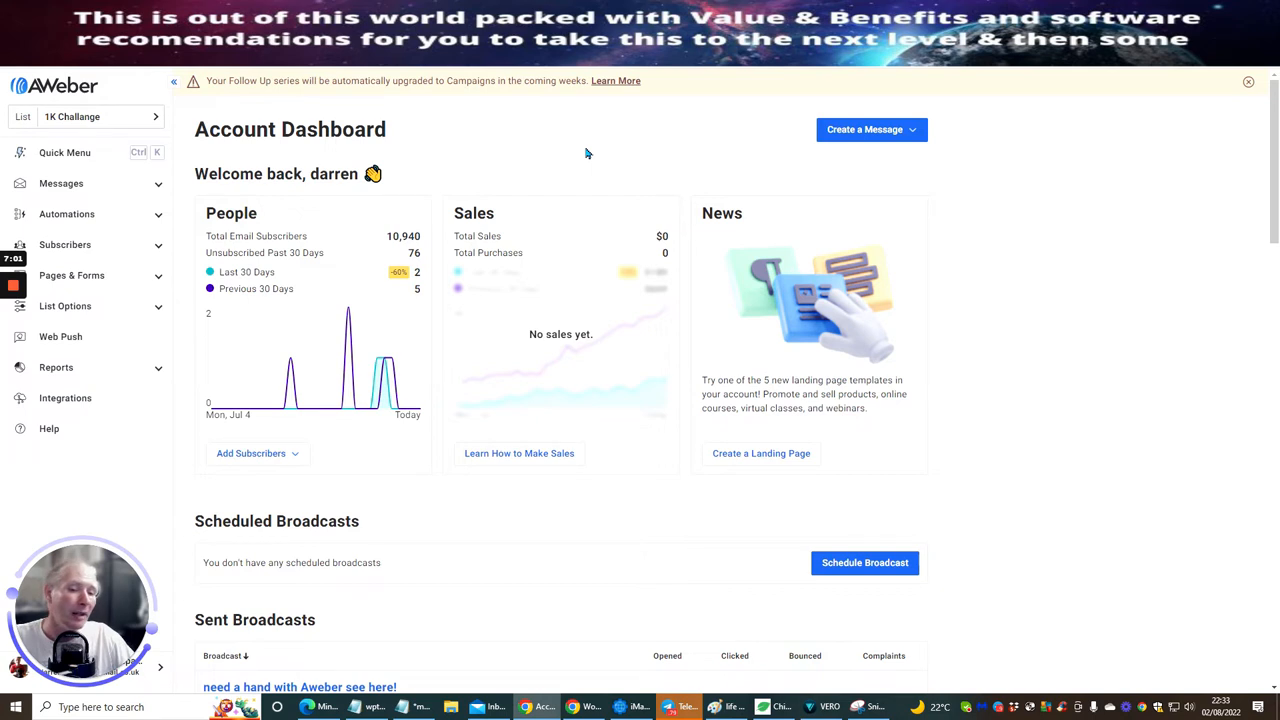
{"action": "mouse_move", "coordinate": [555, 155]}
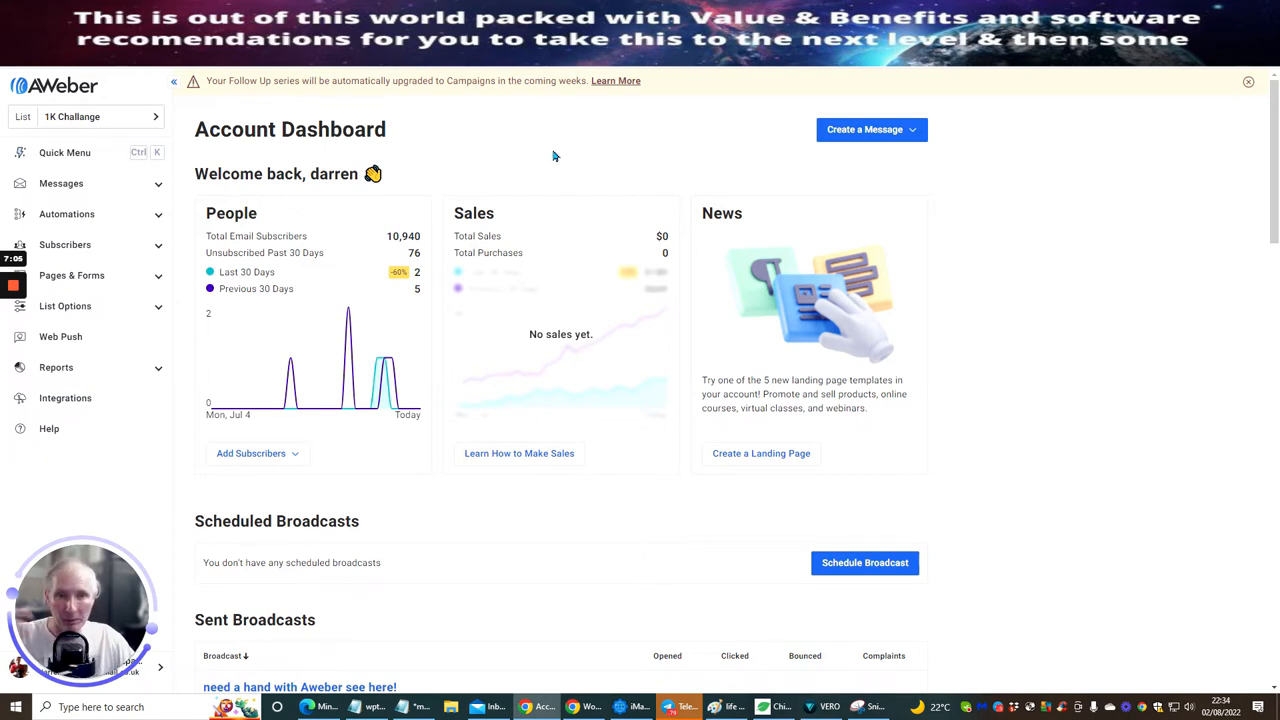
{"action": "mouse_move", "coordinate": [542, 161]}
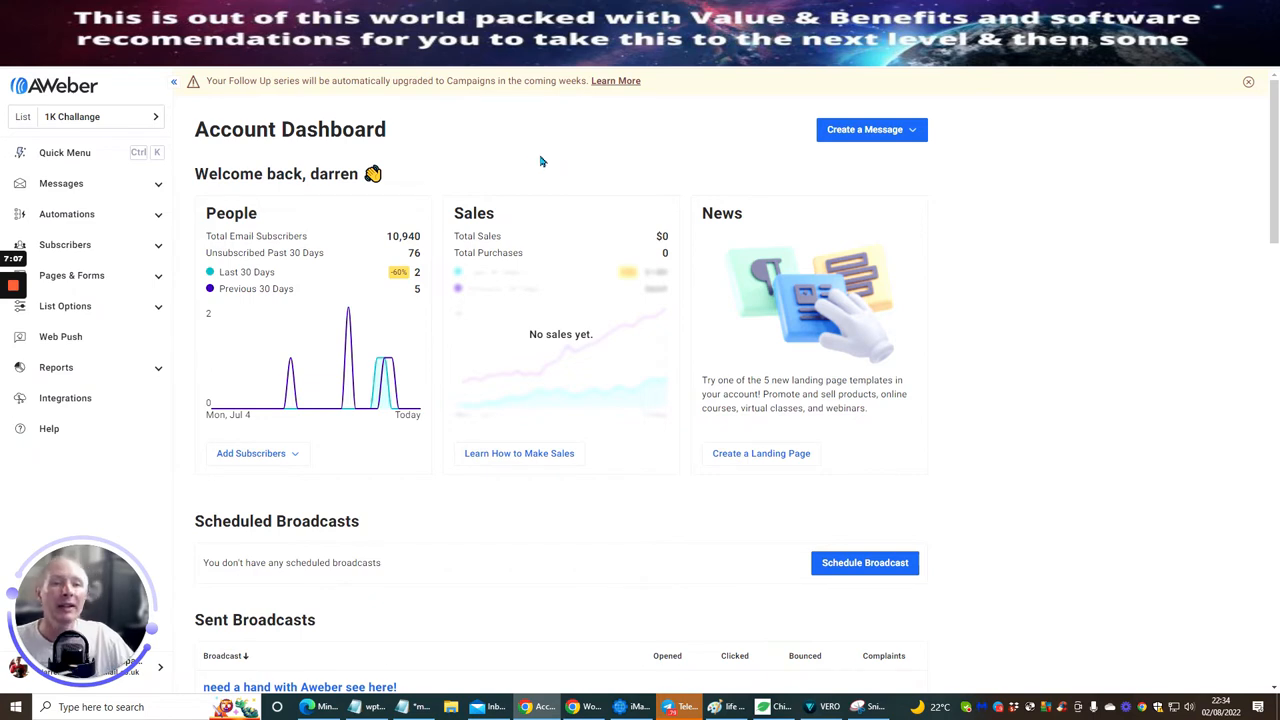
{"action": "mouse_move", "coordinate": [531, 147]}
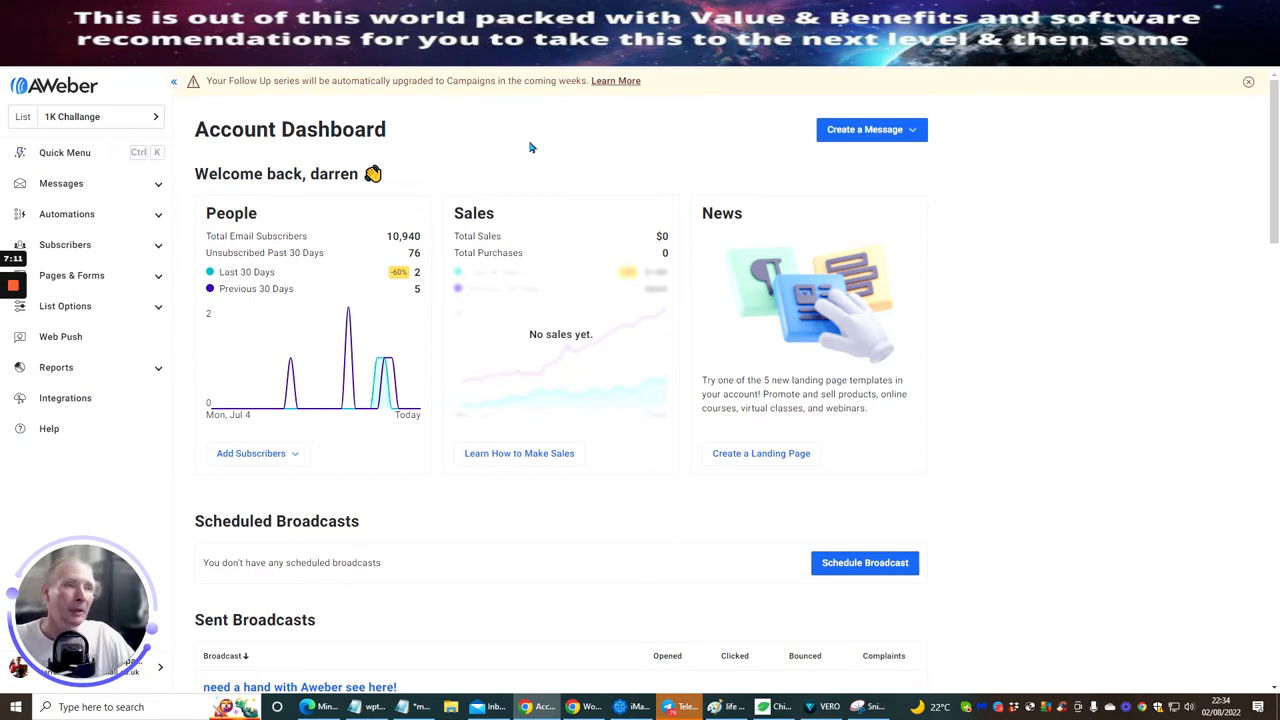
{"action": "mouse_move", "coordinate": [514, 136]}
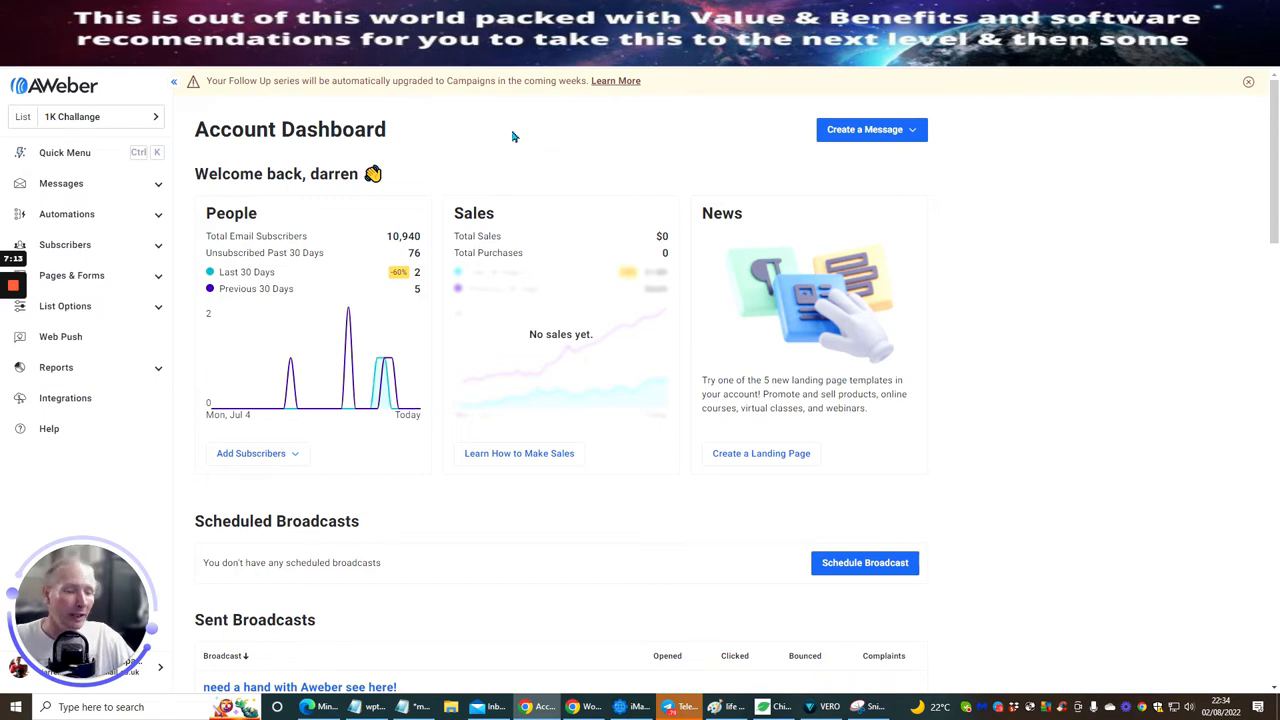
{"action": "mouse_move", "coordinate": [520, 136]}
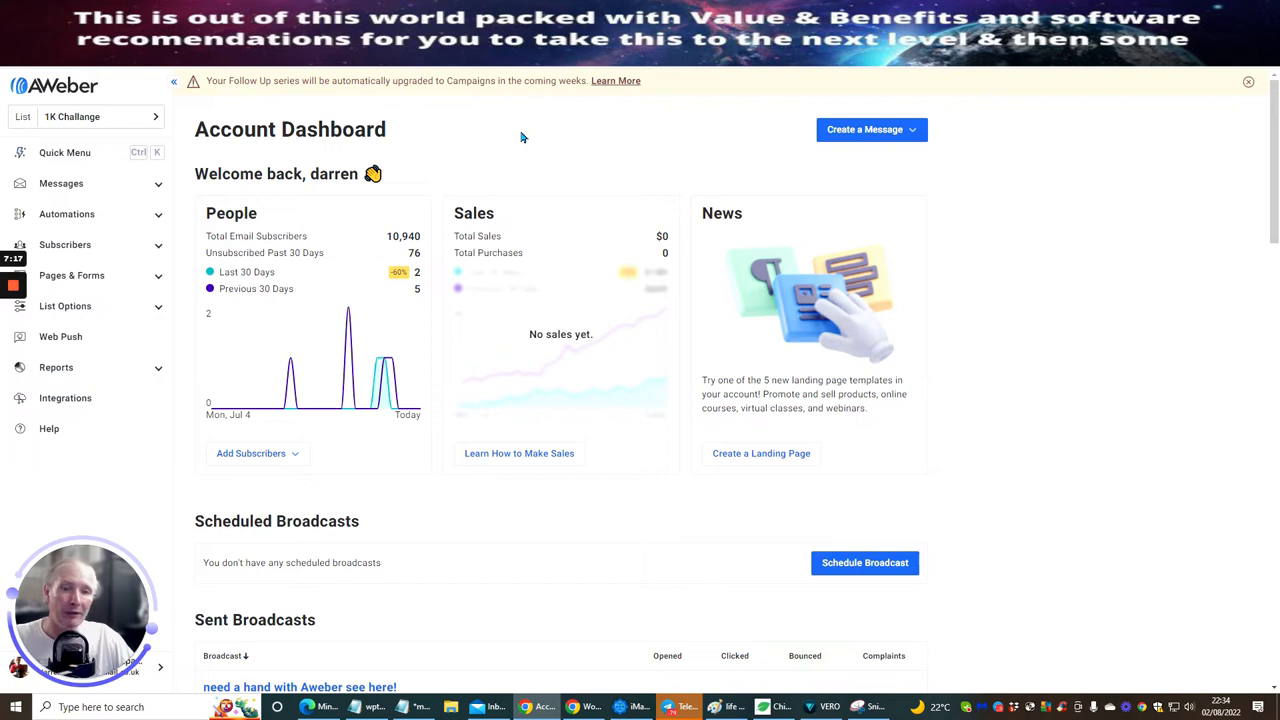
{"action": "mouse_move", "coordinate": [566, 202]}
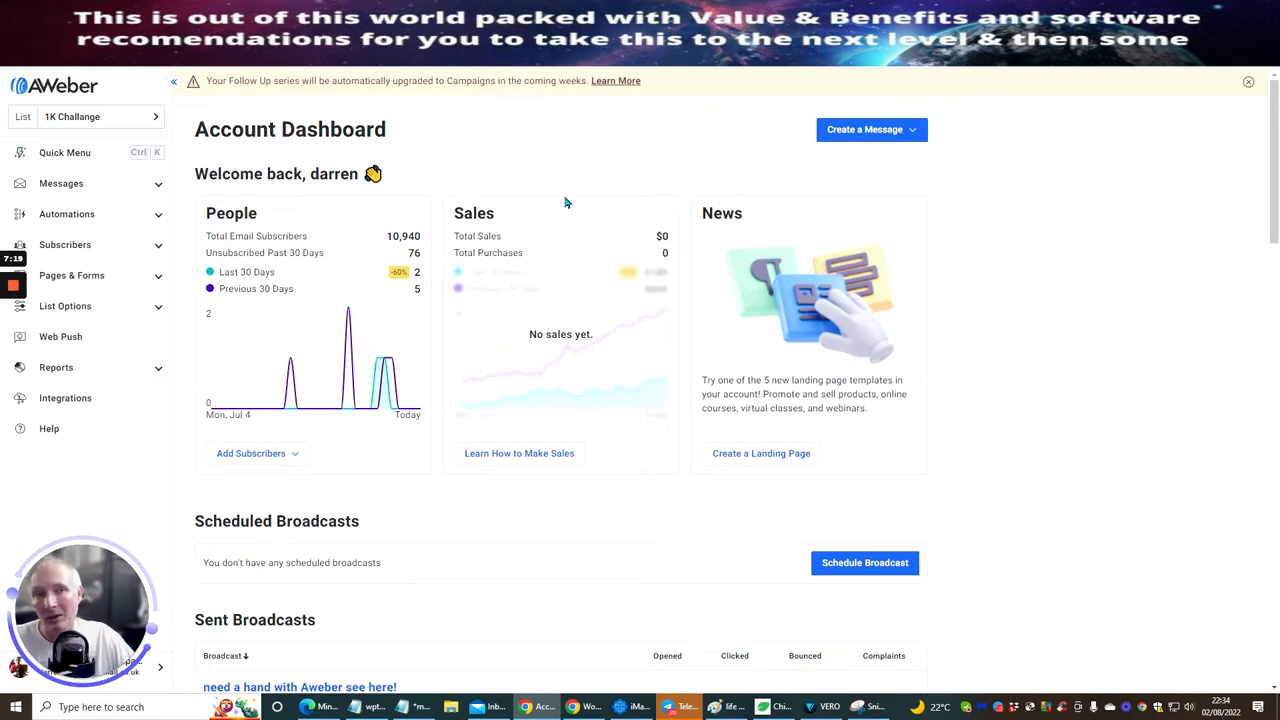
{"action": "mouse_move", "coordinate": [517, 131]}
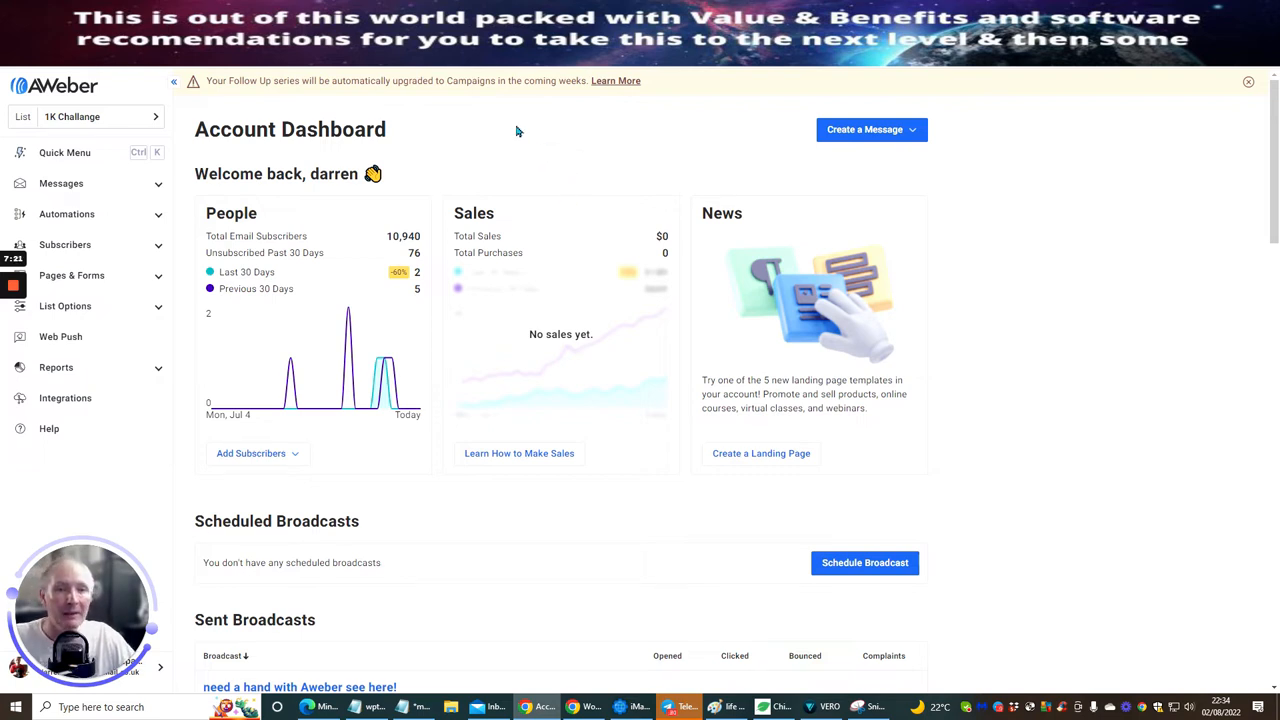
{"action": "mouse_move", "coordinate": [523, 131]}
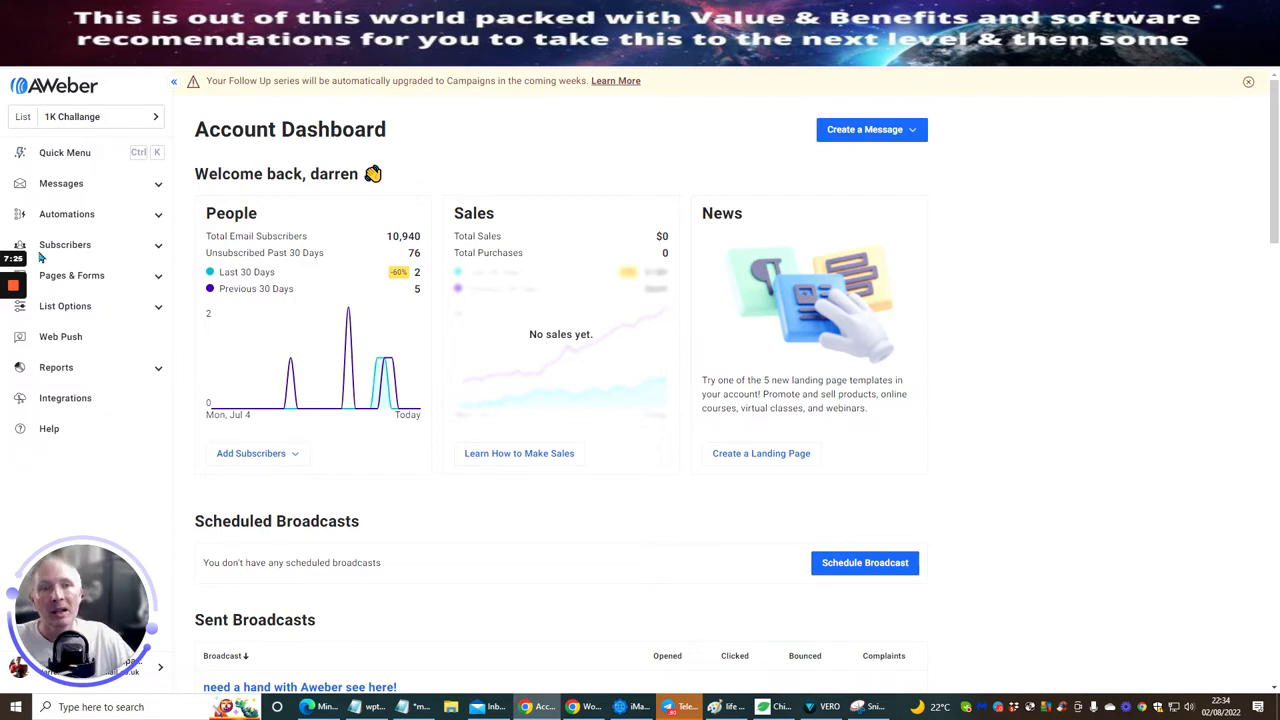
{"action": "mouse_move", "coordinate": [56, 367]}
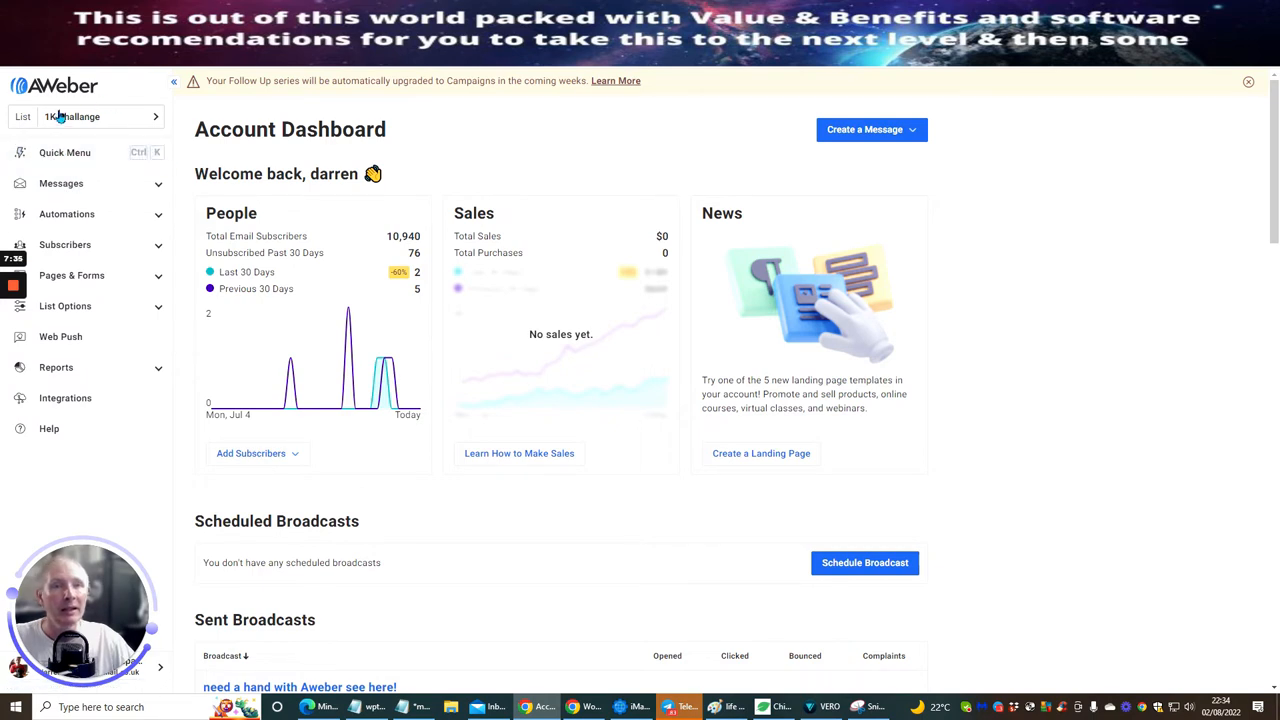
{"action": "mouse_move", "coordinate": [495, 443]}
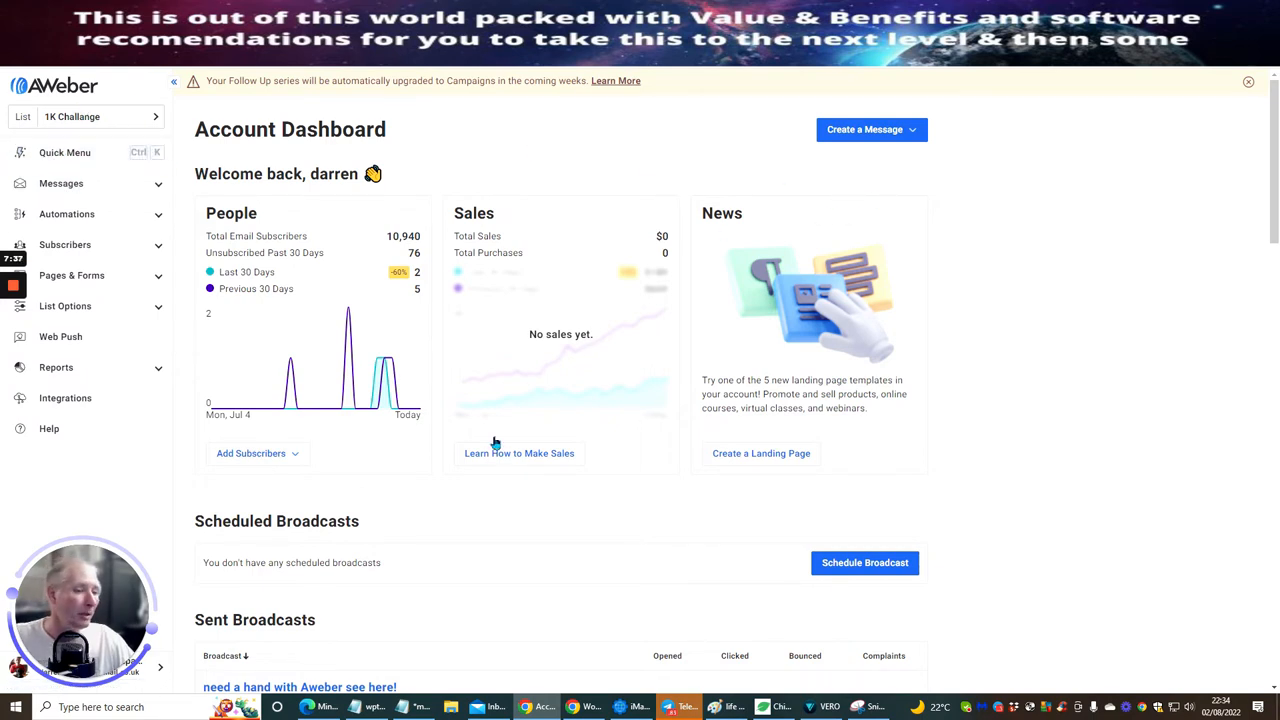
Scroll the AWeber dashboard and expand Pages & Forms to reach Landing Pages.
{"action": "scroll", "scroll_direction": "down", "scroll_amount": 3}
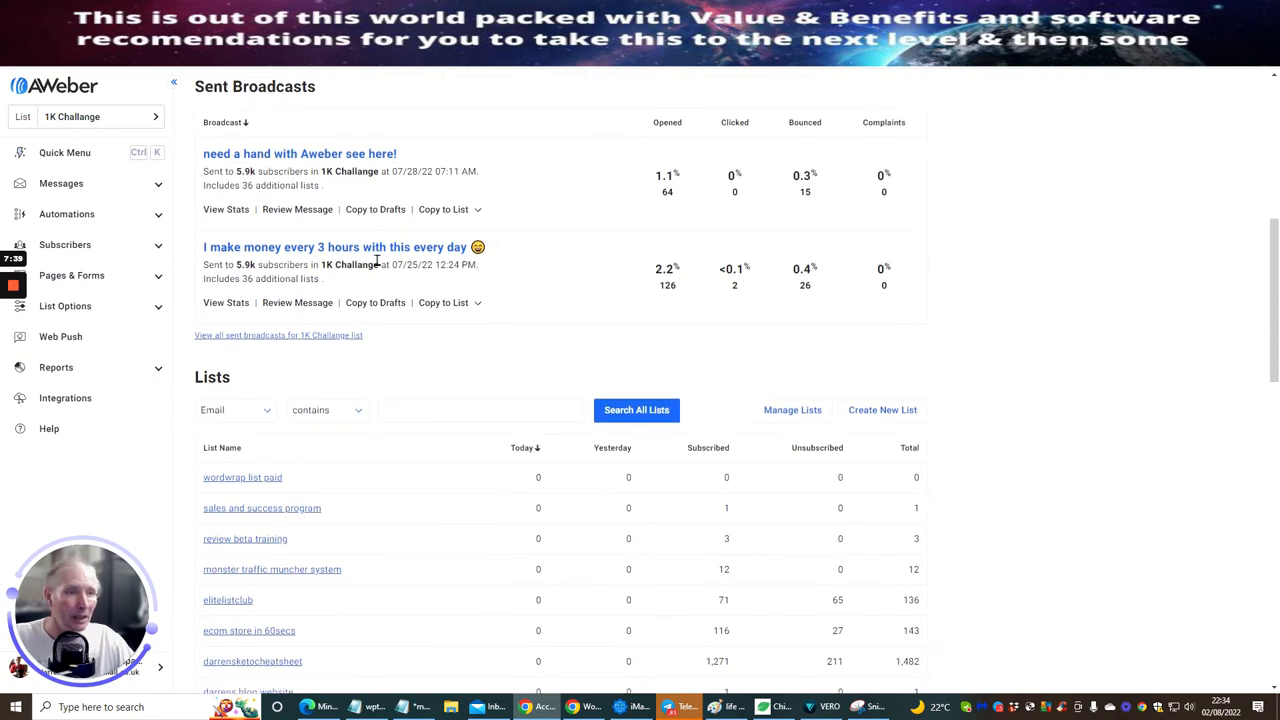
{"action": "scroll", "scroll_direction": "down", "scroll_amount": 3}
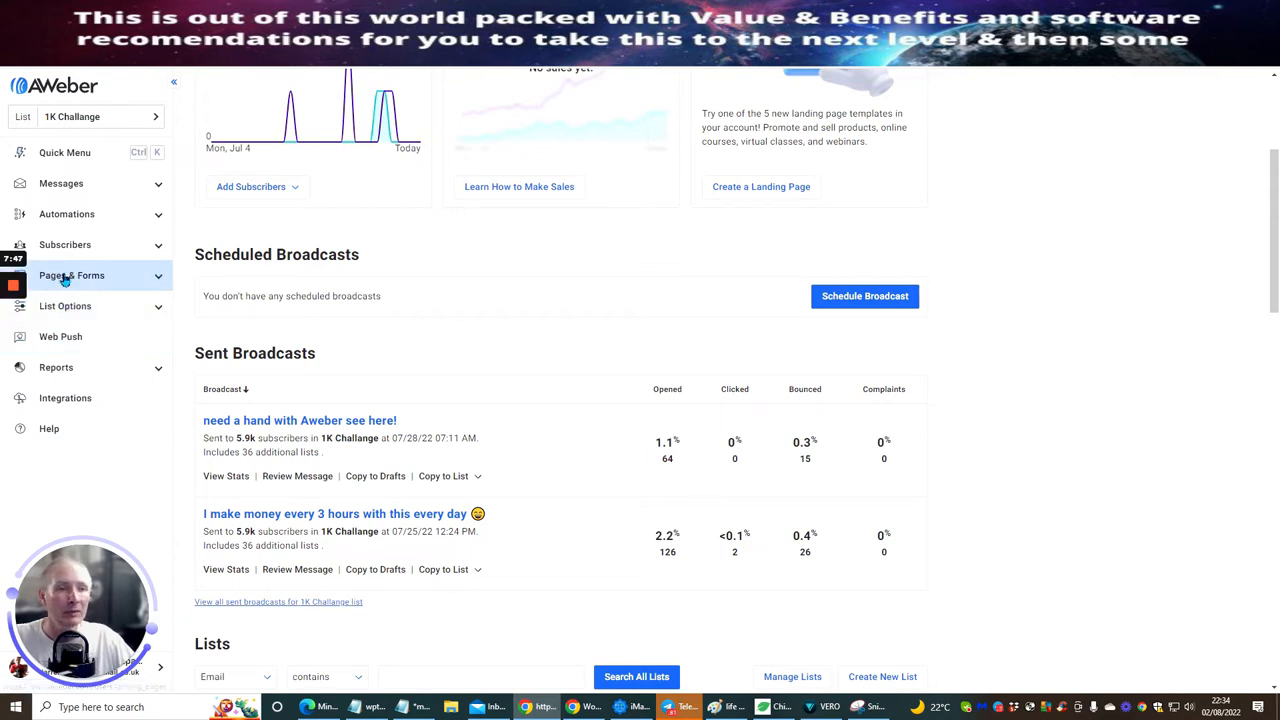
{"action": "left_click", "coordinate": [71, 301]}
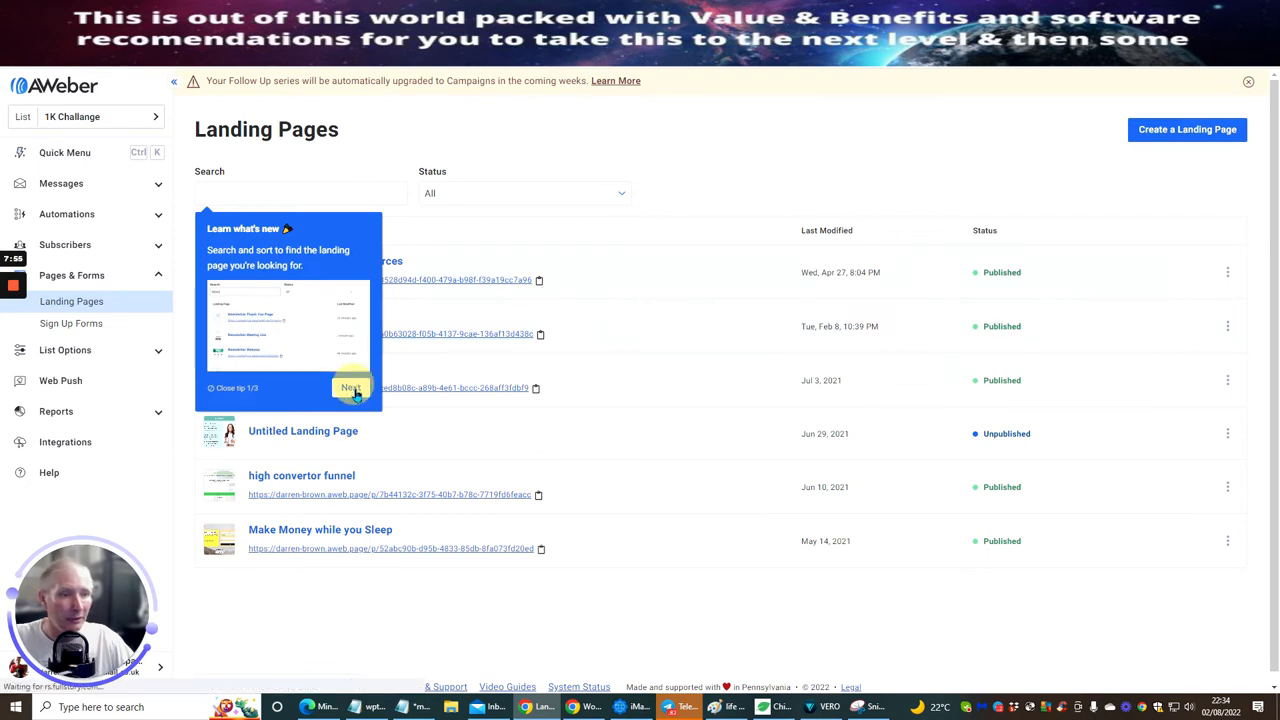
Advance AWeber's new-features tour to its final tip.
{"action": "left_click", "coordinate": [351, 388]}
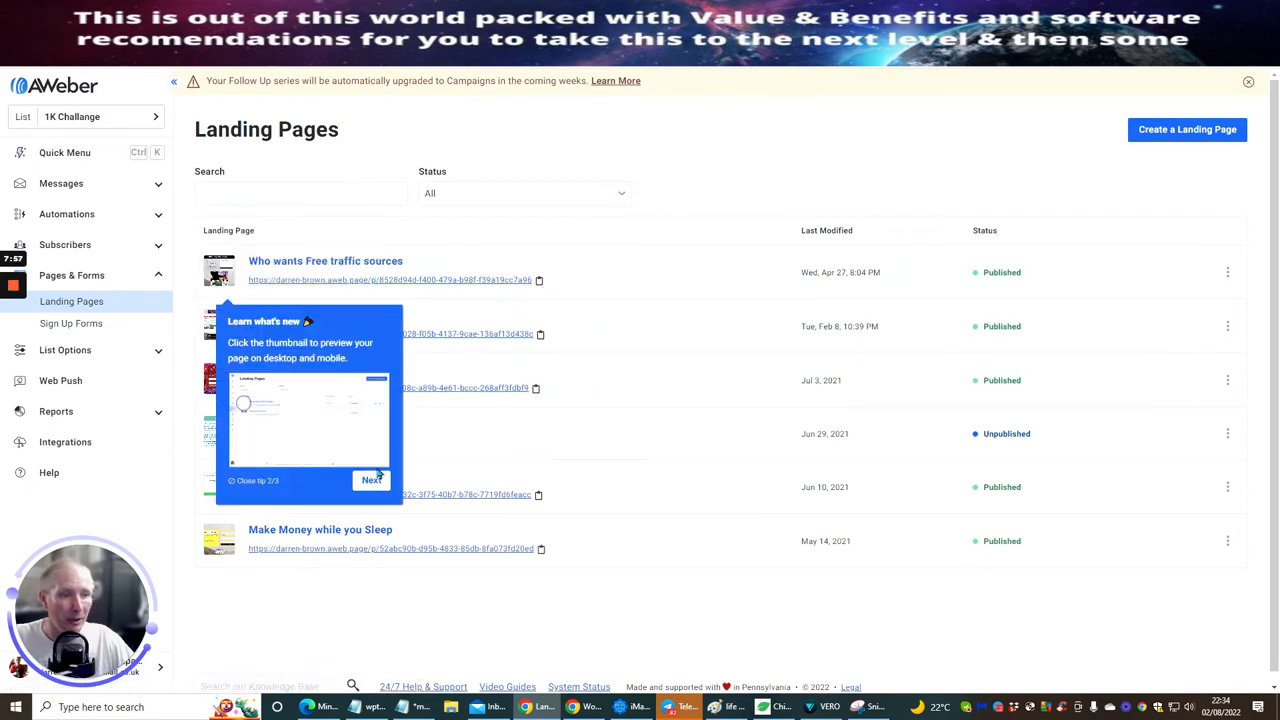
{"action": "left_click", "coordinate": [371, 480]}
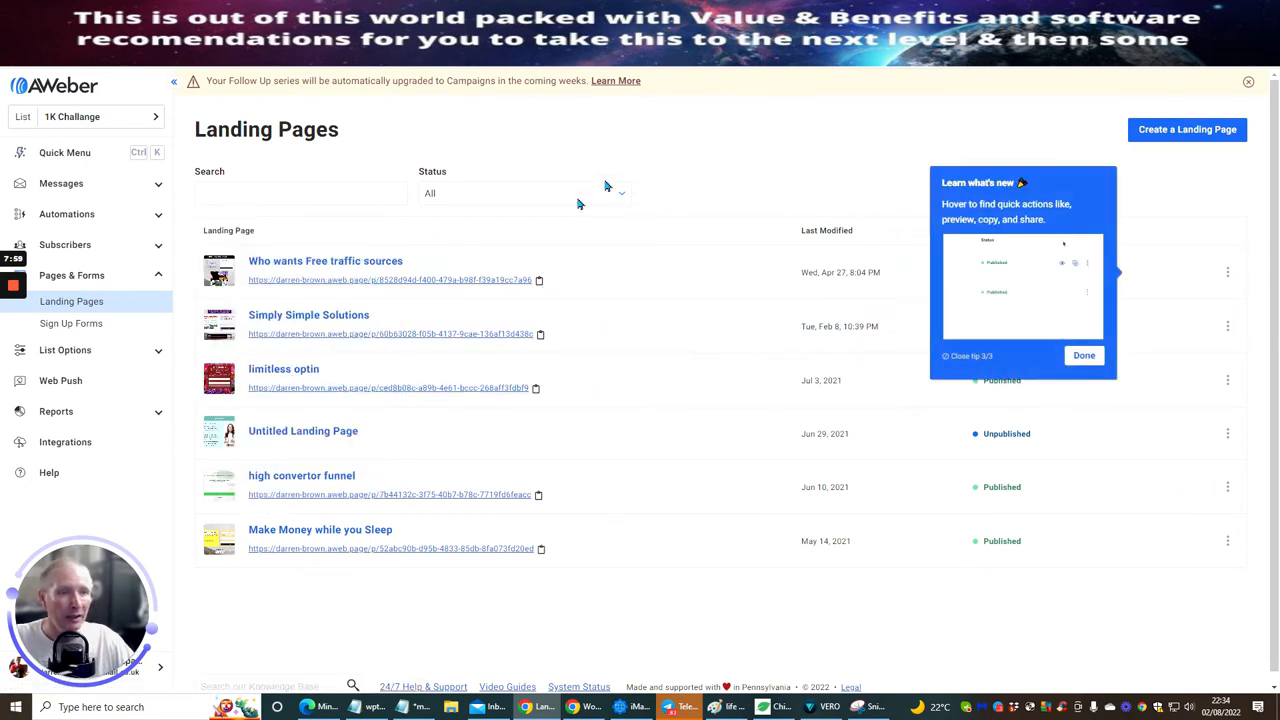
{"action": "mouse_move", "coordinate": [261, 340]}
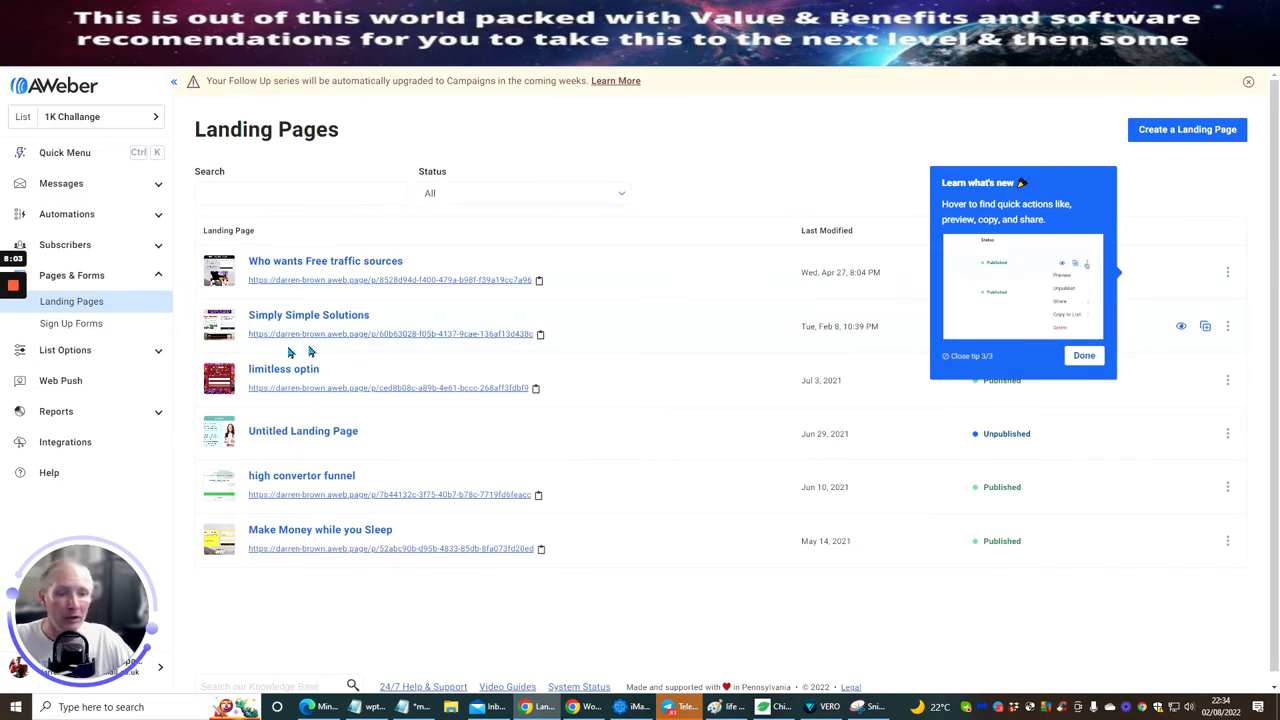
{"action": "mouse_move", "coordinate": [540, 334]}
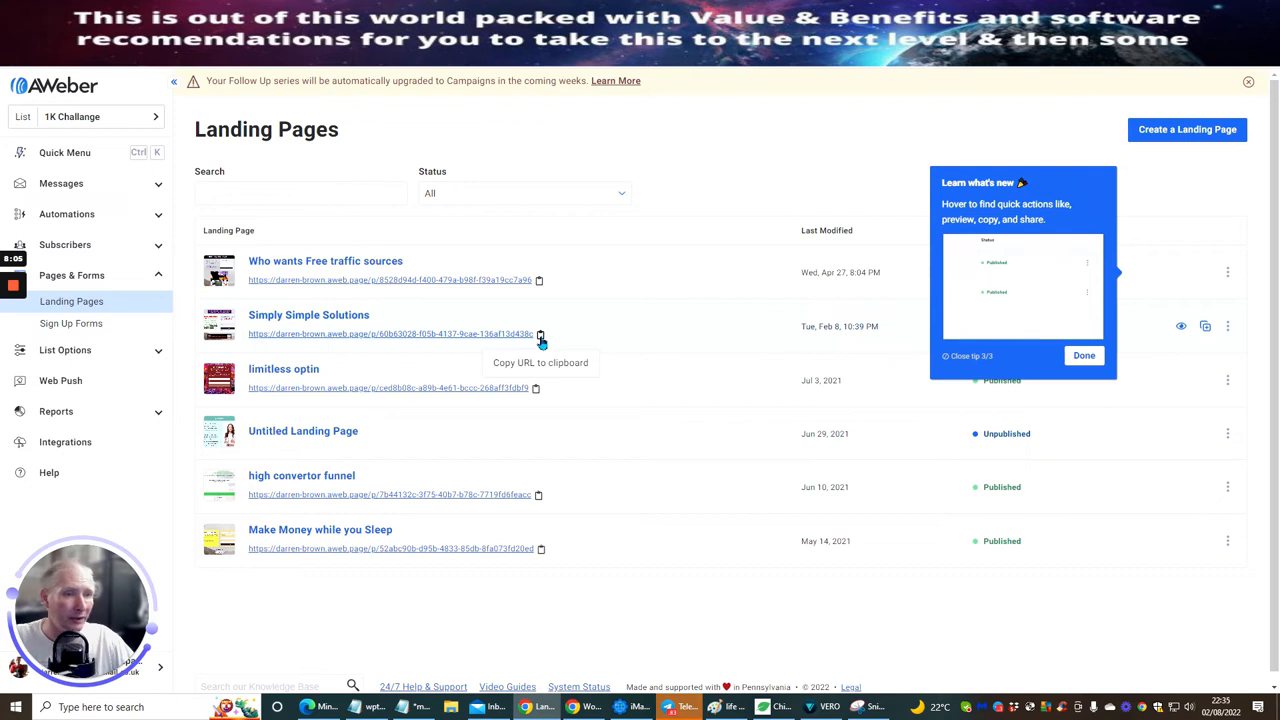
{"action": "mouse_move", "coordinate": [295, 328]}
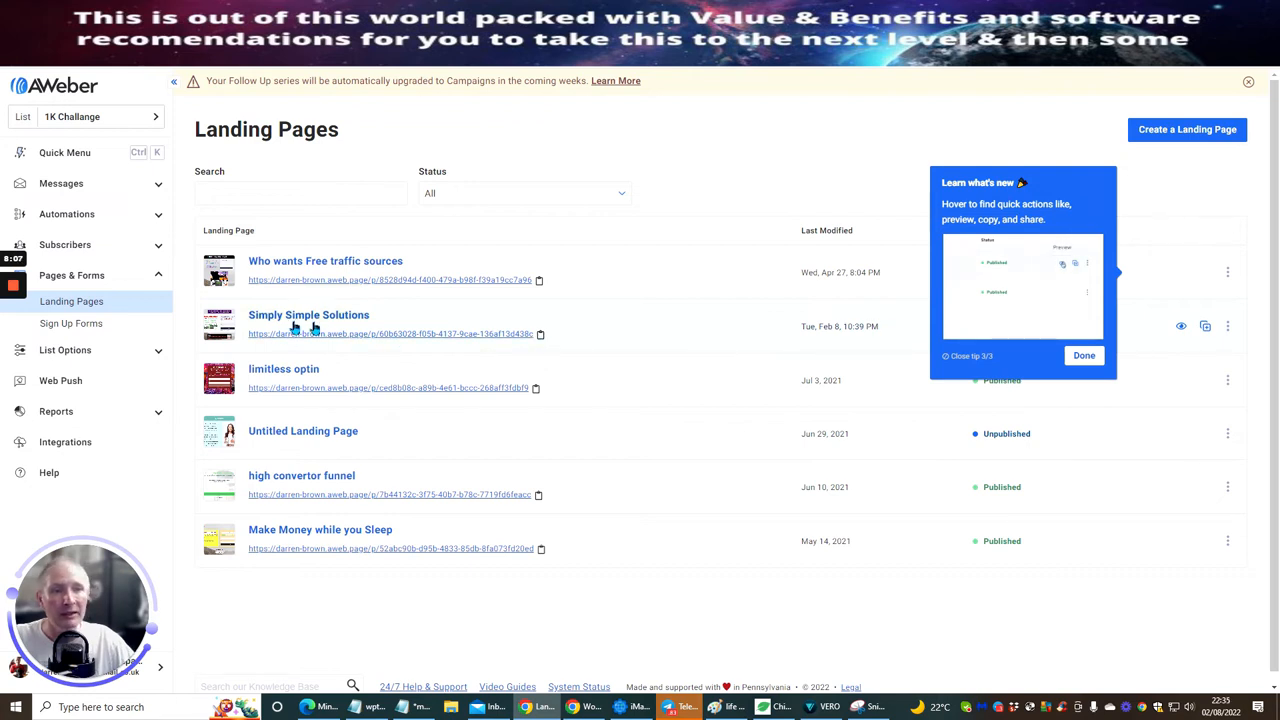
{"action": "mouse_move", "coordinate": [528, 370]}
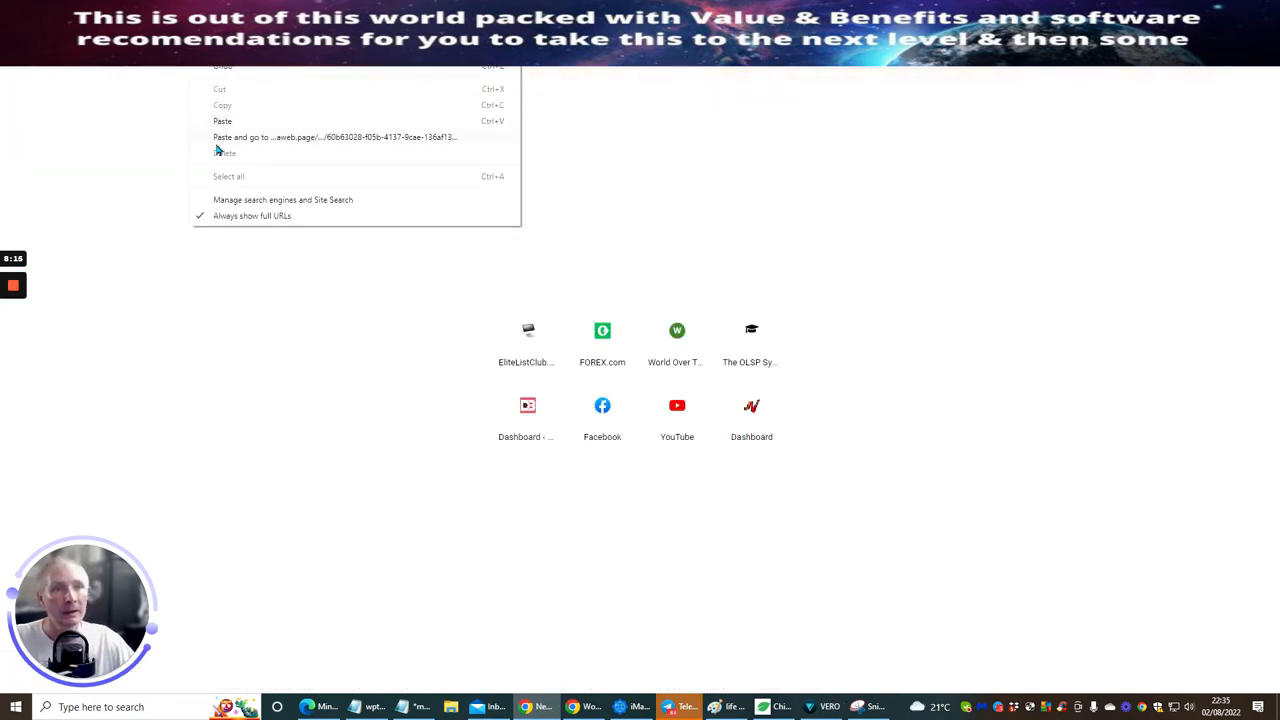
Open the copied landing page address and start filling its sign-up form.
{"action": "left_click", "coordinate": [474, 520]}
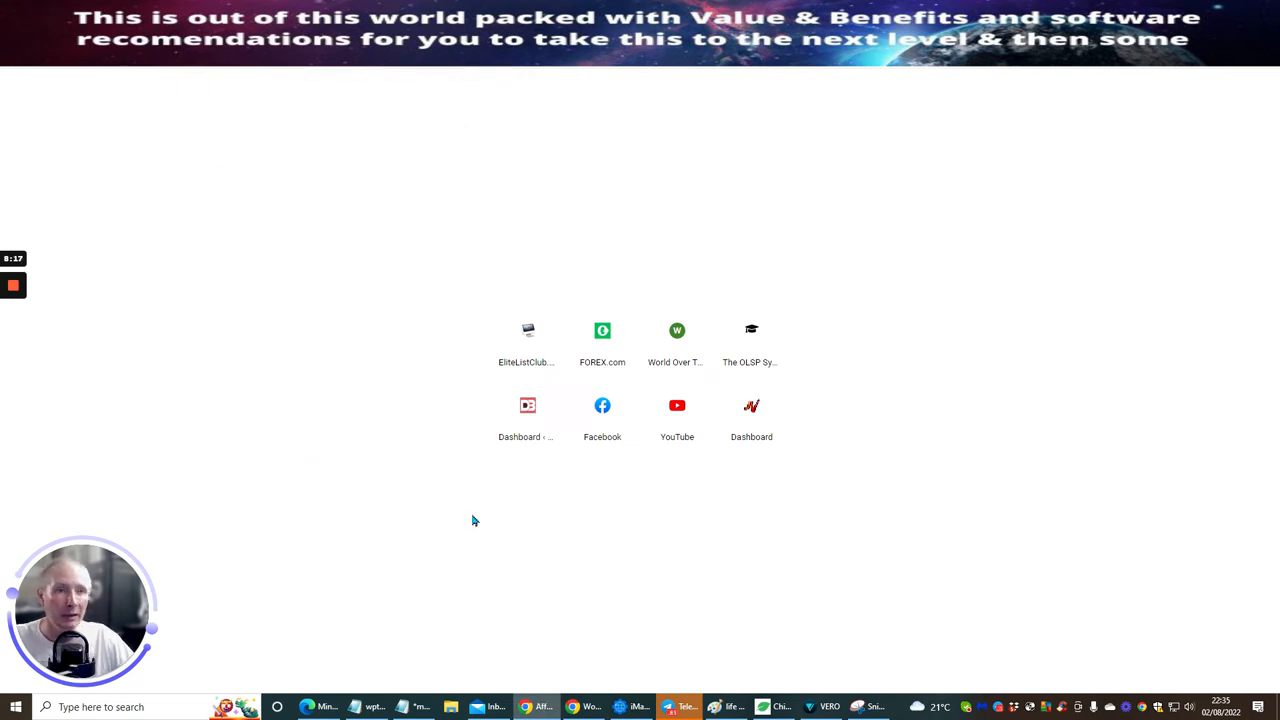
{"action": "mouse_move", "coordinate": [904, 348]}
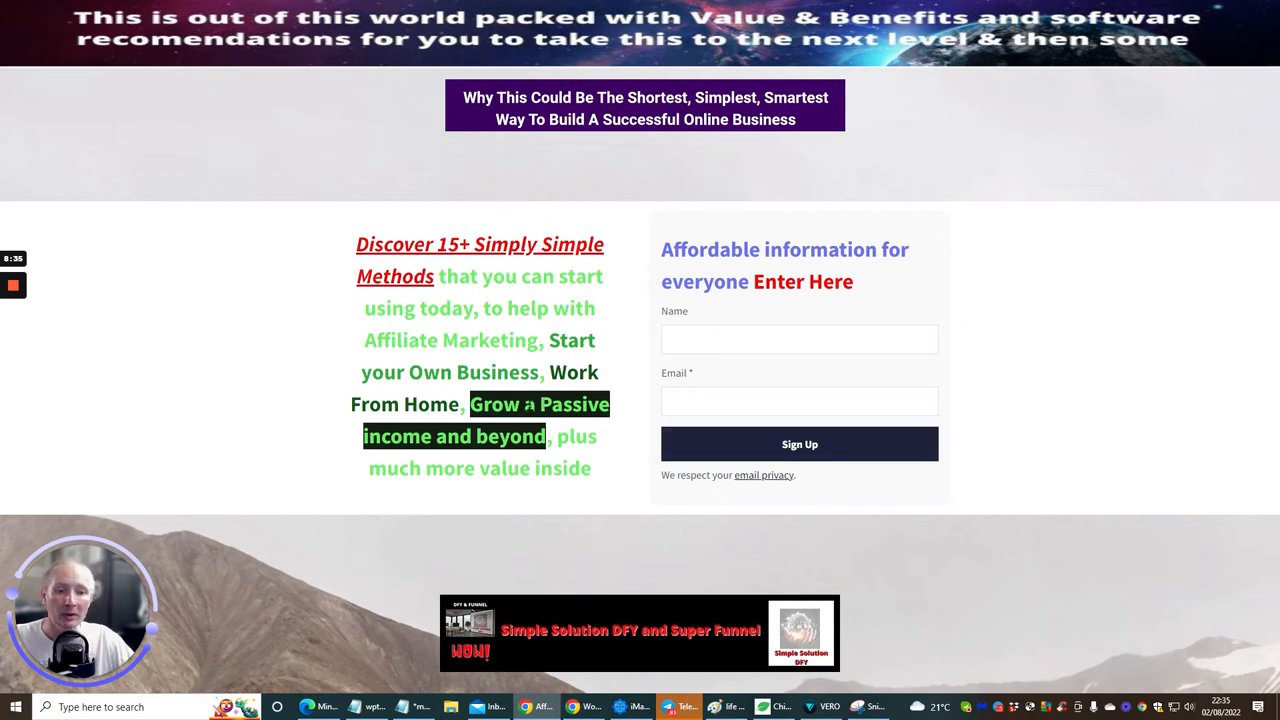
{"action": "left_click", "coordinate": [799, 339]}
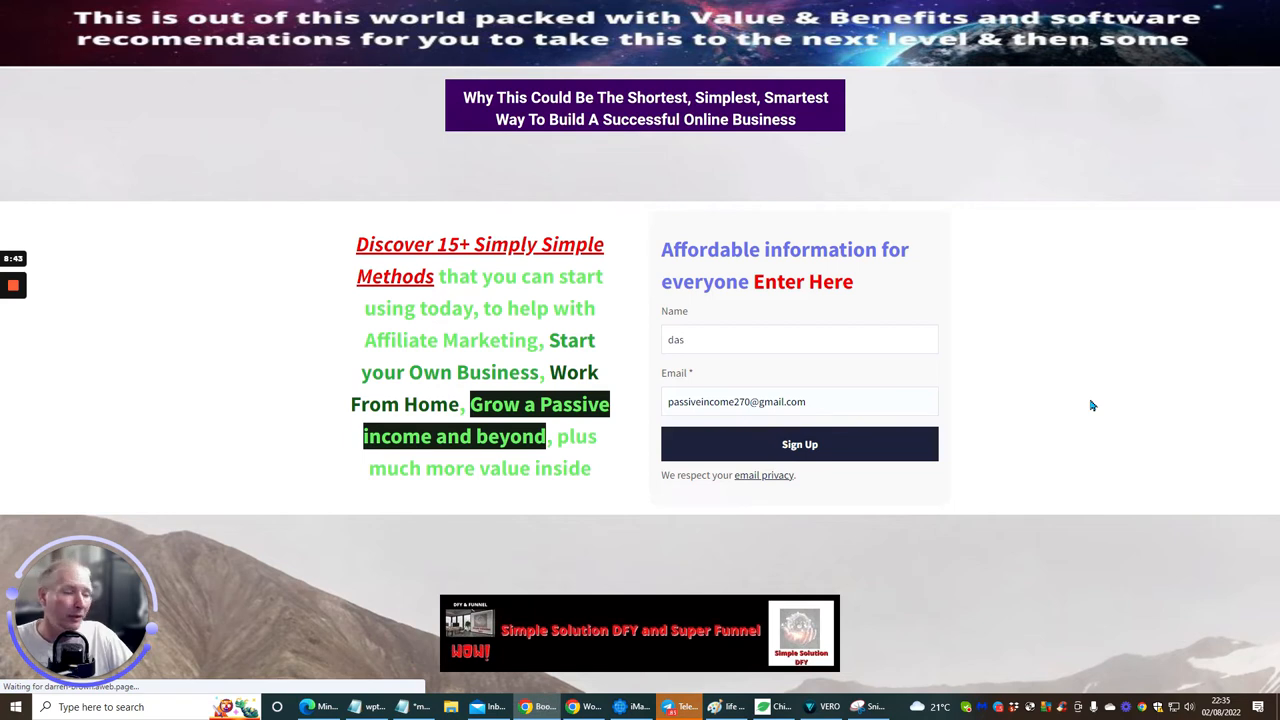
{"action": "mouse_move", "coordinate": [1107, 388]}
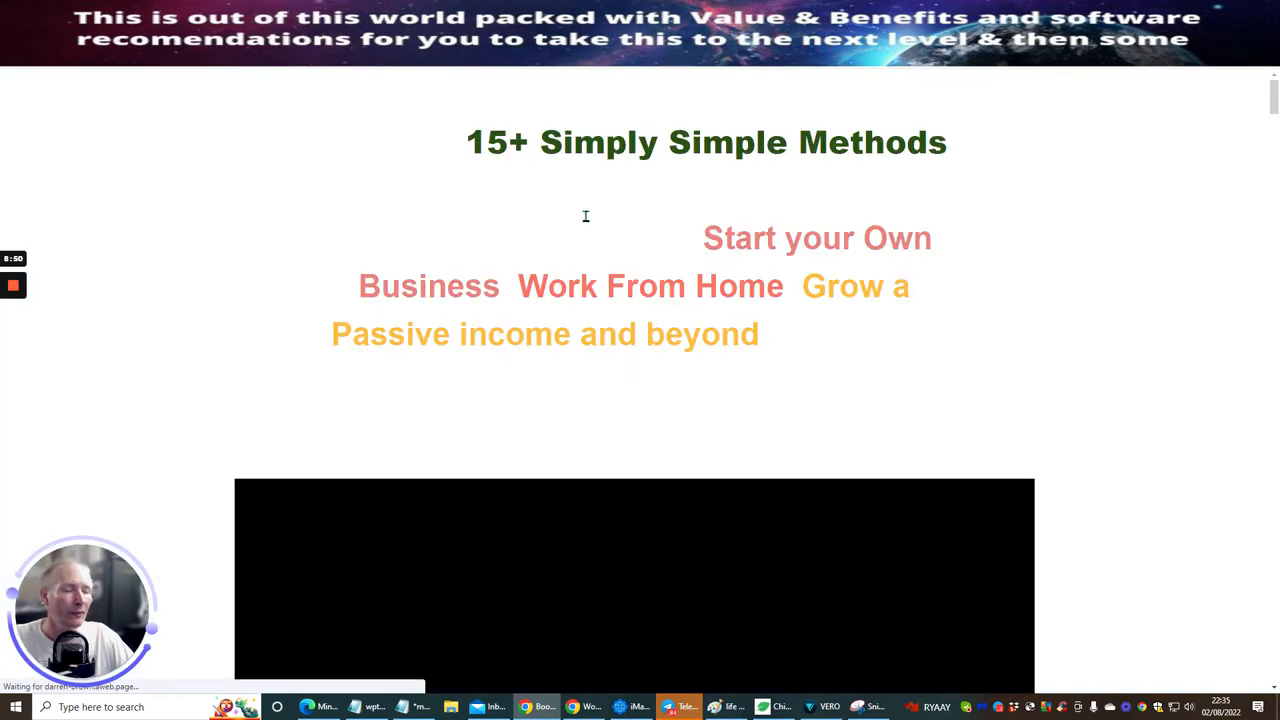
{"action": "mouse_move", "coordinate": [681, 151]}
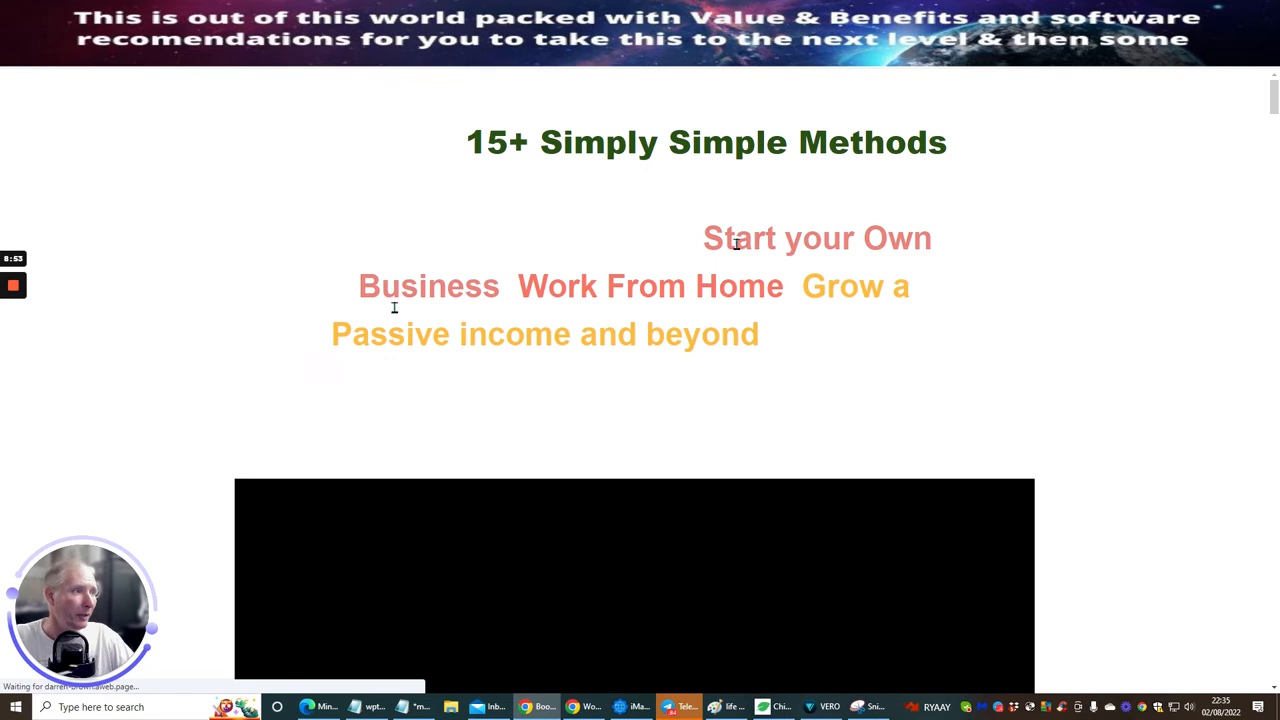
{"action": "mouse_move", "coordinate": [852, 350]}
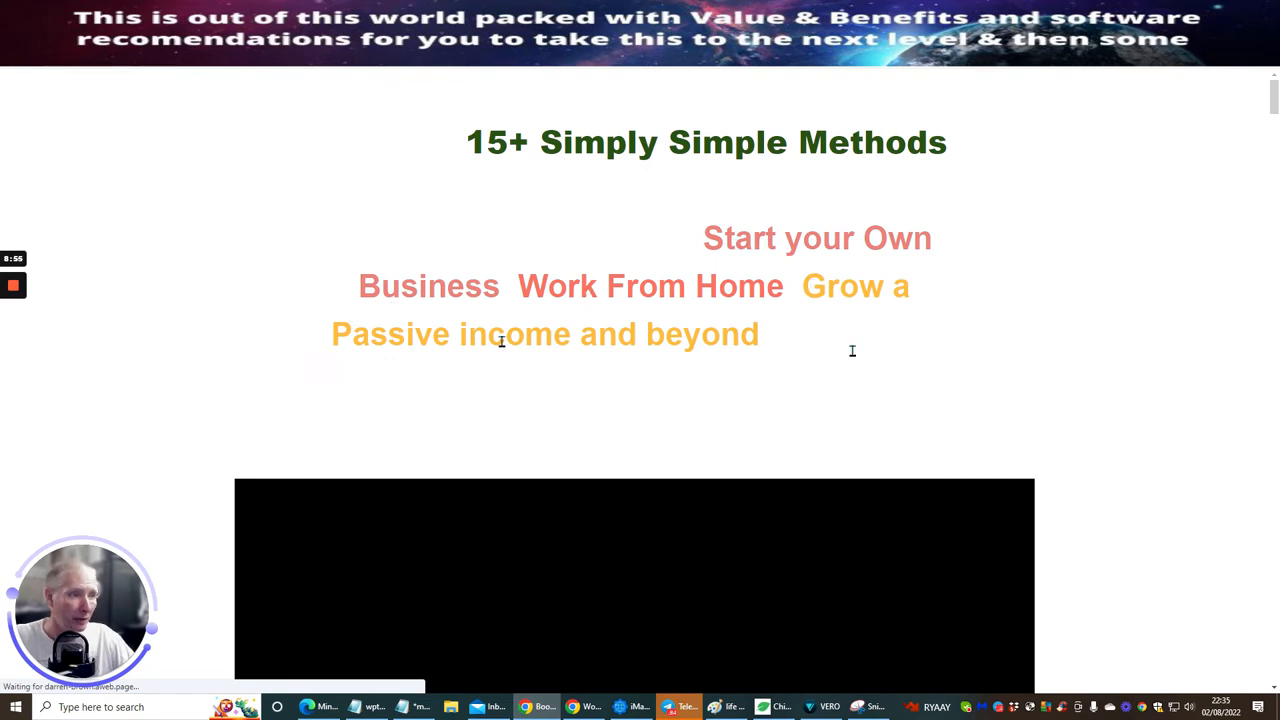
{"action": "scroll", "scroll_direction": "down", "scroll_amount": 3}
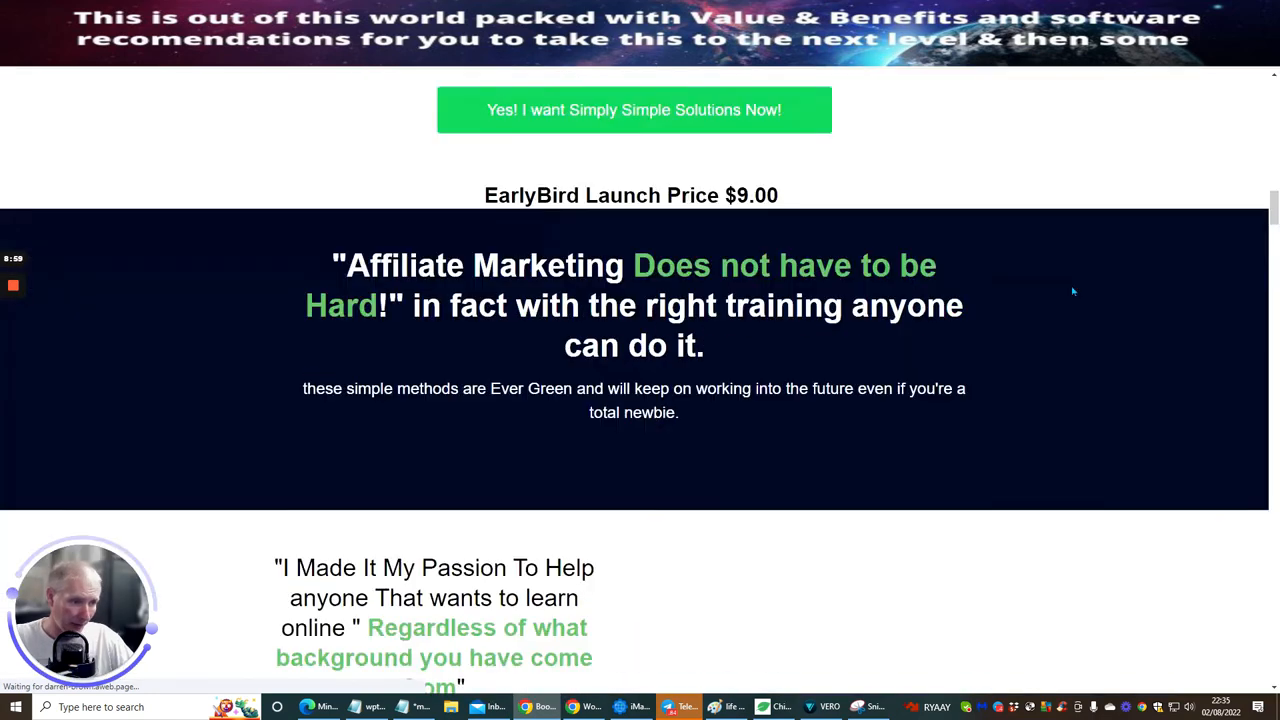
{"action": "scroll", "scroll_direction": "up", "scroll_amount": 3}
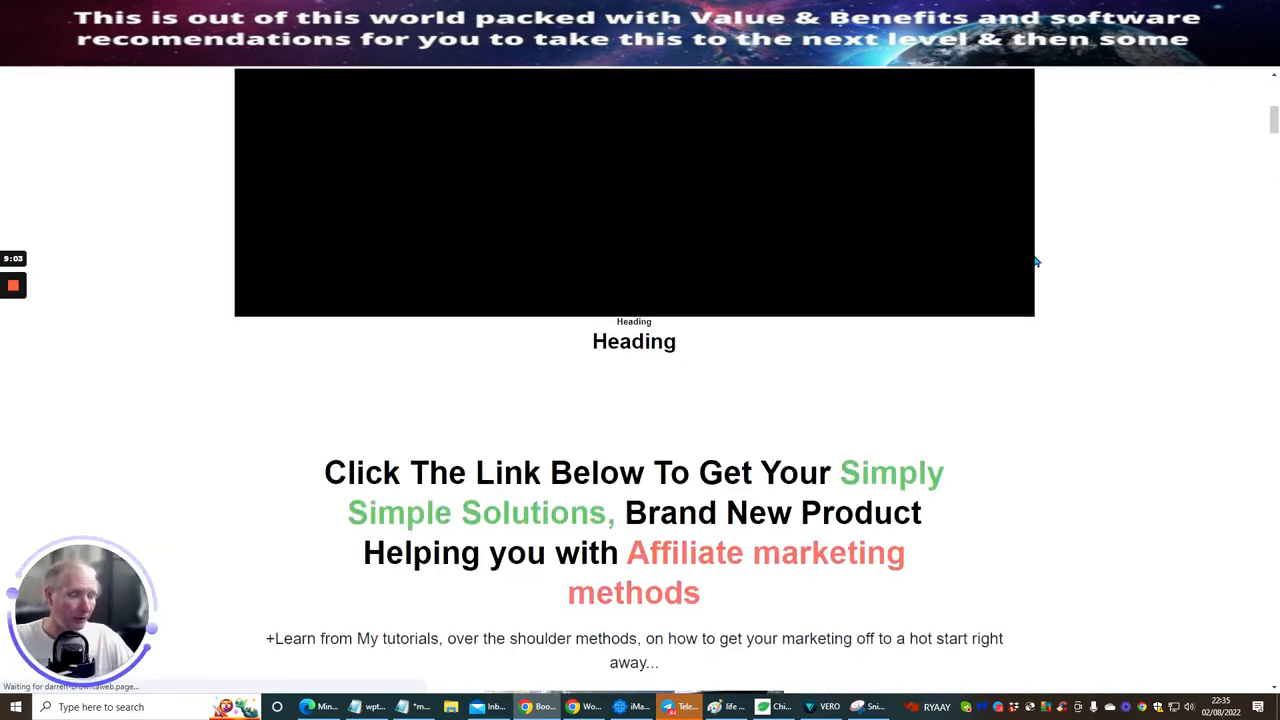
{"action": "scroll", "scroll_direction": "down", "scroll_amount": 3}
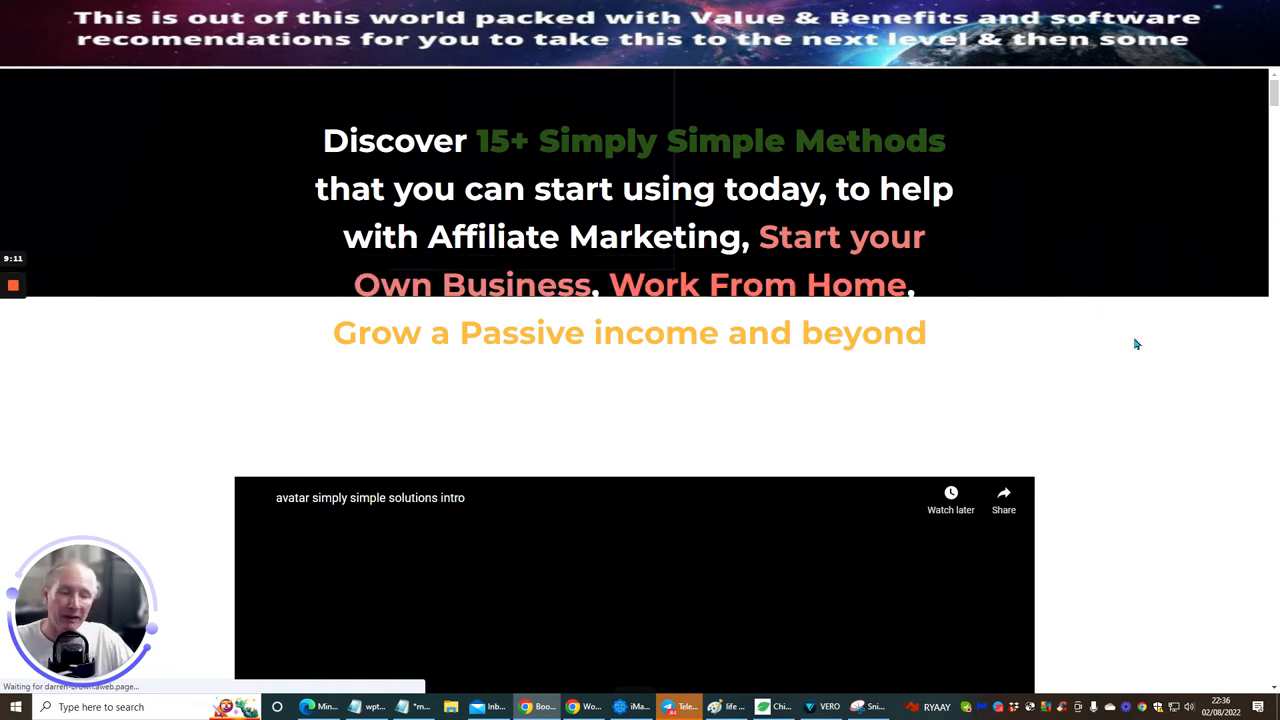
{"action": "mouse_move", "coordinate": [1127, 355]}
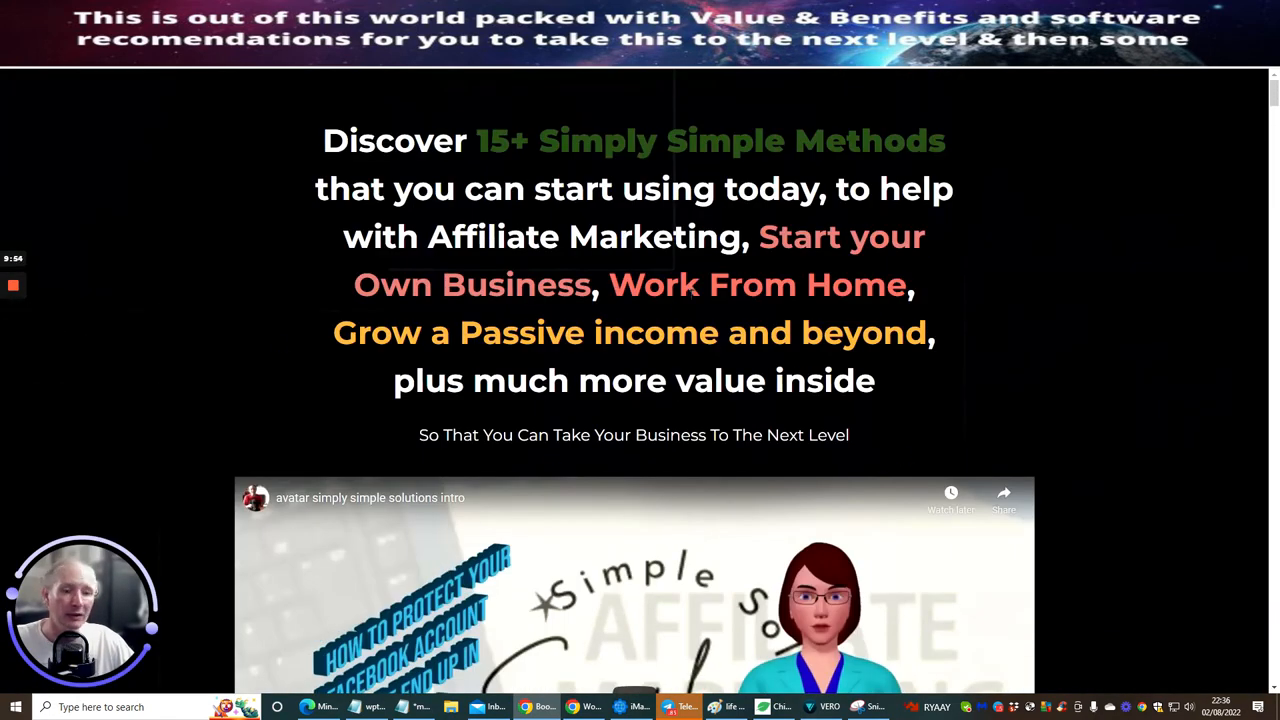
{"action": "scroll", "scroll_direction": "down", "scroll_amount": 3}
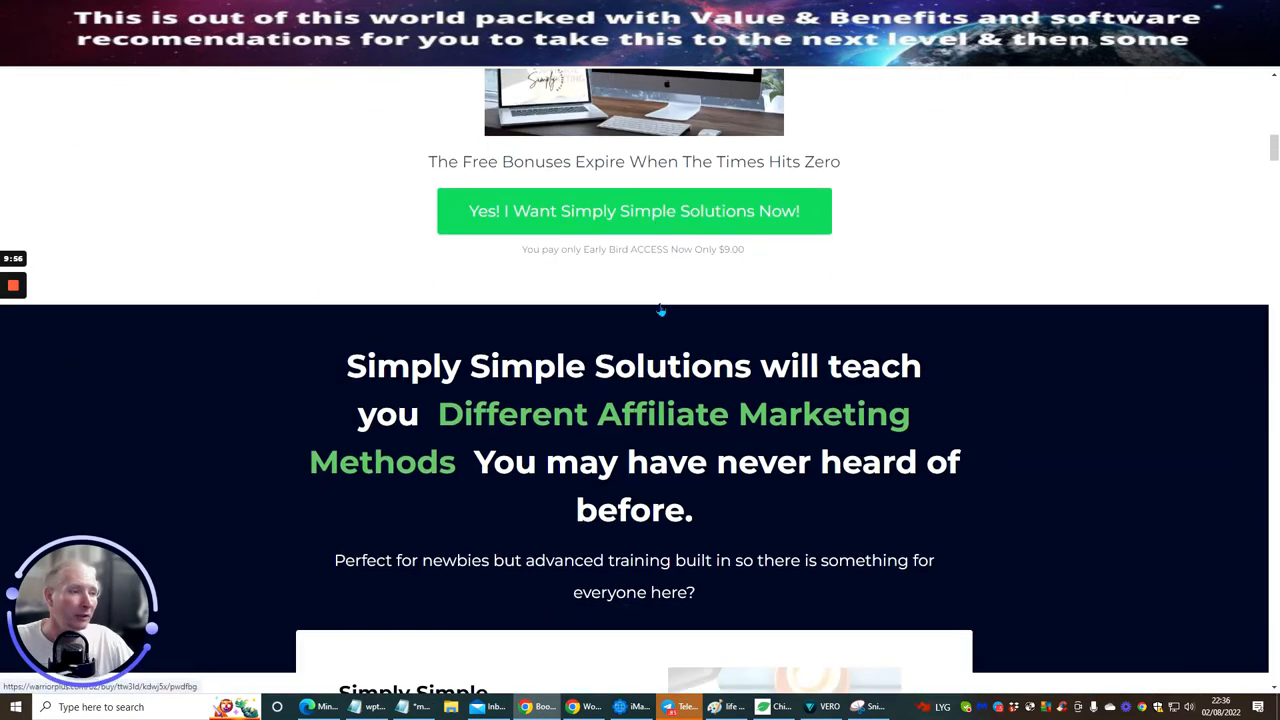
{"action": "scroll", "scroll_direction": "down", "scroll_amount": 3}
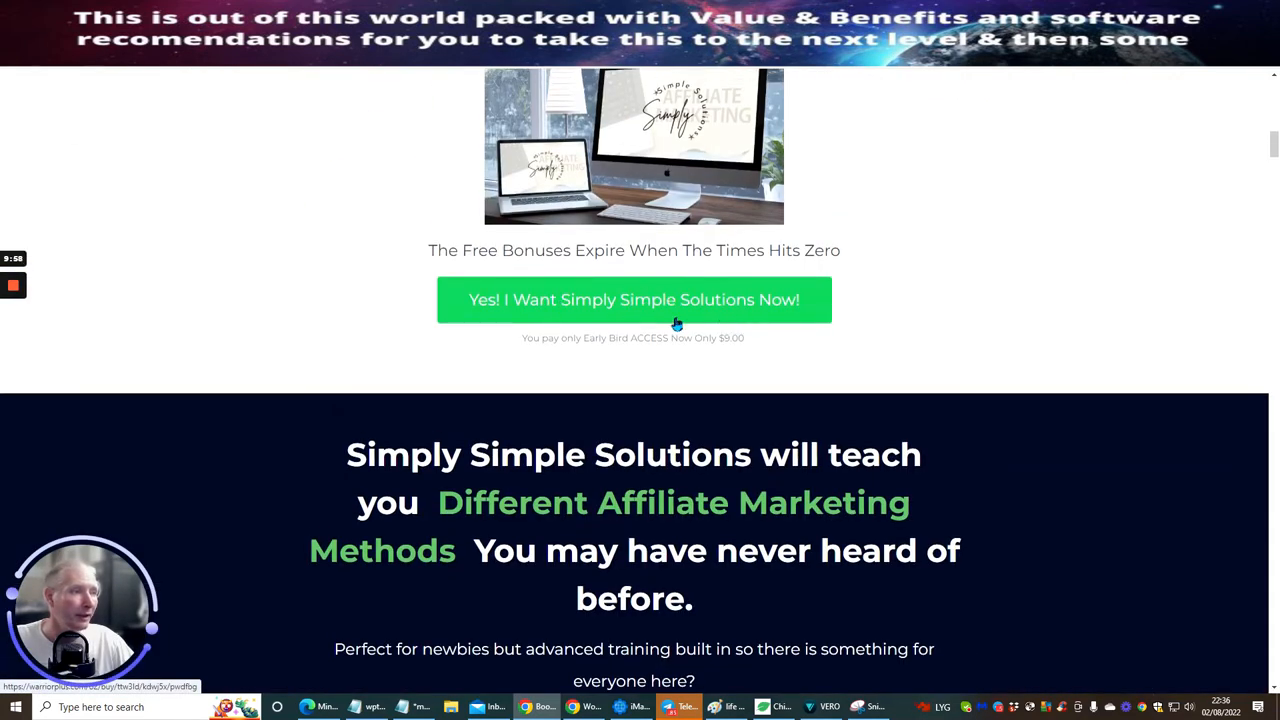
{"action": "scroll", "scroll_direction": "down", "scroll_amount": 3}
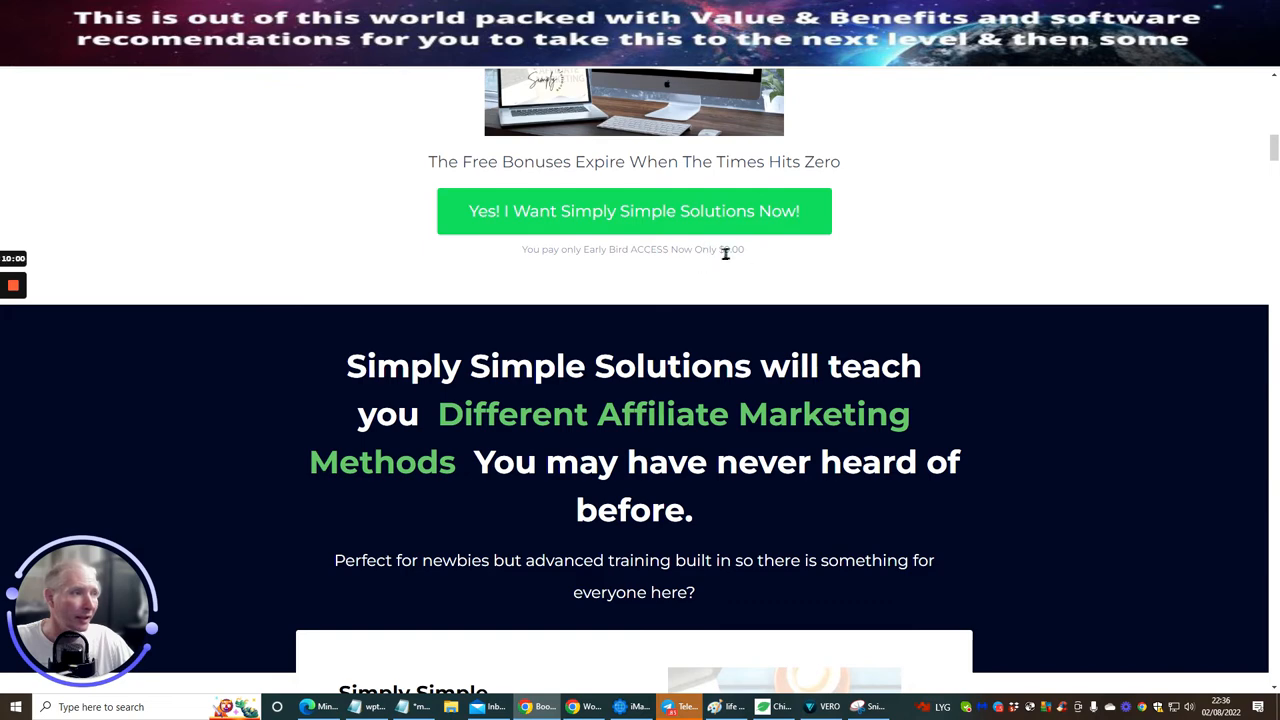
{"action": "scroll", "scroll_direction": "down", "scroll_amount": 3}
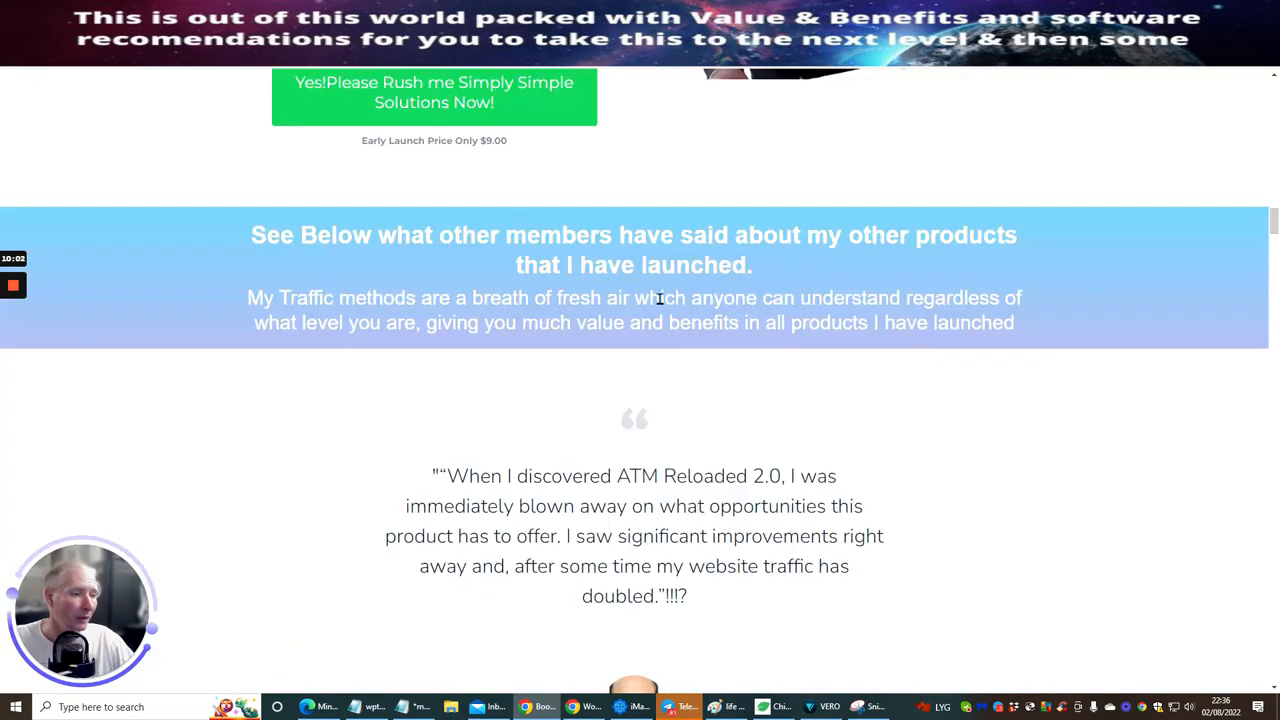
{"action": "scroll", "scroll_direction": "down", "scroll_amount": 3}
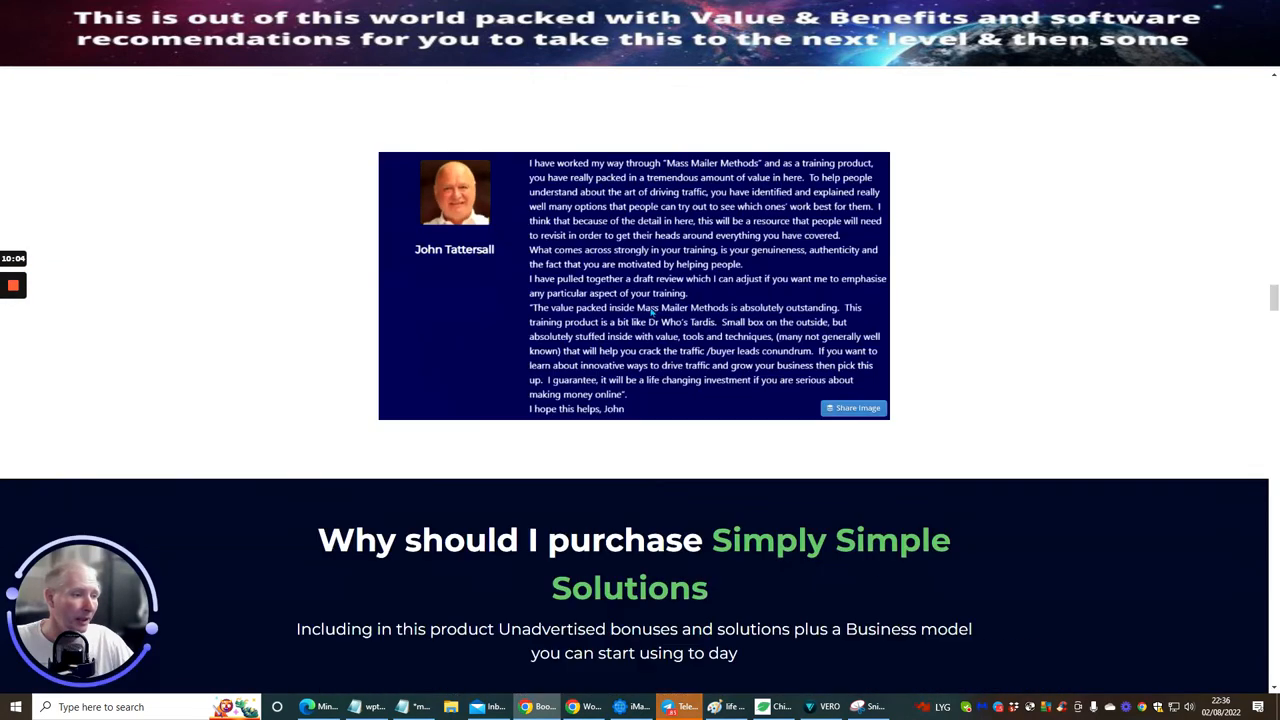
{"action": "scroll", "scroll_direction": "down", "scroll_amount": 3}
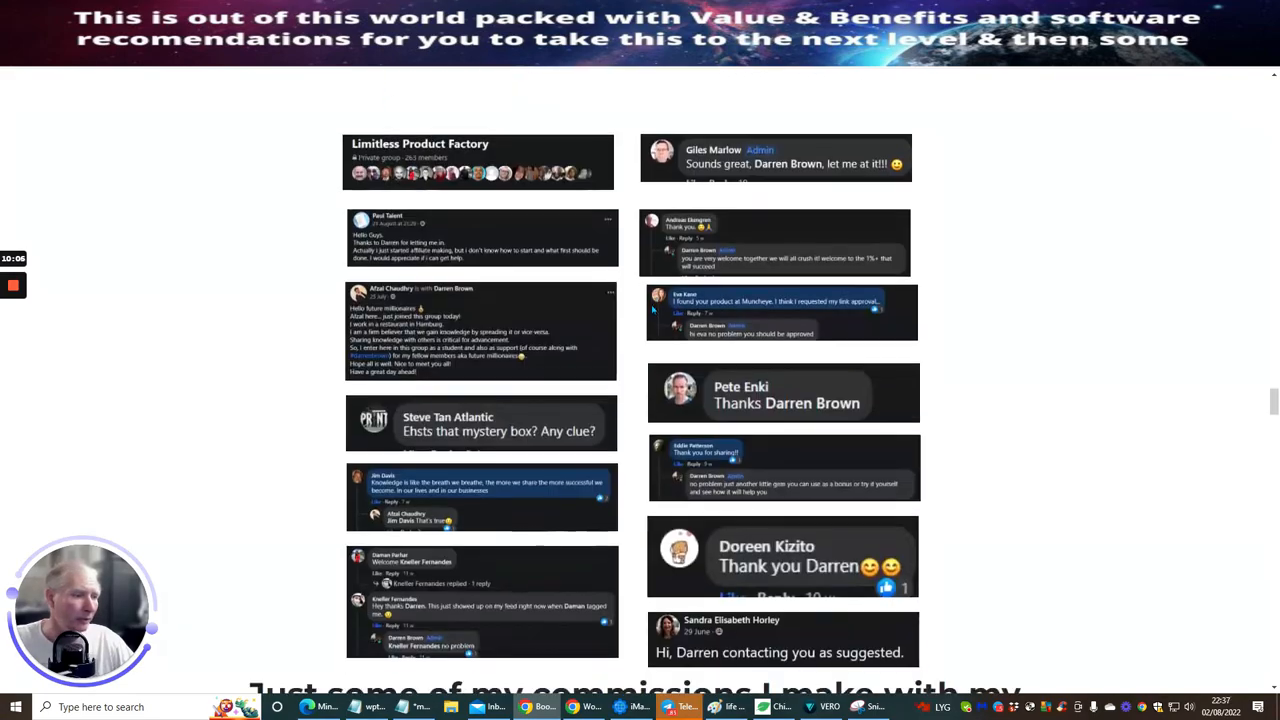
{"action": "scroll", "scroll_direction": "down", "scroll_amount": 3}
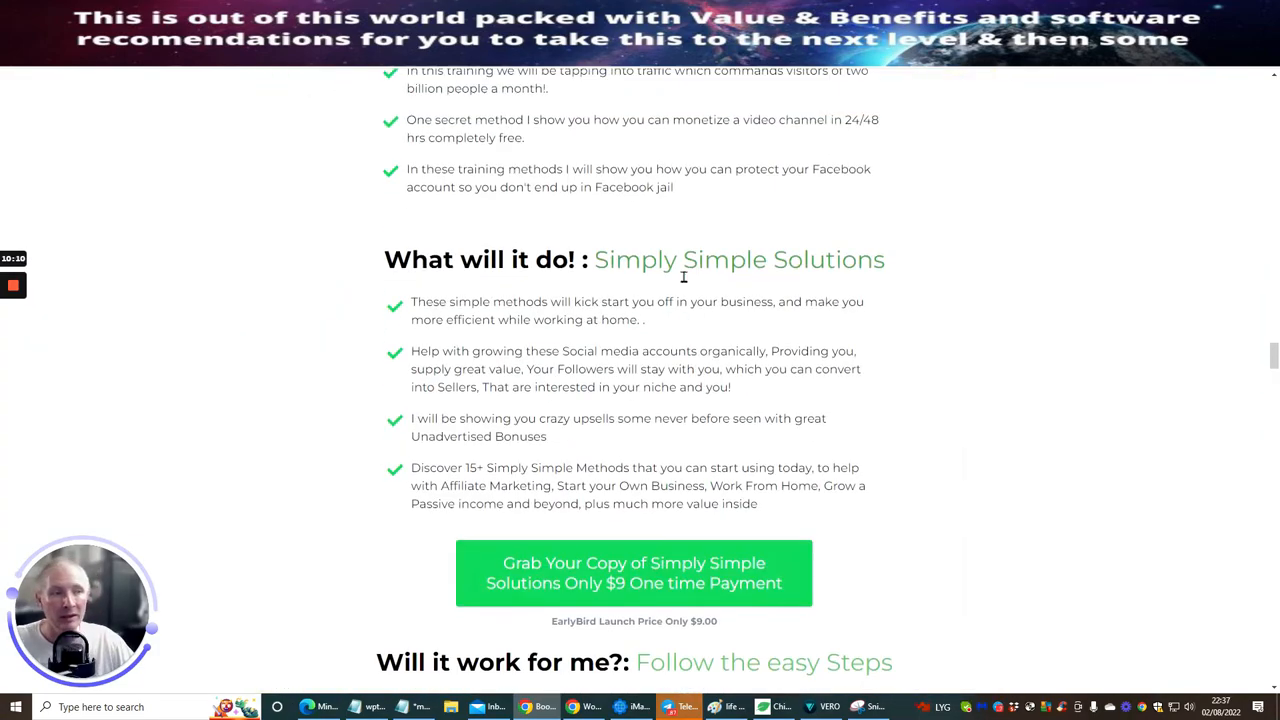
{"action": "scroll", "scroll_direction": "down", "scroll_amount": 3}
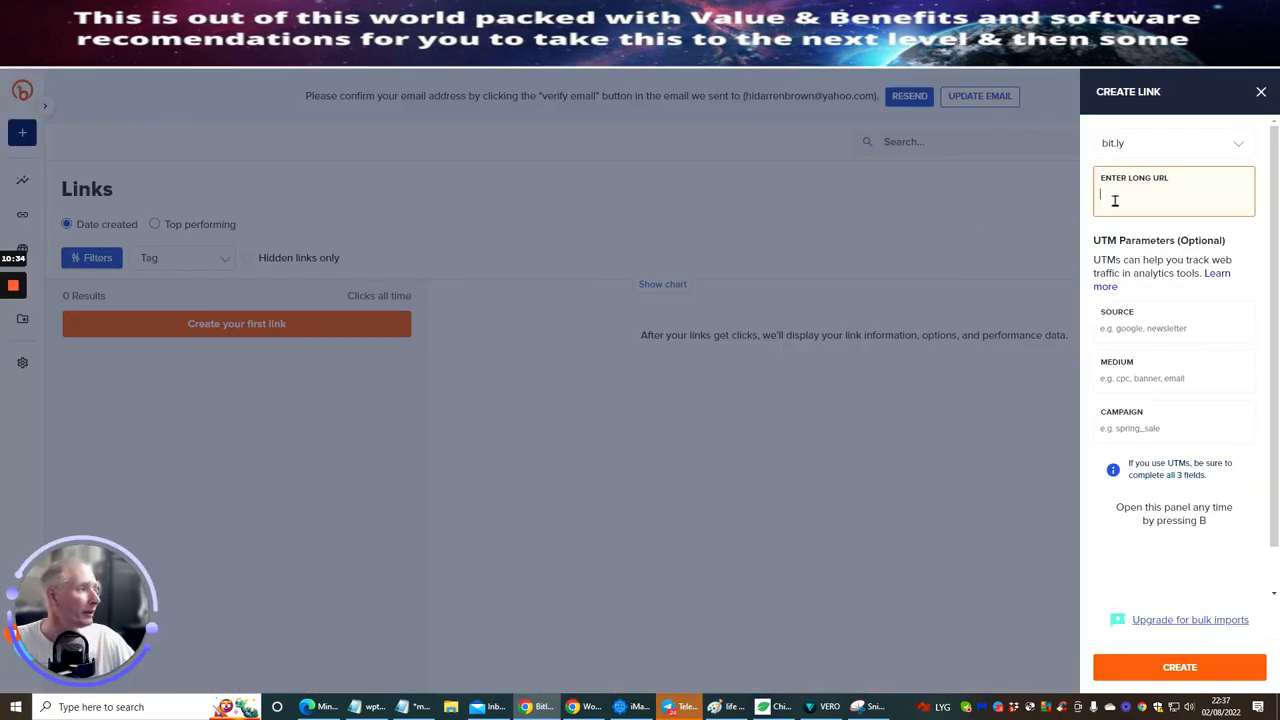
Shorten the darren-brown.aweb.page landing page URL into a Bitly link.
{"action": "type", "text": "https://darren-brown.aweb.page/p/60b63028-05b-4137-9cae-136af13d438c"}
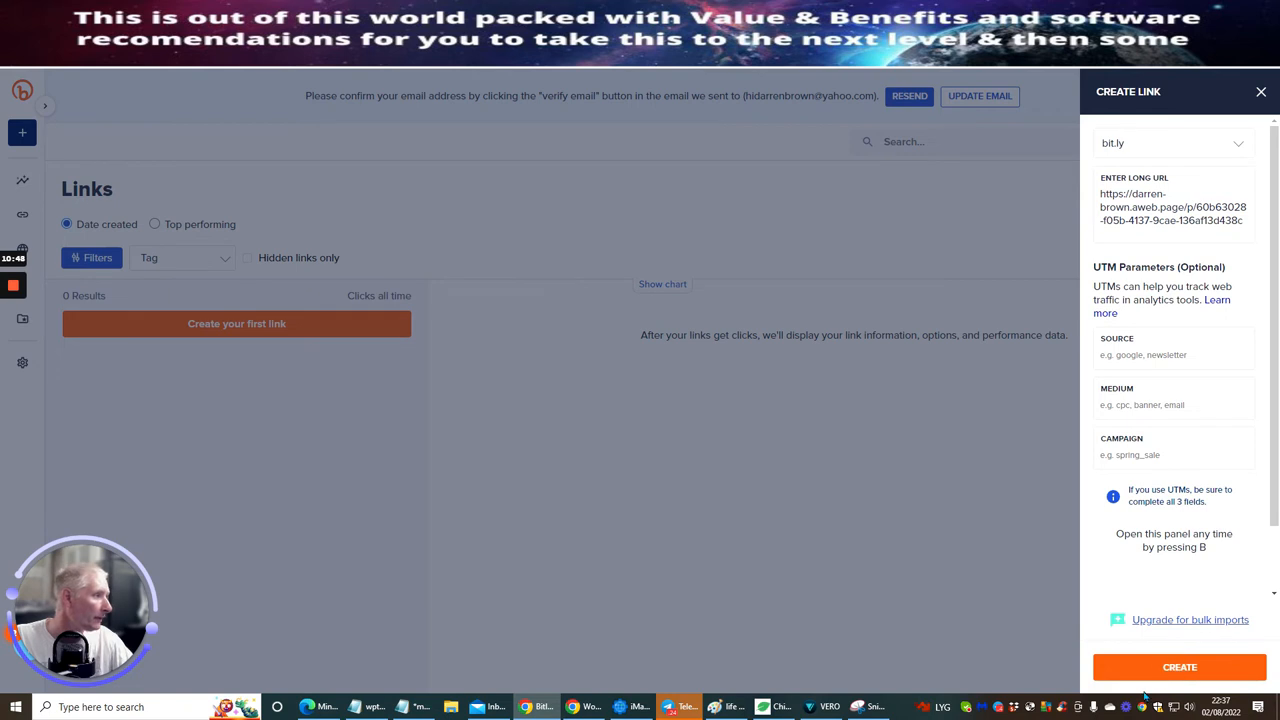
{"action": "left_click", "coordinate": [1179, 667]}
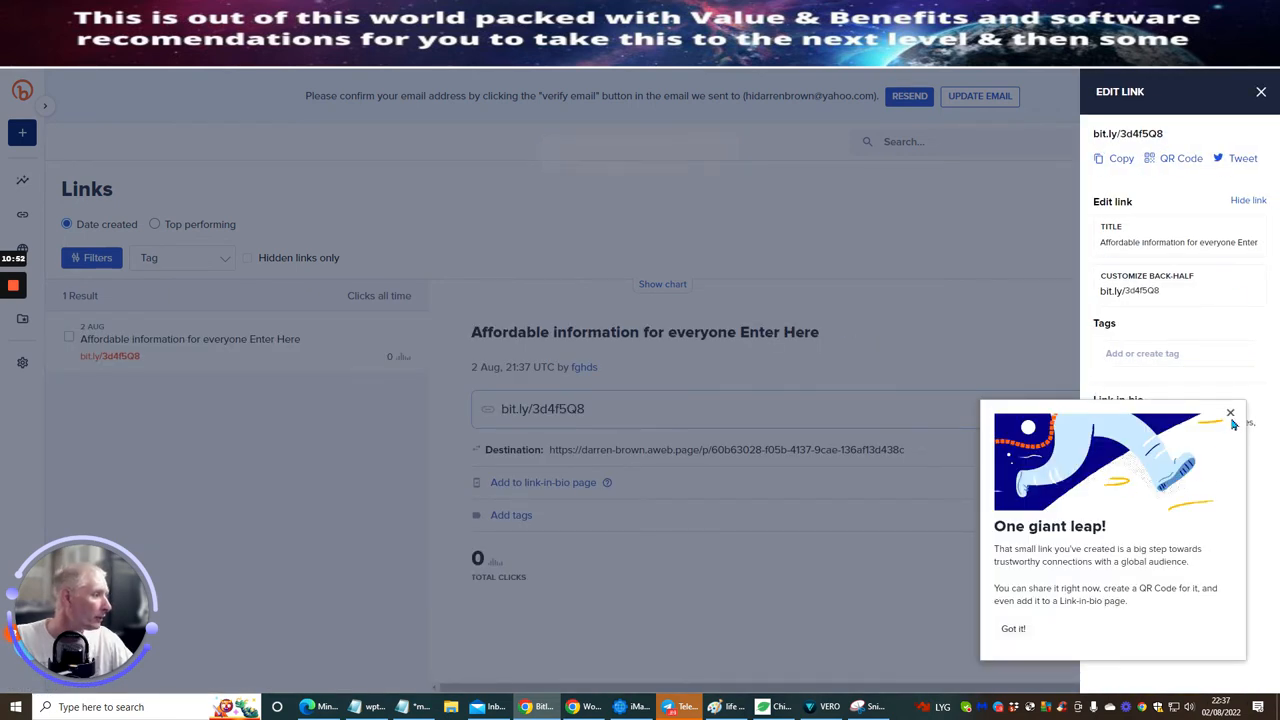
Replace the short link's back-half with simplyit101, fixing a typo along the way, and save.
{"action": "left_click", "coordinate": [1230, 412]}
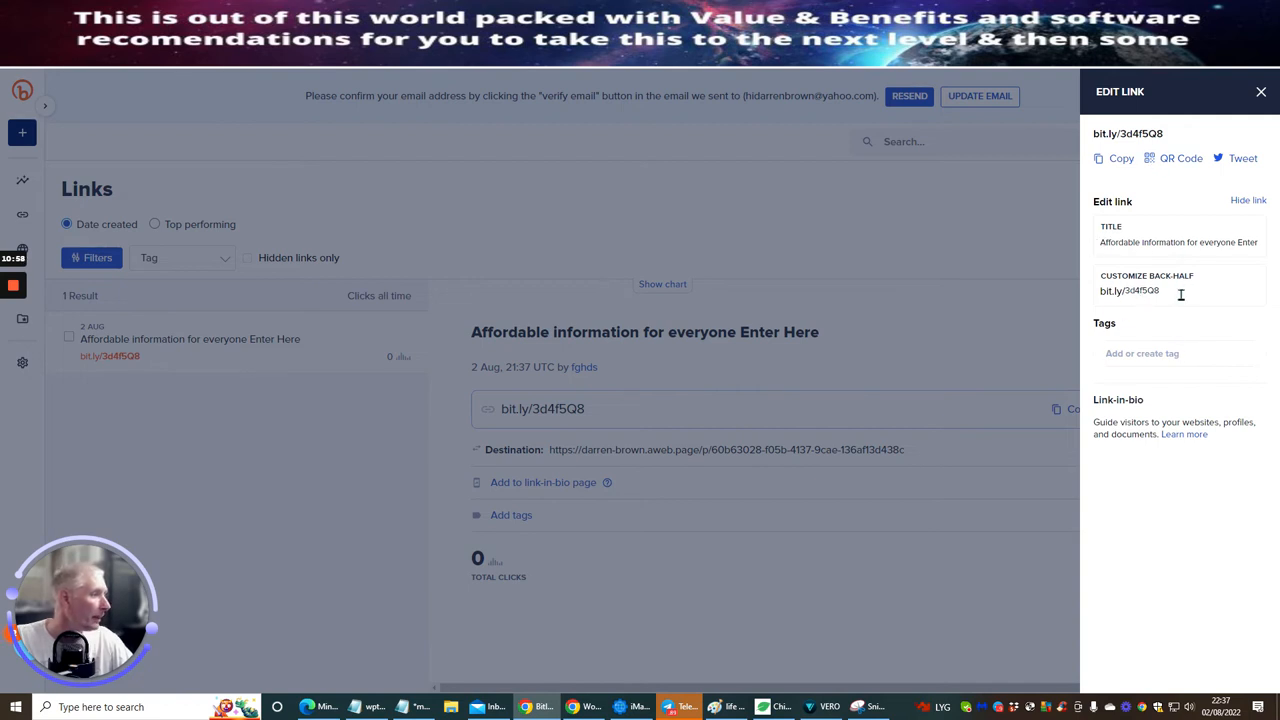
{"action": "left_click", "coordinate": [1180, 290]}
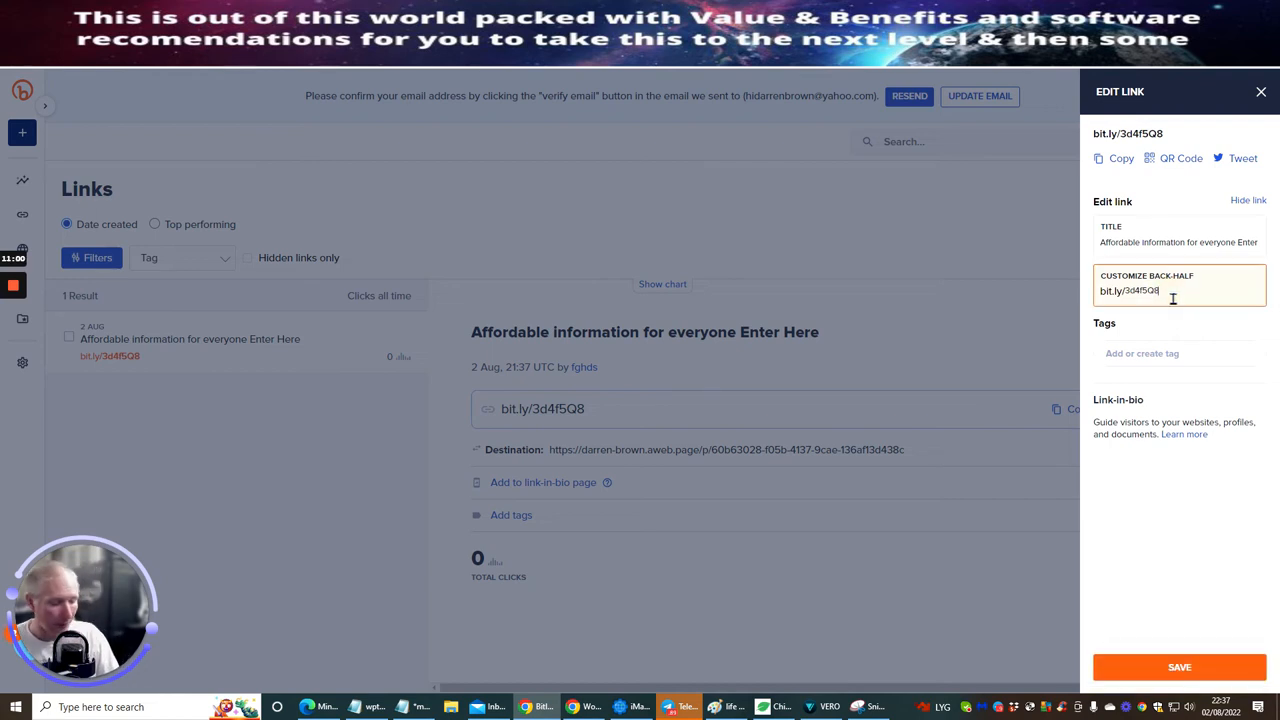
{"action": "key", "text": "Backspace"}
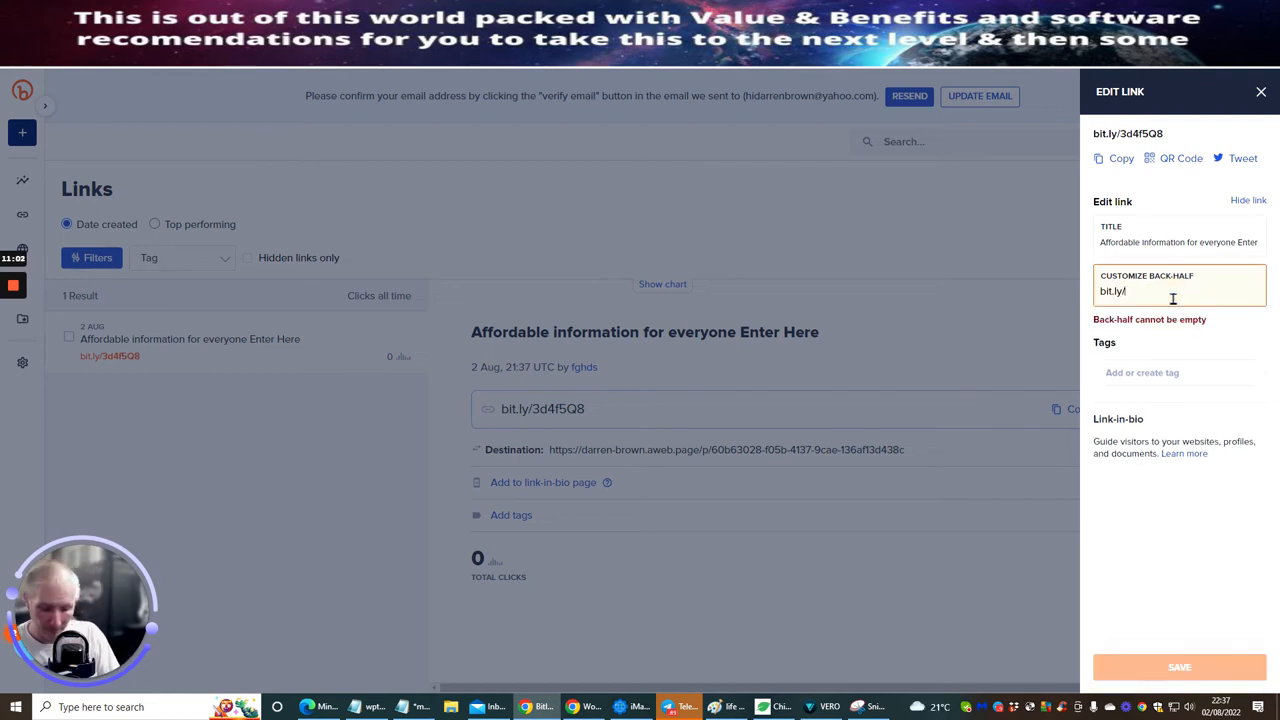
{"action": "type", "text": "simply"}
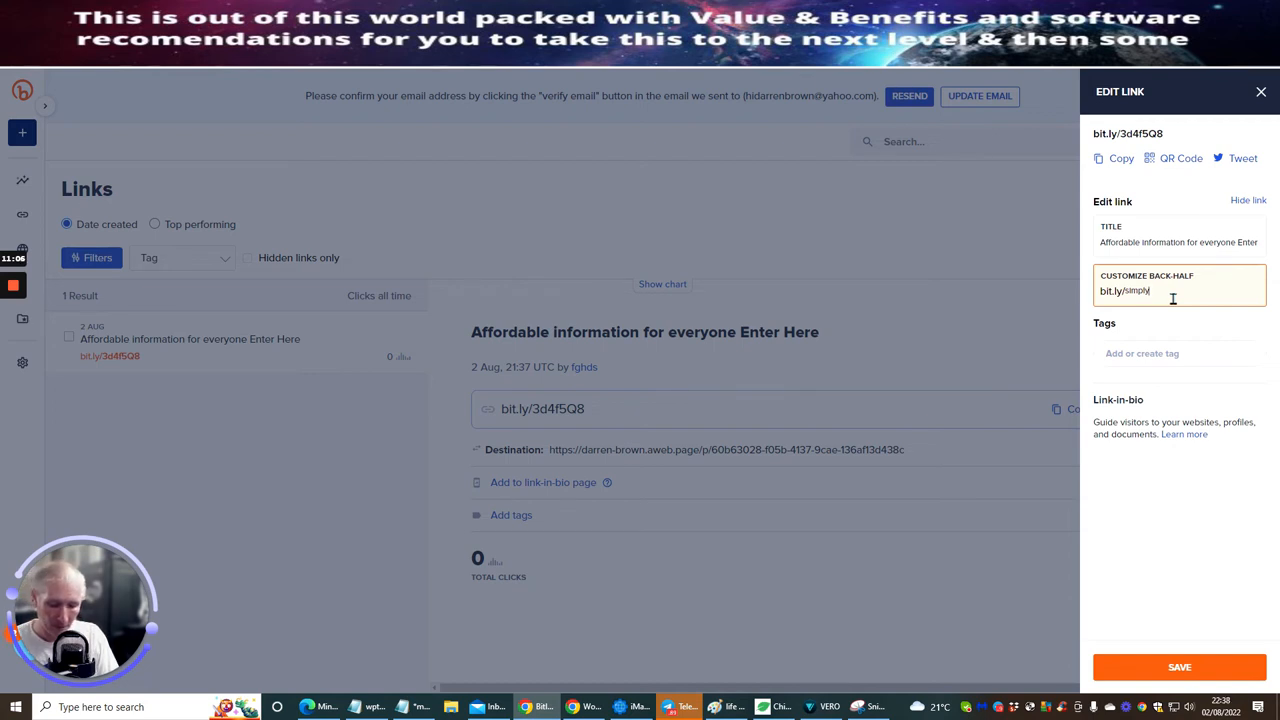
{"action": "type", "text": "tt"}
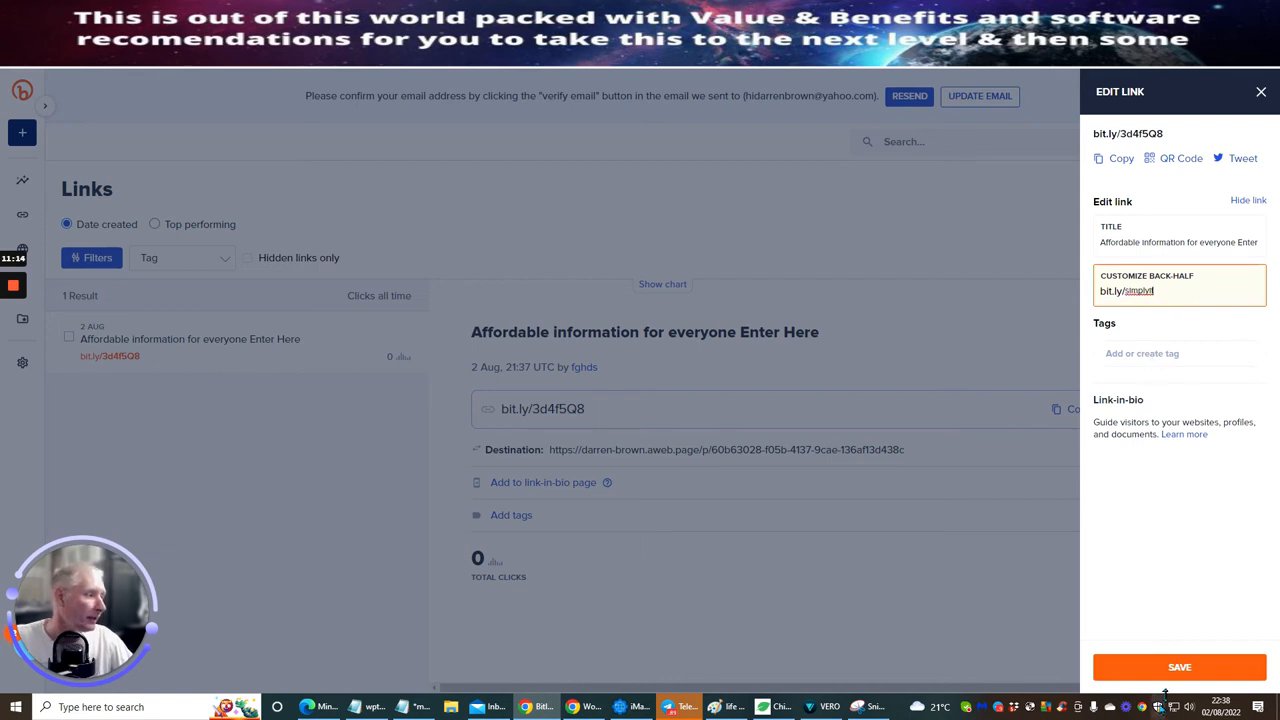
{"action": "left_click", "coordinate": [1179, 667]}
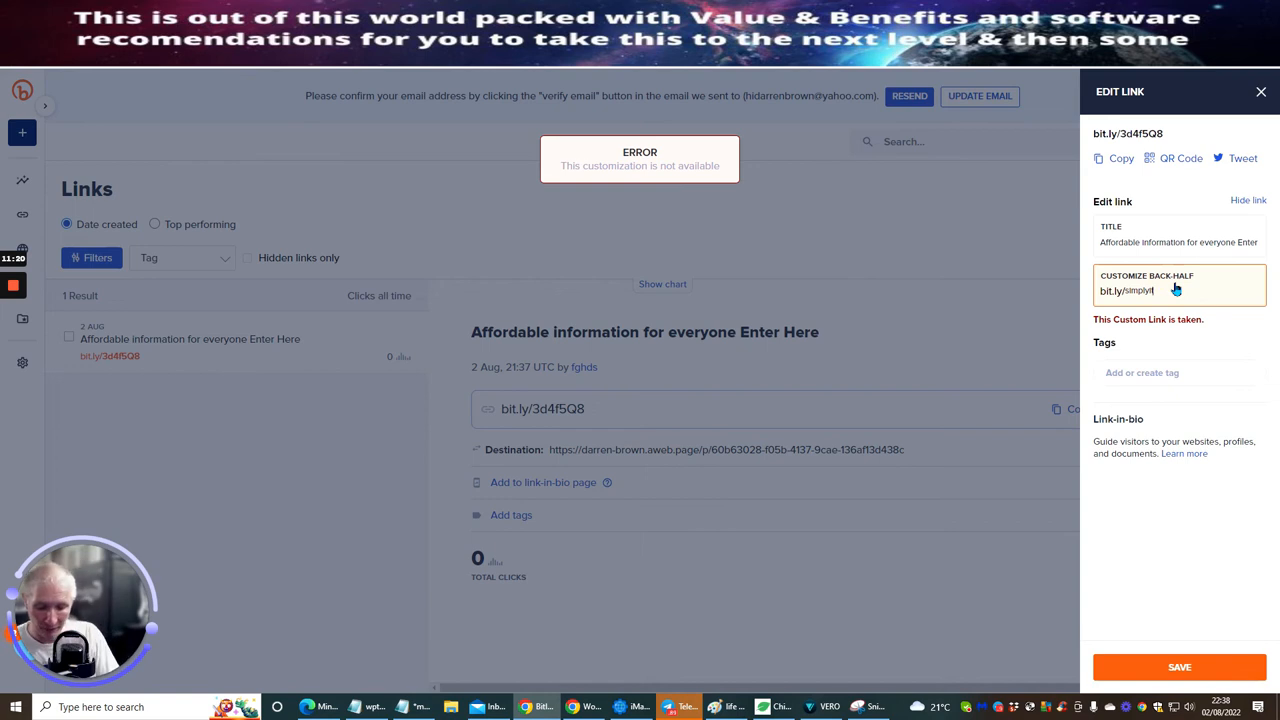
{"action": "type", "text": "101"}
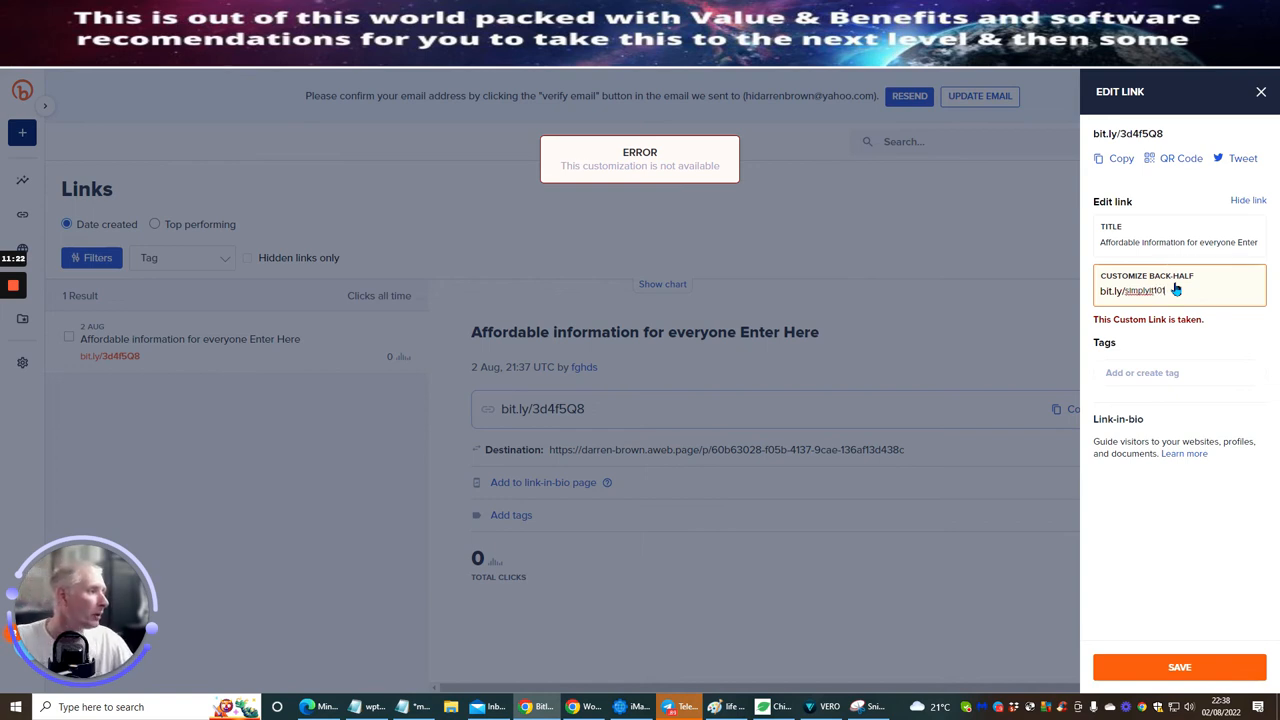
{"action": "left_click", "coordinate": [1179, 667]}
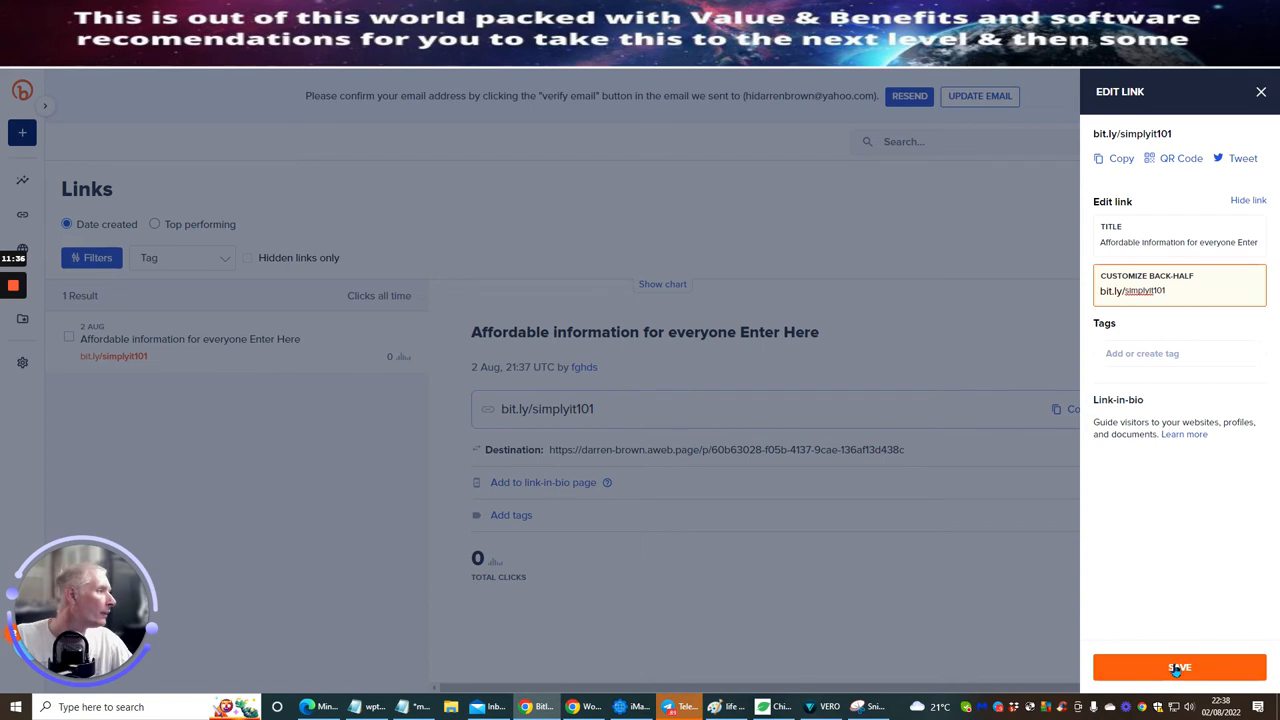
{"action": "left_click", "coordinate": [1178, 667]}
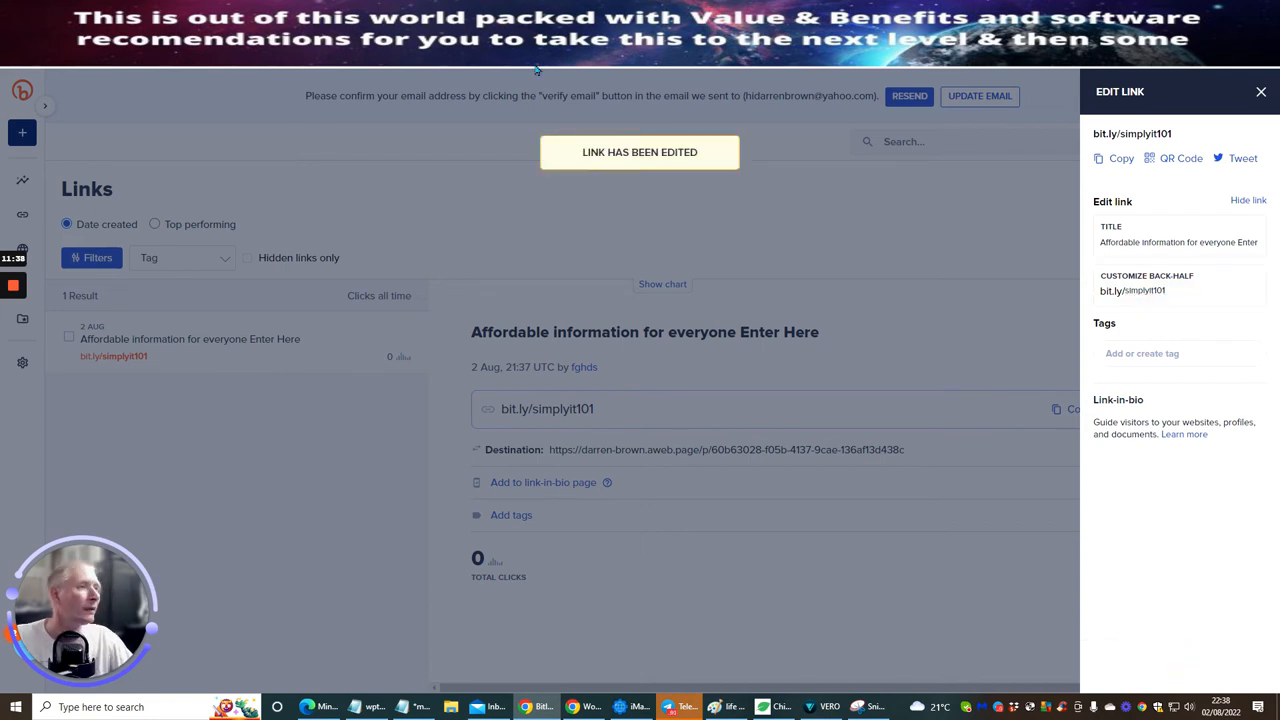
{"action": "mouse_move", "coordinate": [882, 595]}
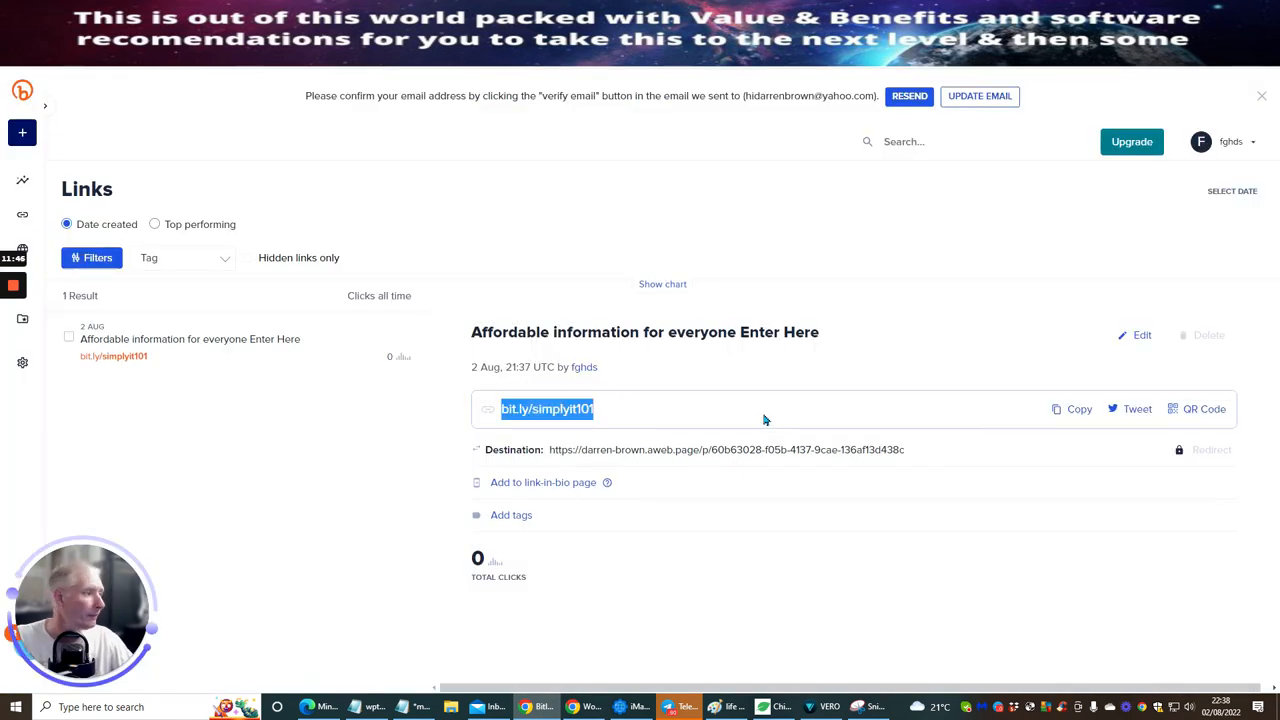
Copy the bit.ly/simplyit101 link, then start Twitter sharing and cancel the account authorization.
{"action": "left_click", "coordinate": [1072, 408]}
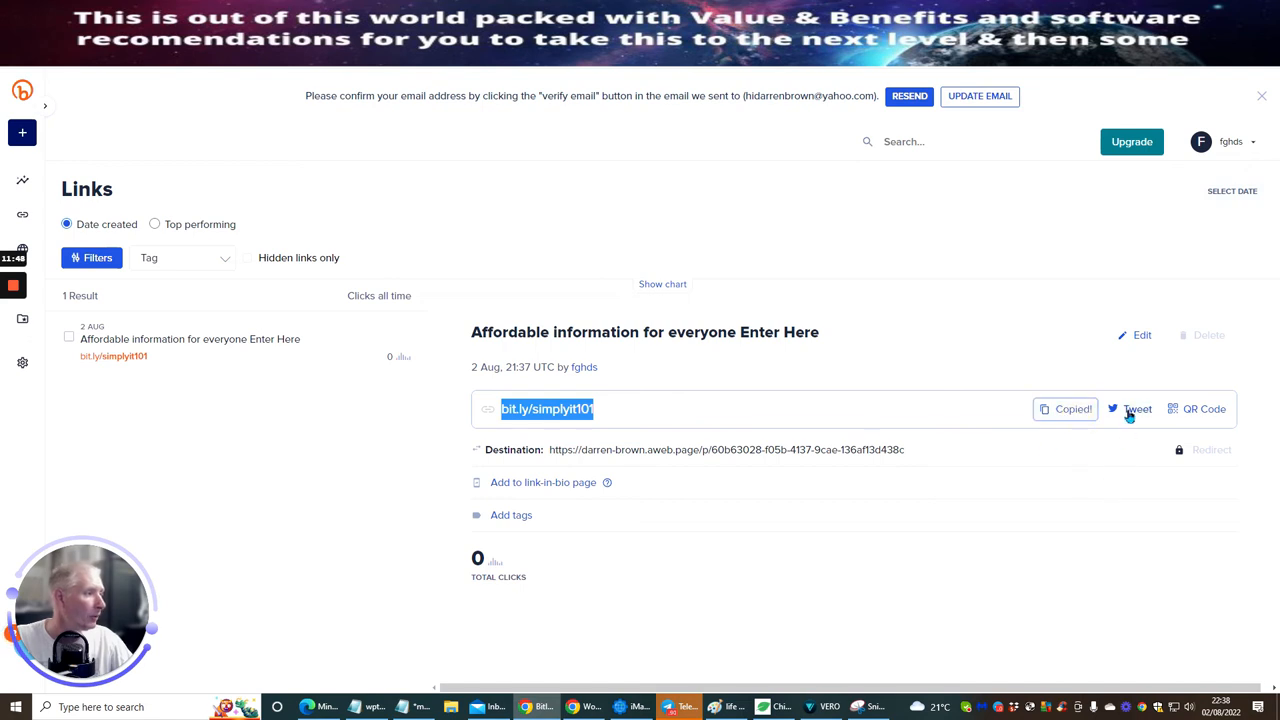
{"action": "left_click", "coordinate": [1136, 408]}
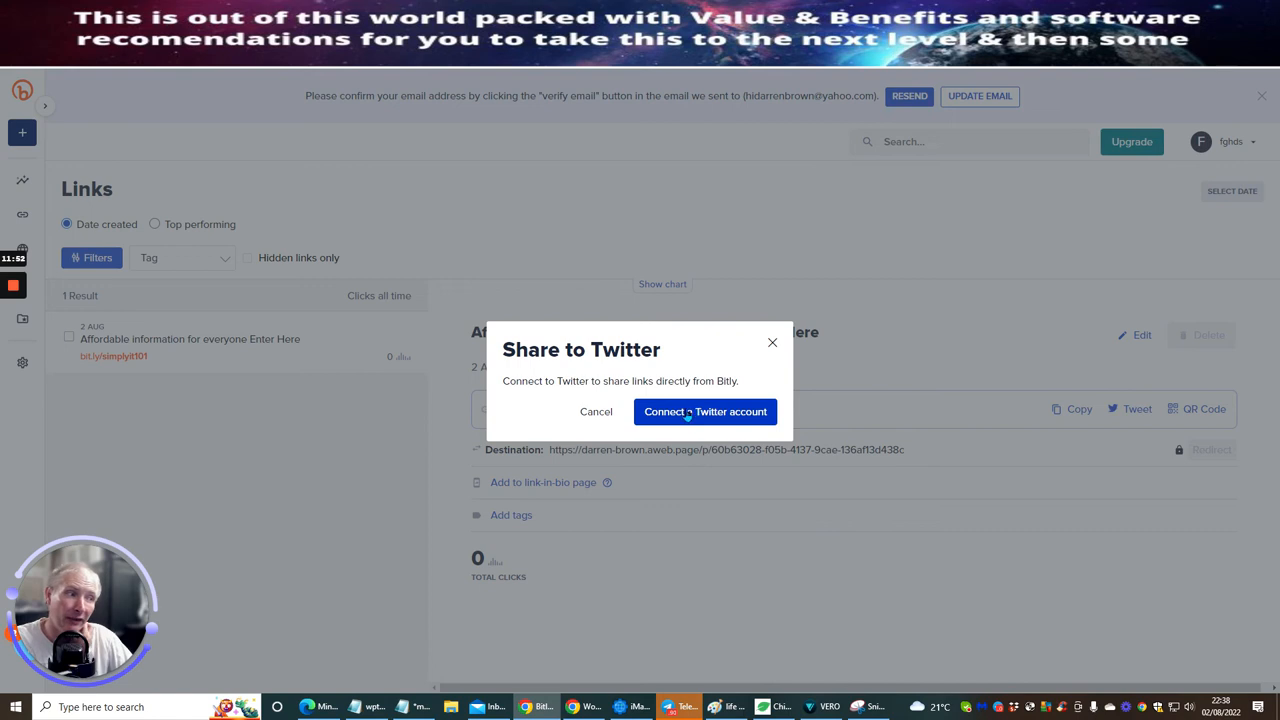
{"action": "left_click", "coordinate": [705, 411]}
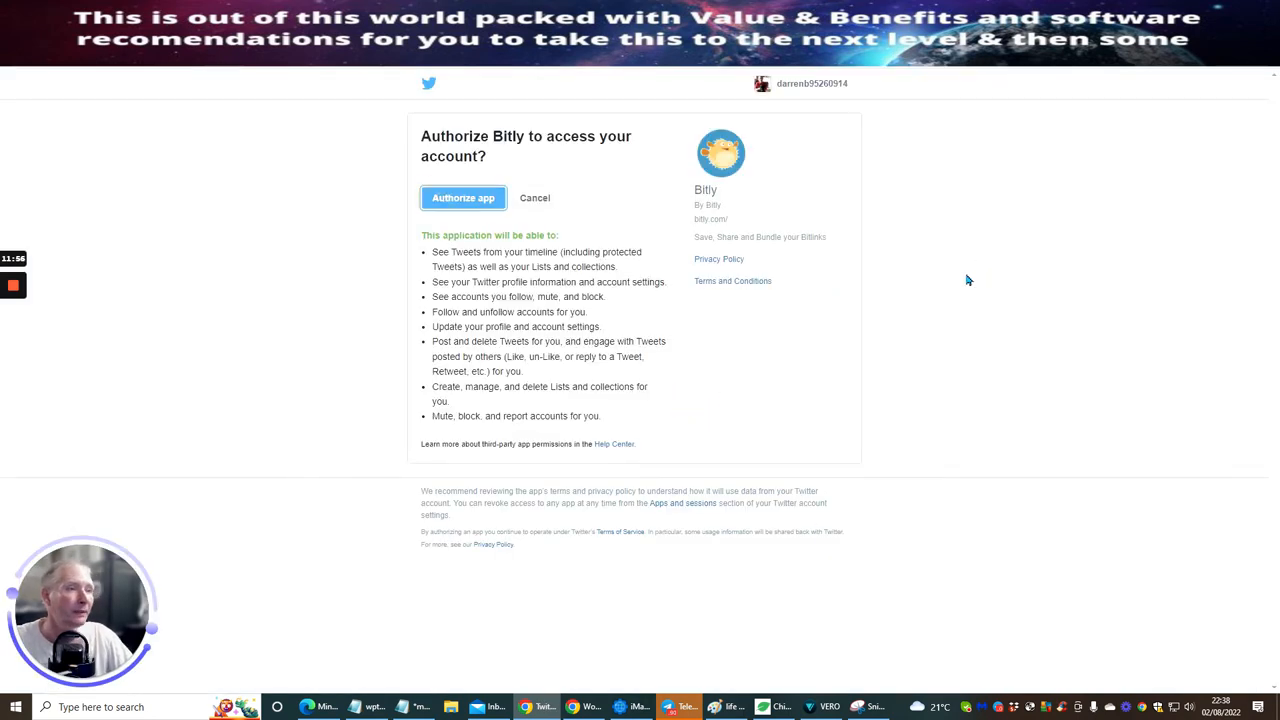
{"action": "left_click", "coordinate": [462, 197]}
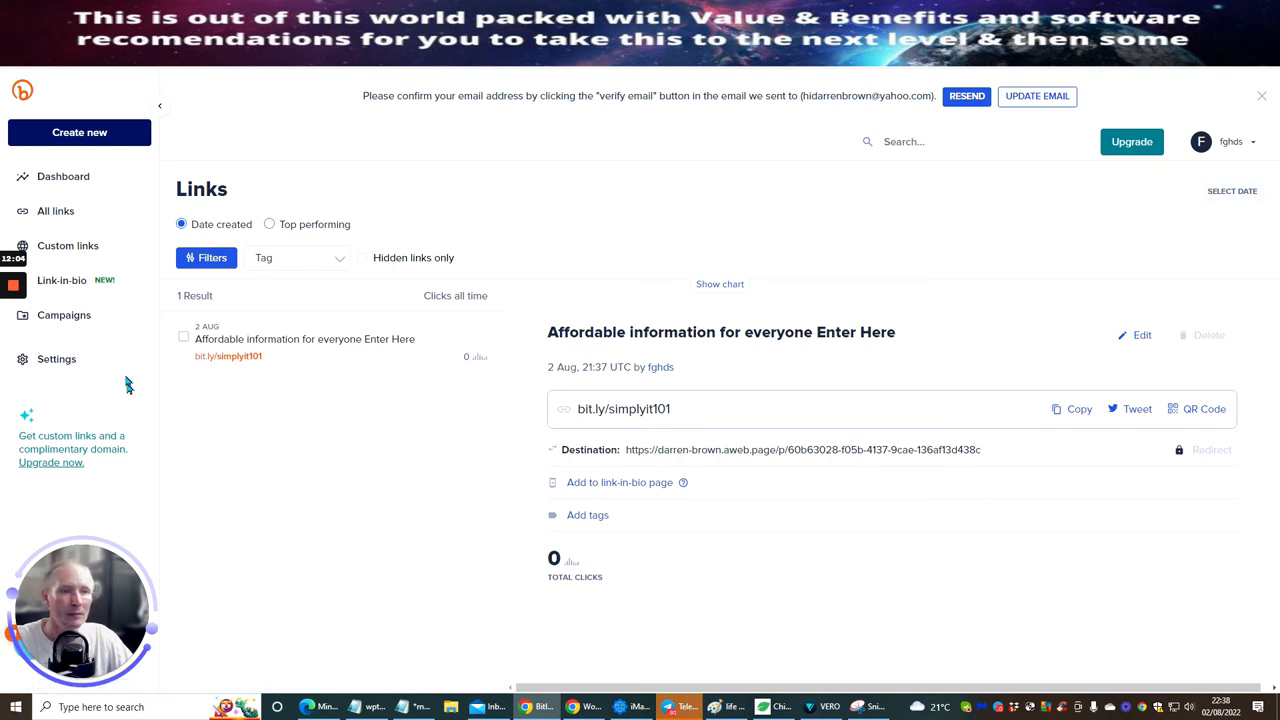
{"action": "mouse_move", "coordinate": [194, 293]}
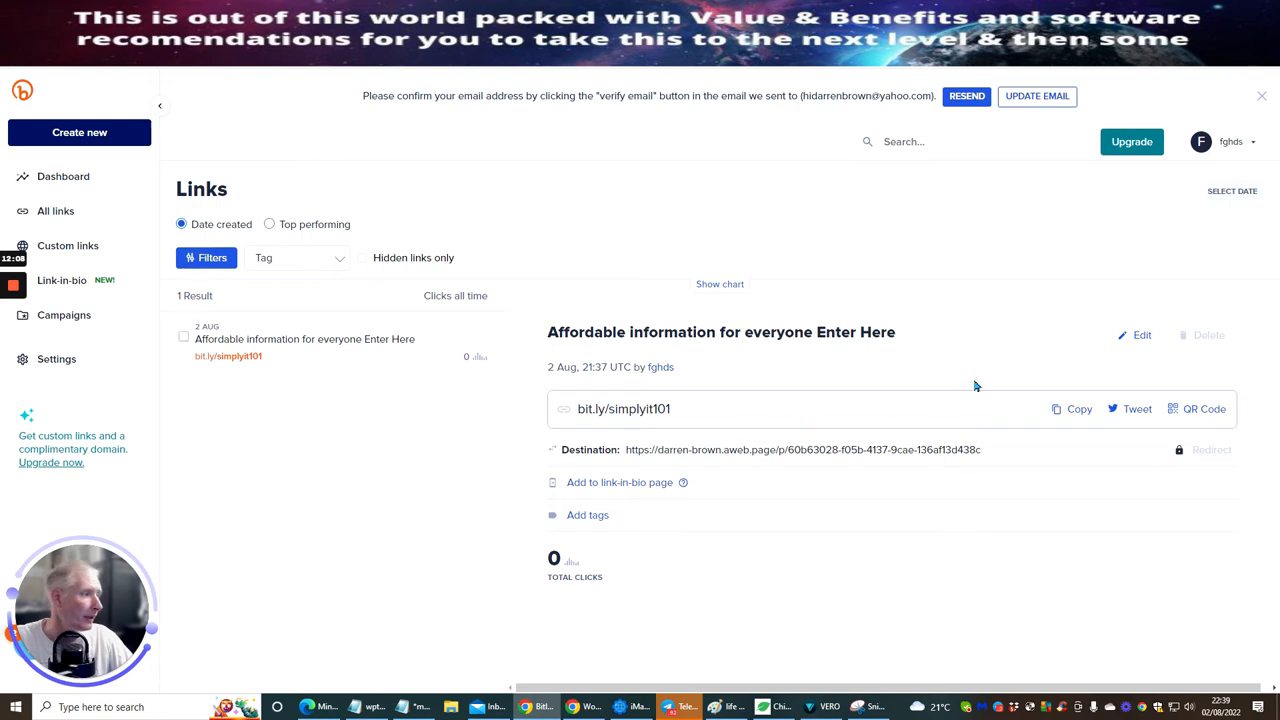
{"action": "mouse_move", "coordinate": [830, 382]}
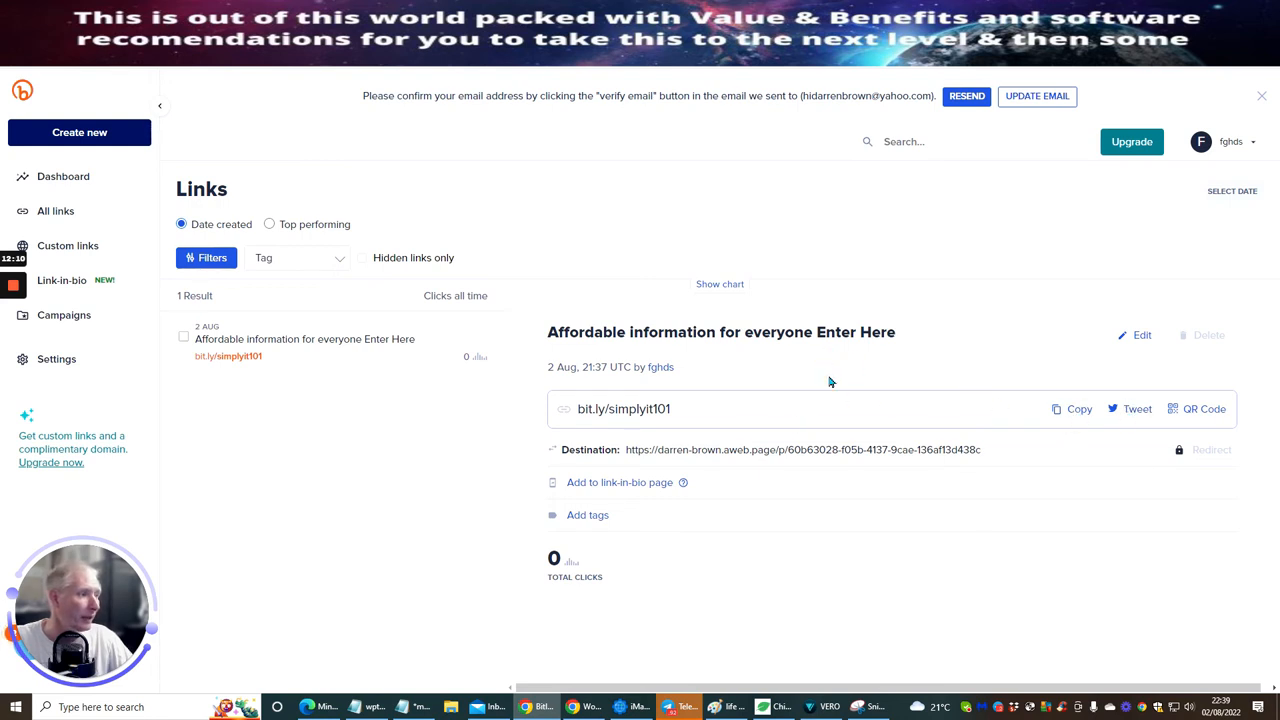
Paste the bit.ly/simplyit101 link into the Notepad notes, then select it and copy it.
{"action": "left_click", "coordinate": [1071, 409]}
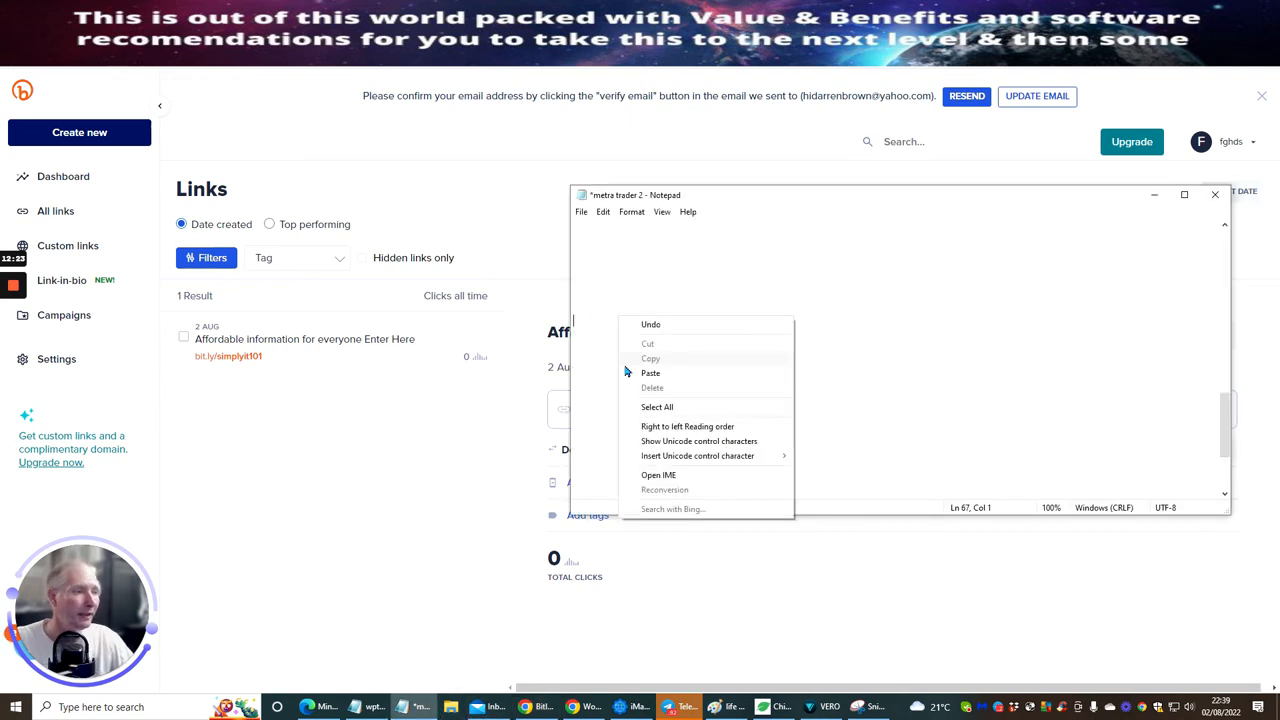
{"action": "left_click", "coordinate": [650, 372]}
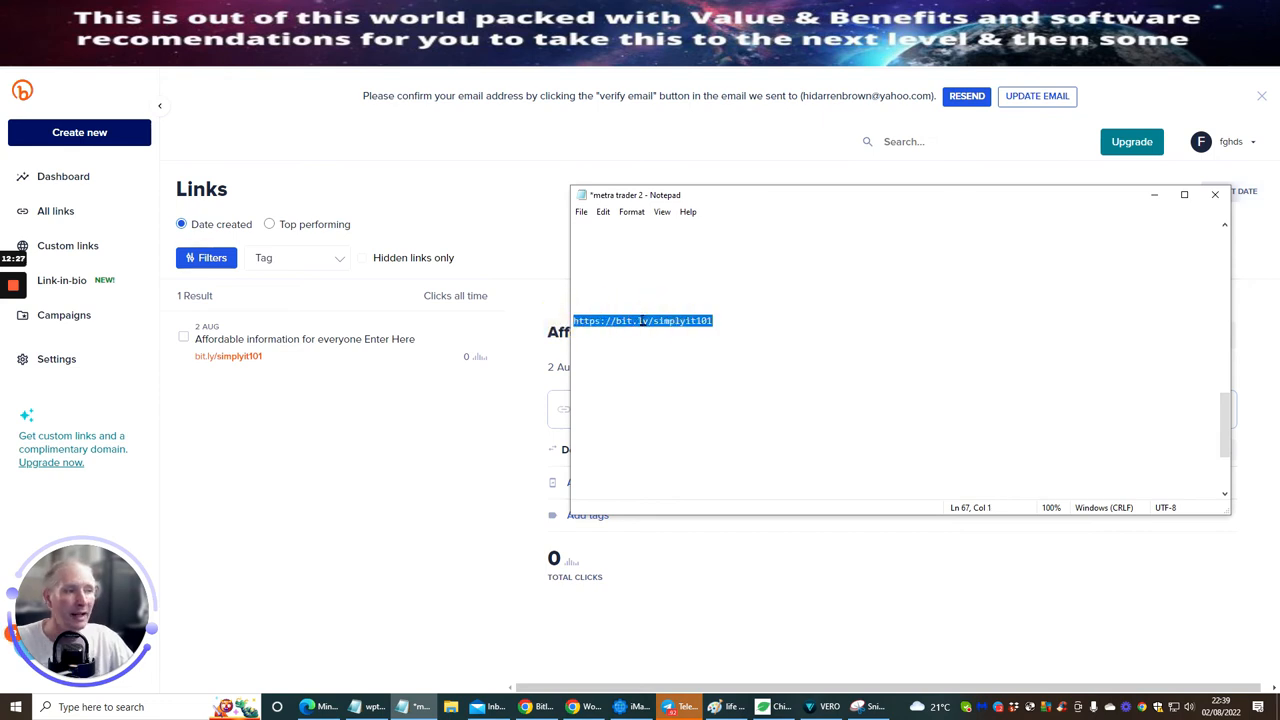
{"action": "left_click", "coordinate": [750, 321]}
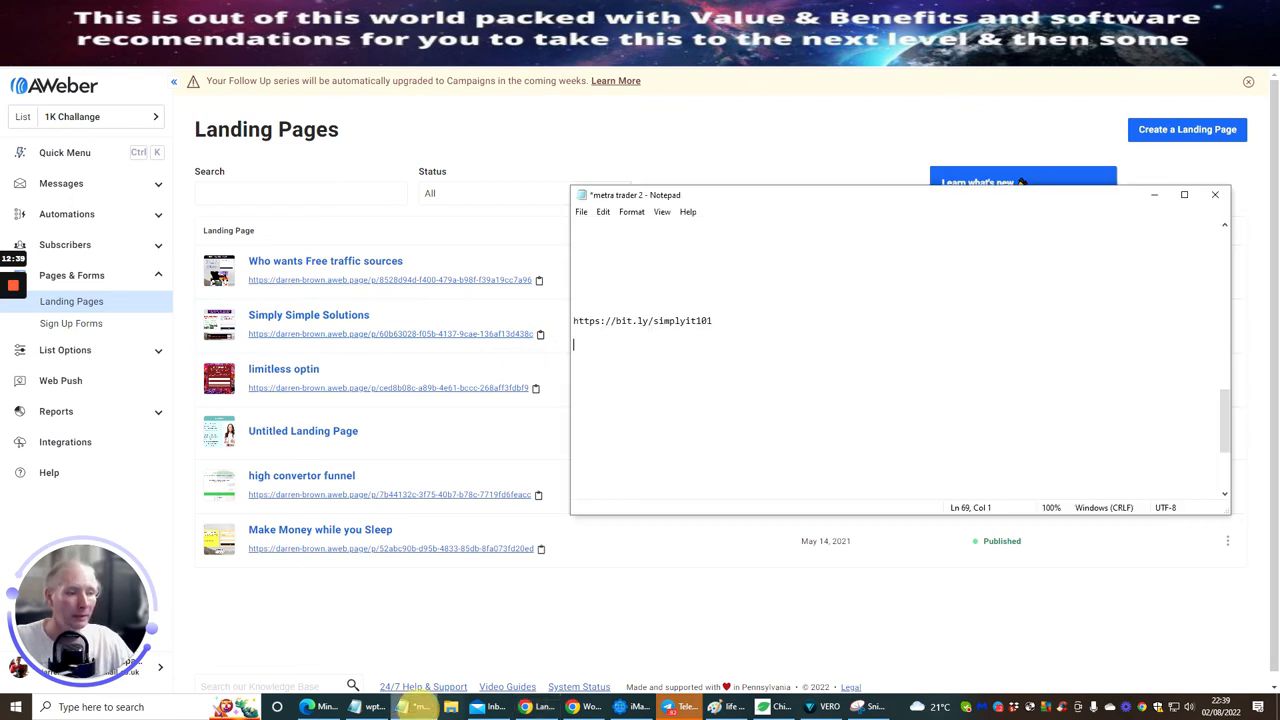
{"action": "mouse_move", "coordinate": [580, 349]}
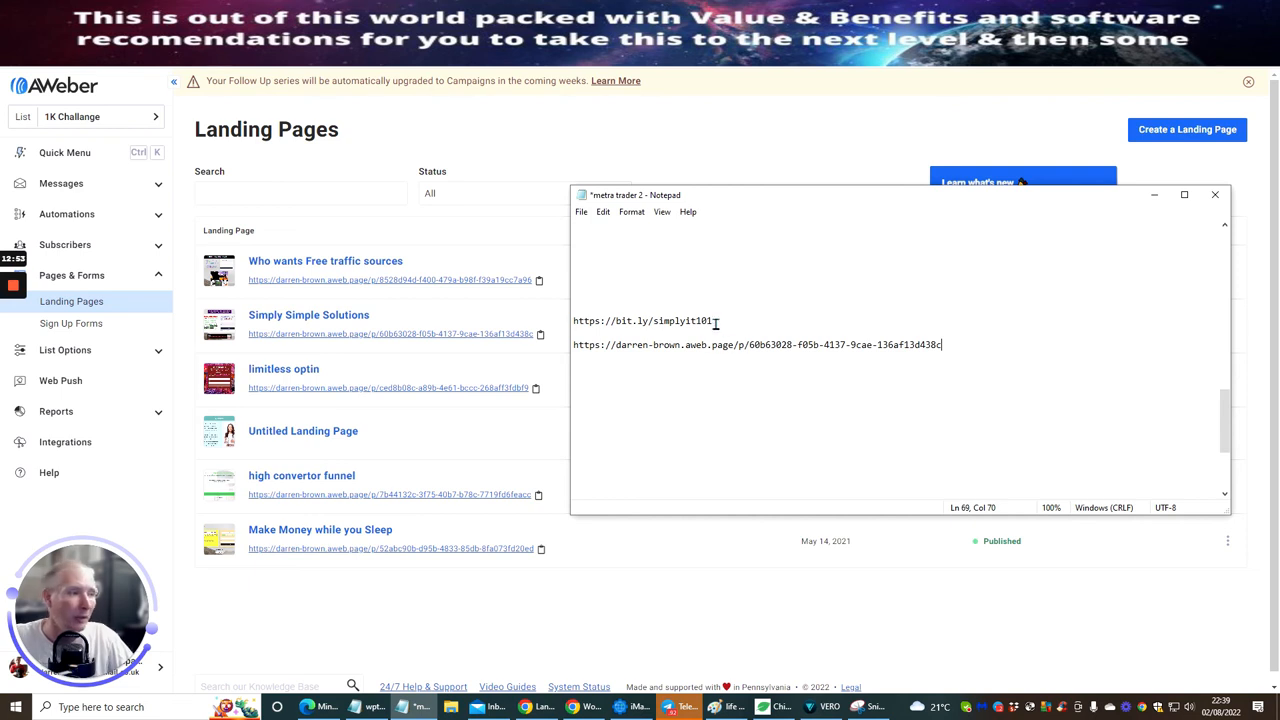
{"action": "triple_click", "coordinate": [642, 320]}
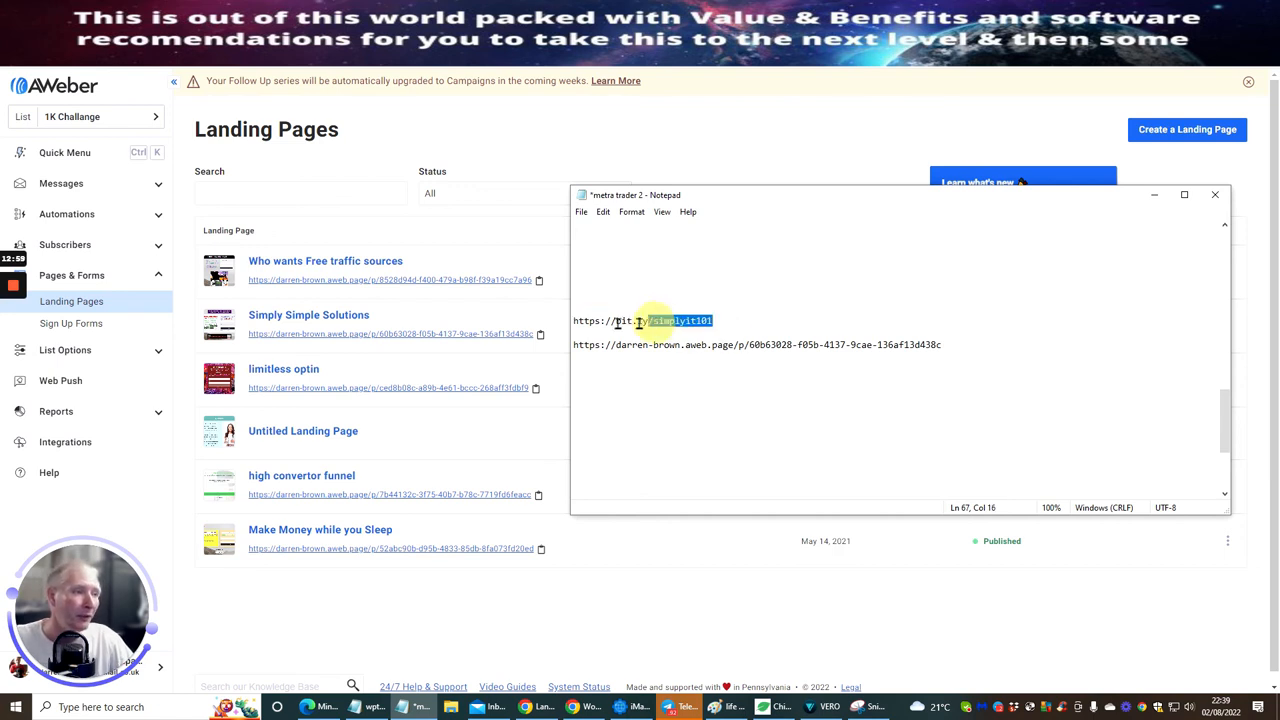
{"action": "right_click", "coordinate": [650, 320]}
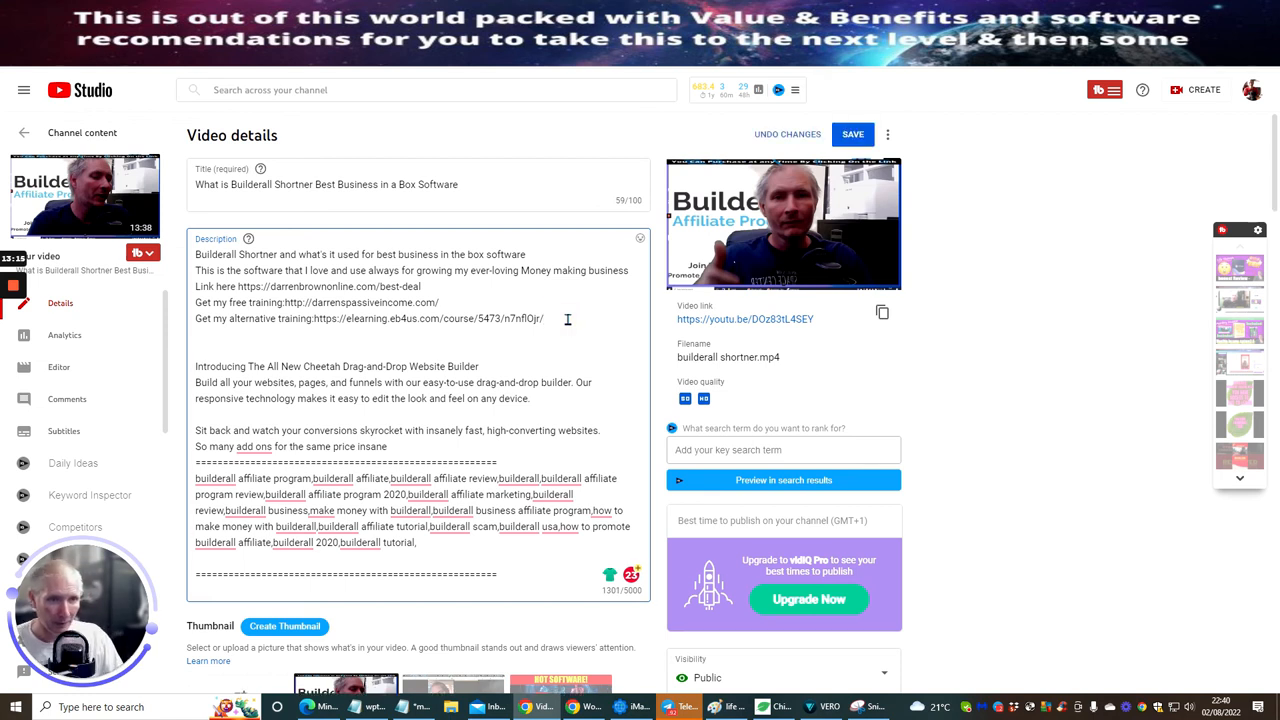
{"action": "type", "text": "need a free link see here:"}
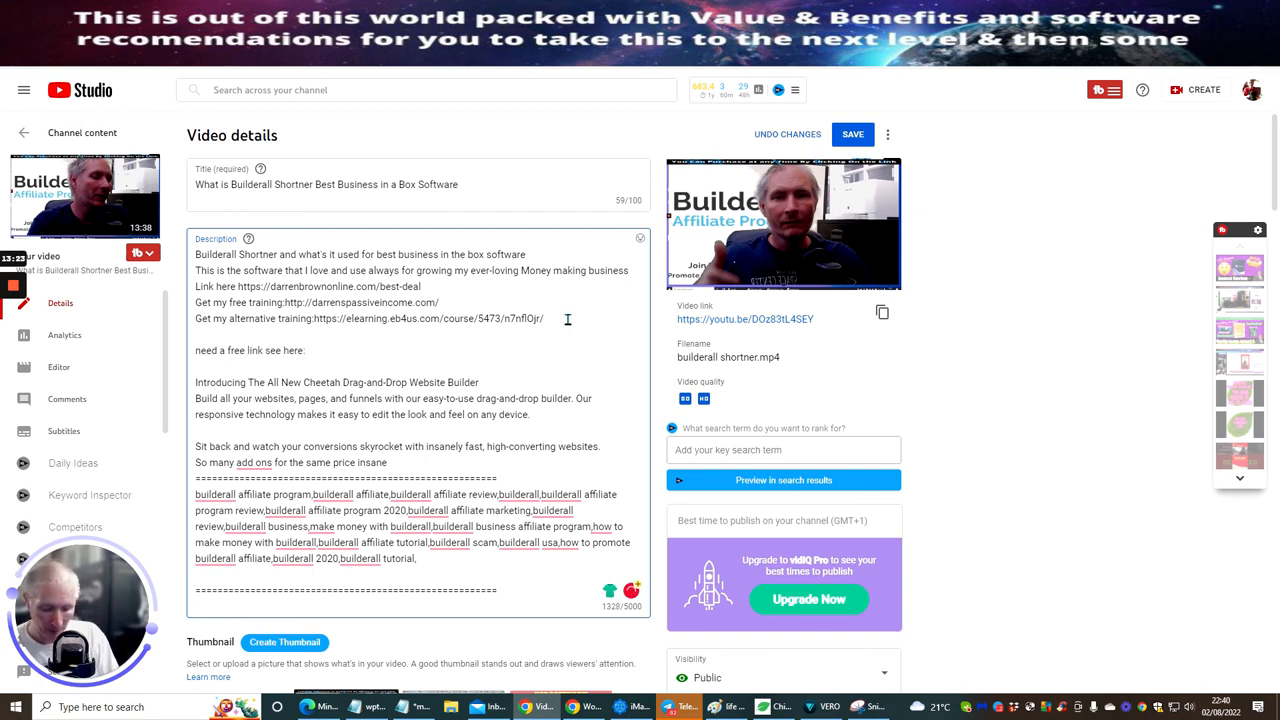
{"action": "type", "text": "https://bit.ly/simplyit101"}
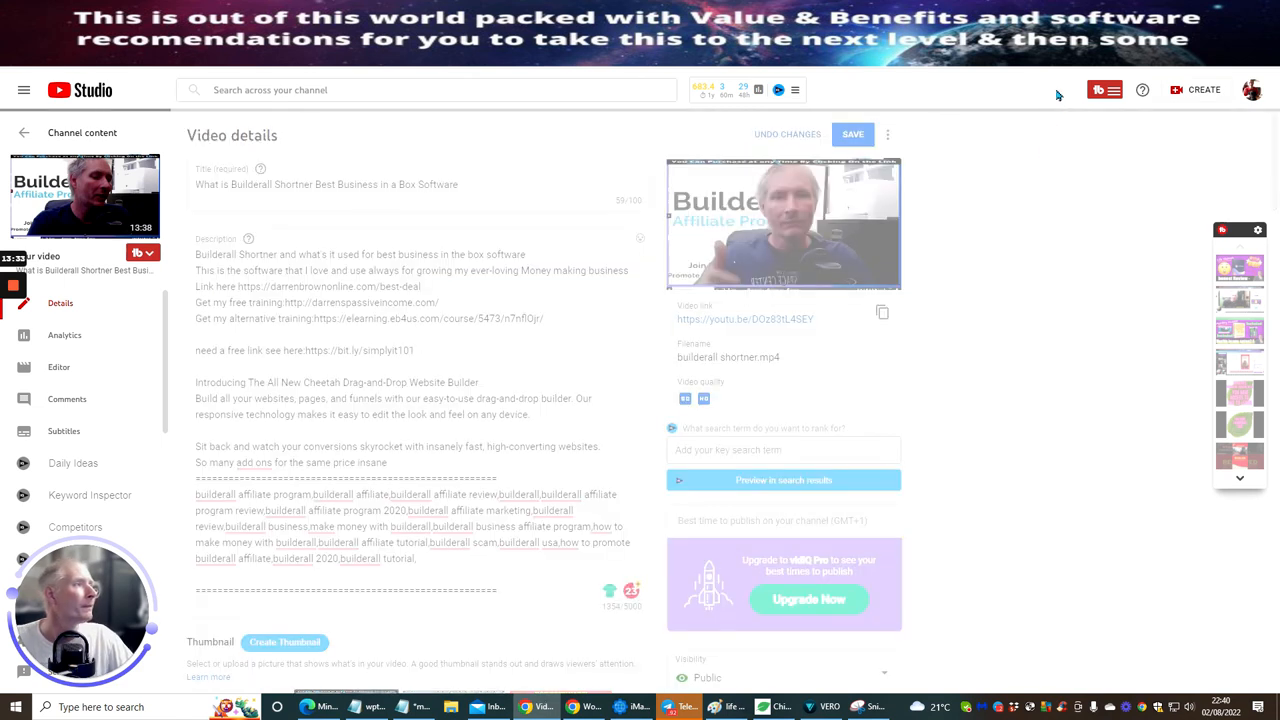
{"action": "left_click", "coordinate": [852, 134]}
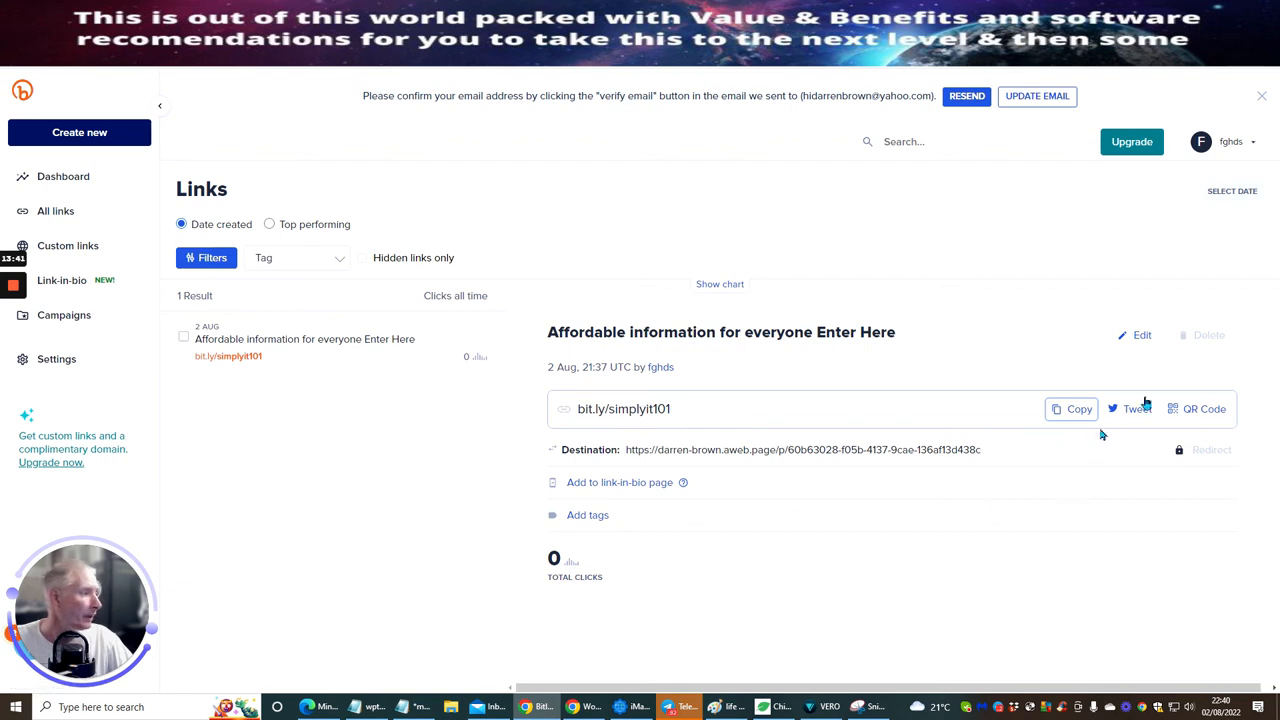
{"action": "mouse_move", "coordinate": [855, 380]}
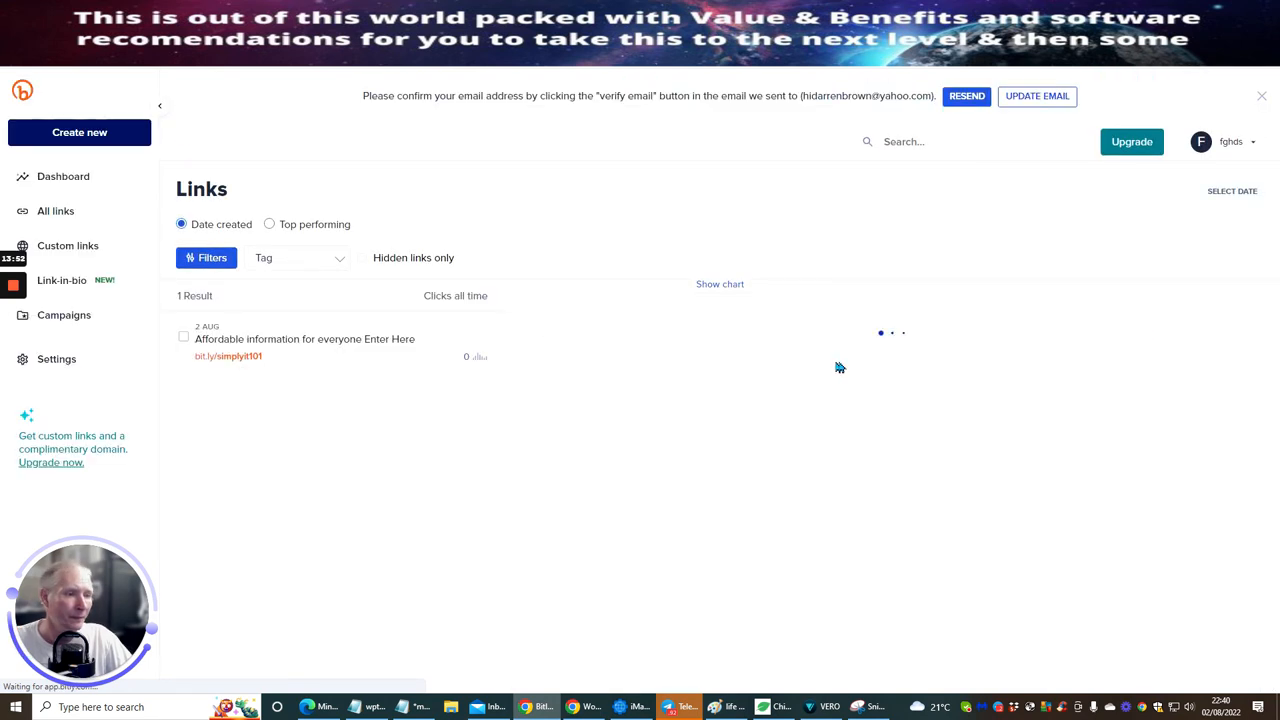
Reload the simplyit101 link details in Bitly to see 2 total clicks.
{"action": "left_click", "coordinate": [304, 339]}
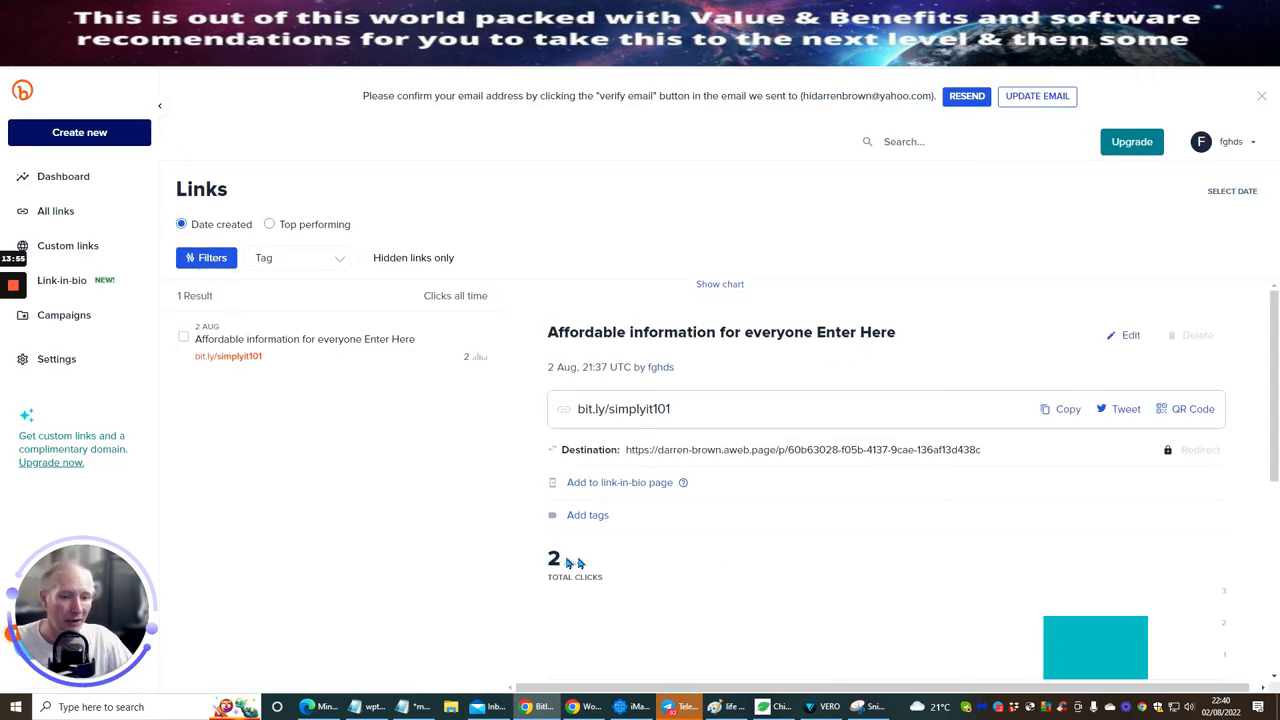
{"action": "mouse_move", "coordinate": [684, 581]}
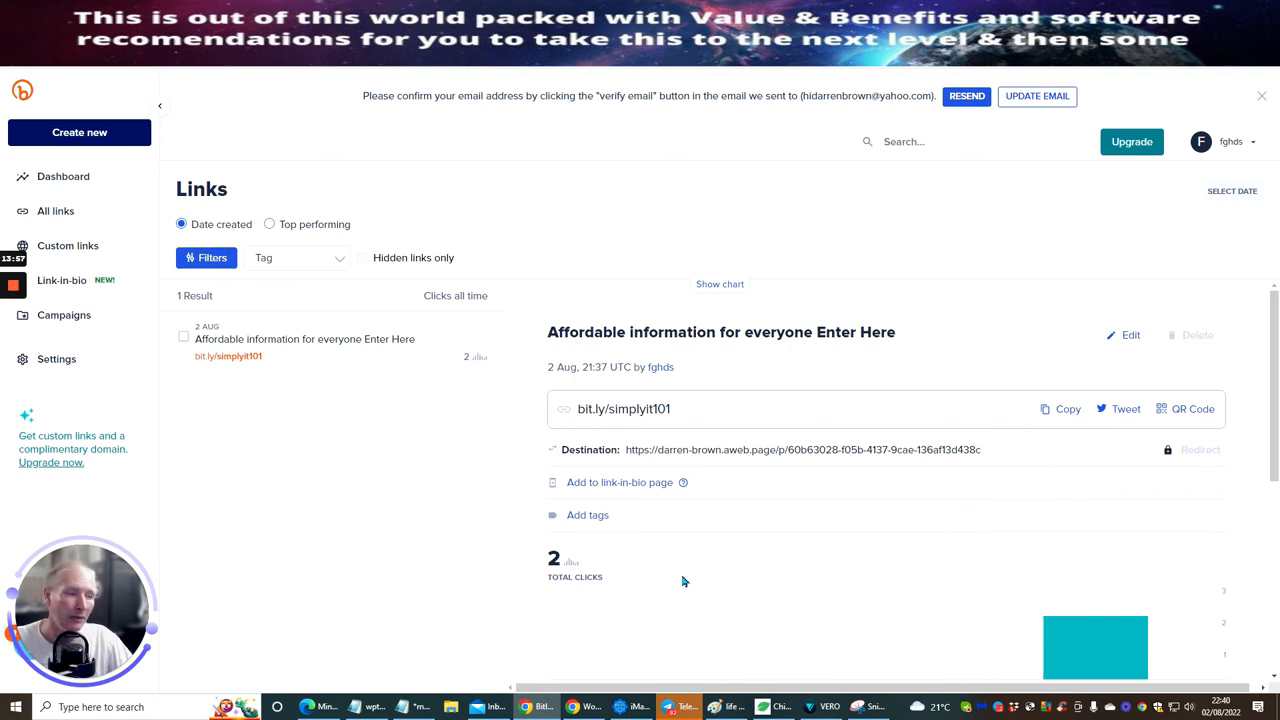
{"action": "mouse_move", "coordinate": [646, 568]}
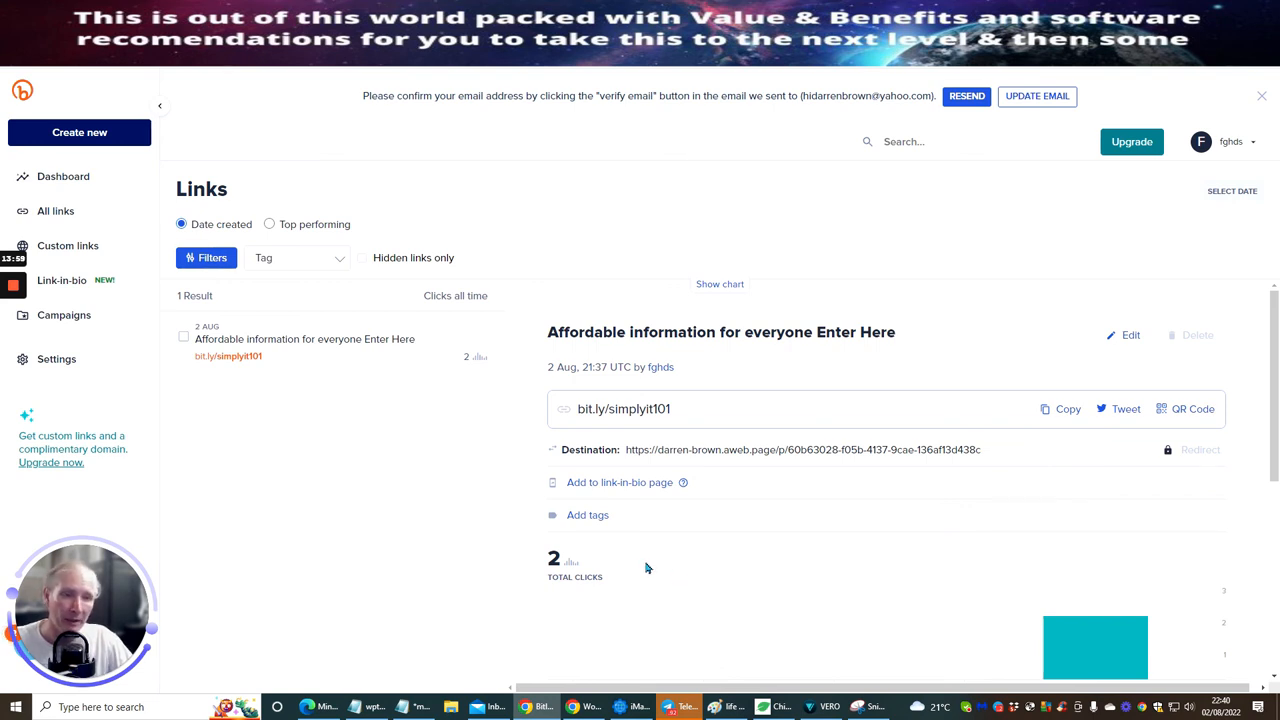
{"action": "mouse_move", "coordinate": [571, 564]}
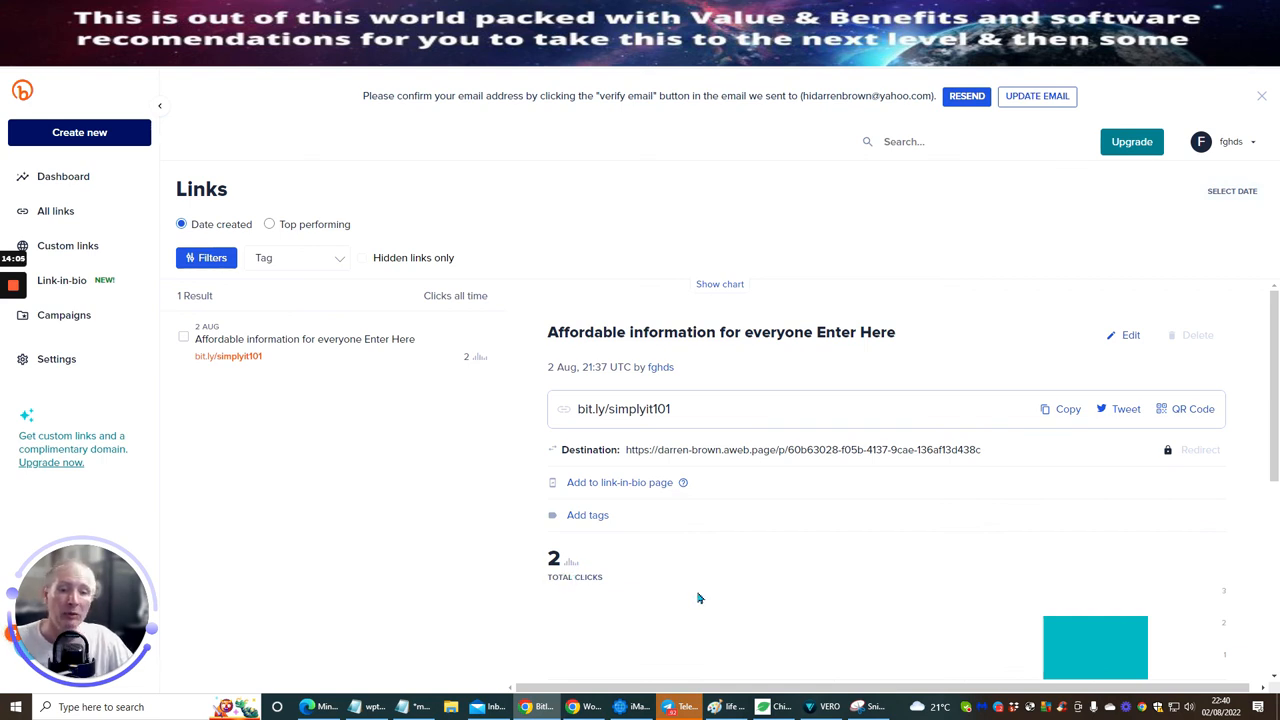
{"action": "mouse_move", "coordinate": [605, 575]}
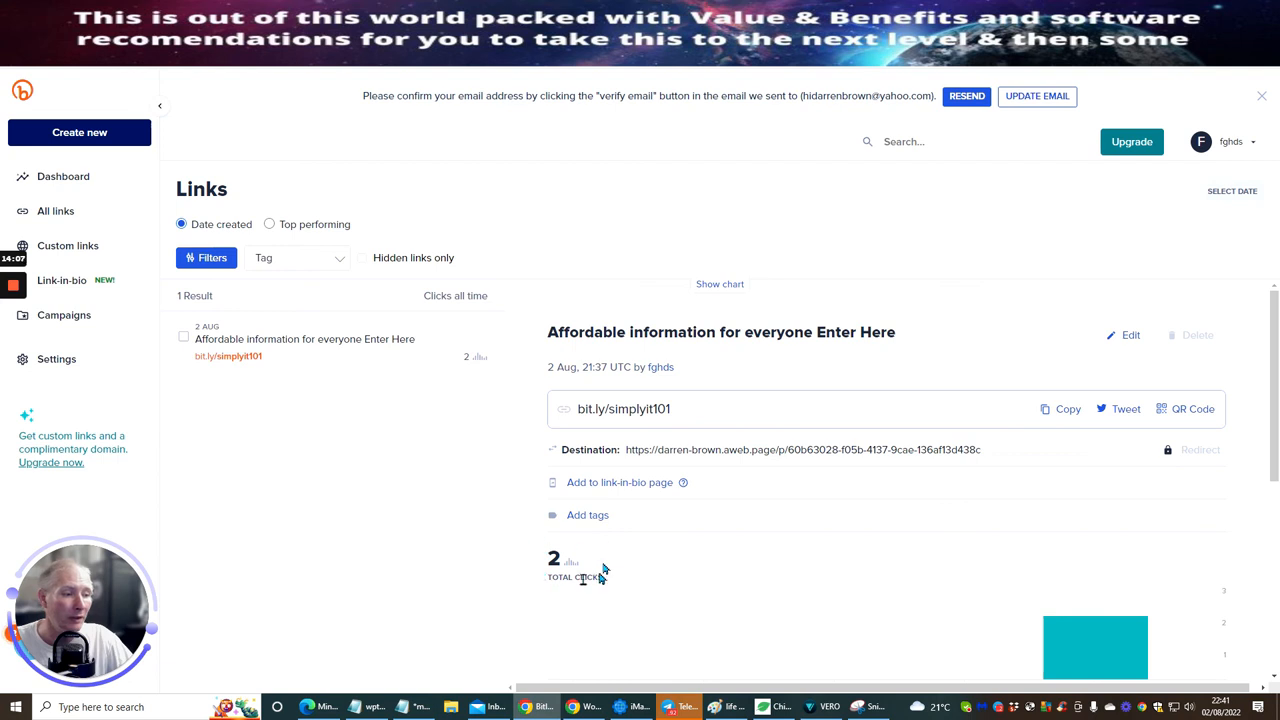
{"action": "mouse_move", "coordinate": [723, 572]}
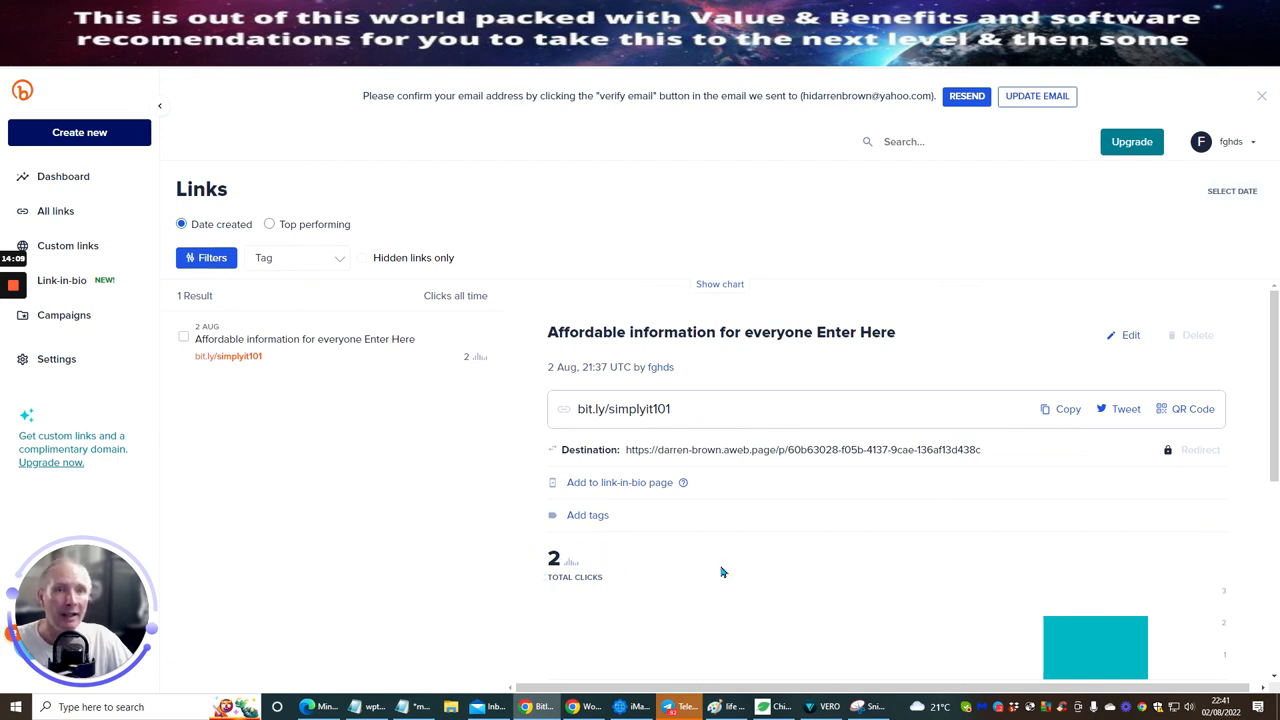
{"action": "mouse_move", "coordinate": [990, 217]}
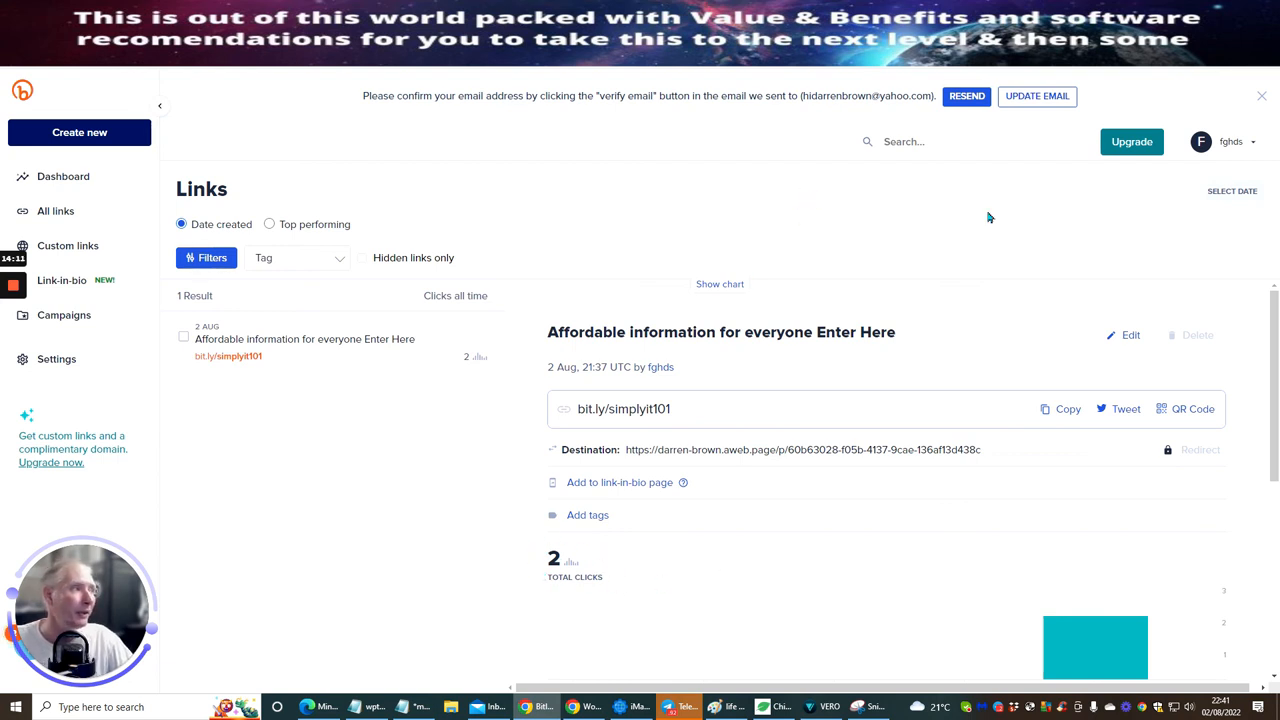
{"action": "mouse_move", "coordinate": [1021, 214]}
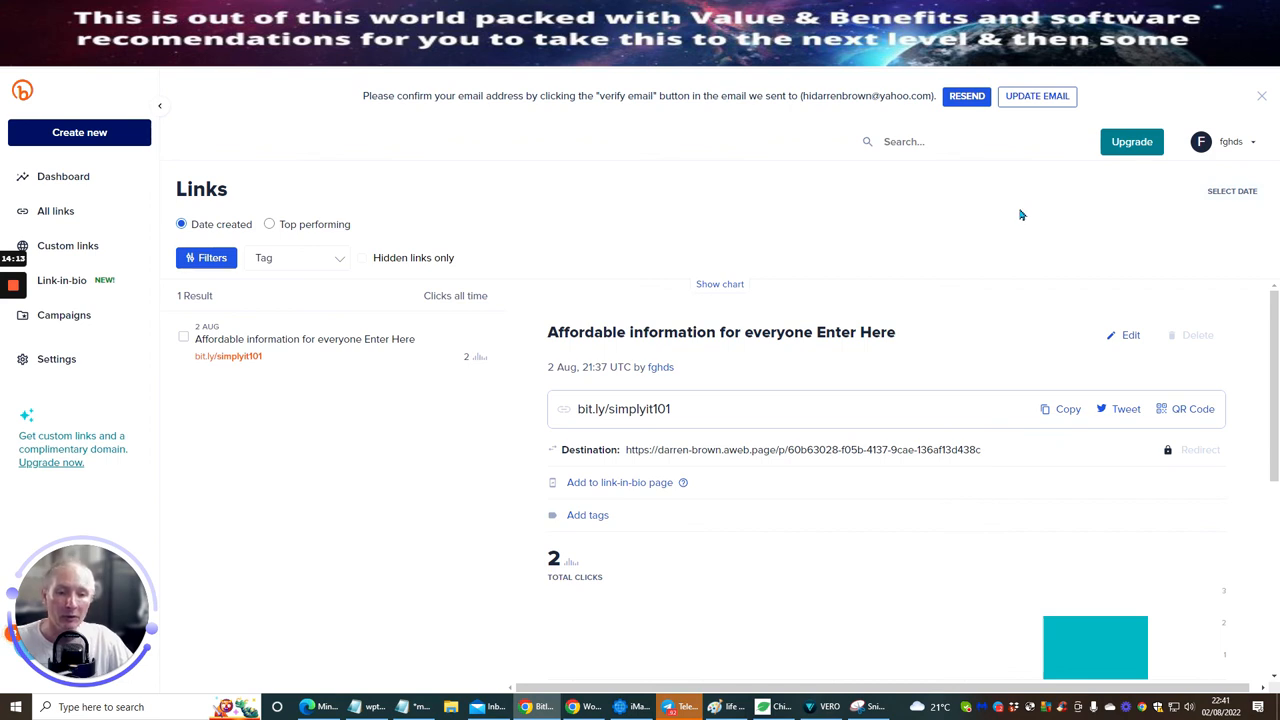
{"action": "mouse_move", "coordinate": [958, 257]}
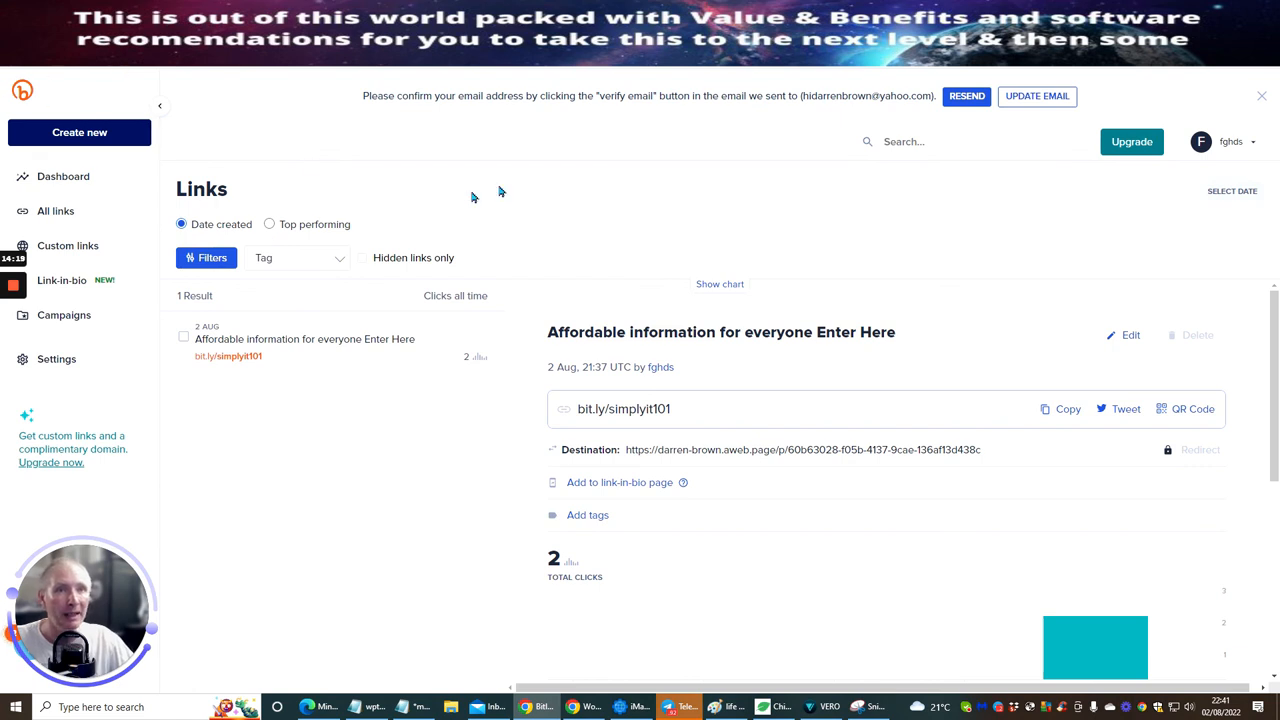
{"action": "mouse_move", "coordinate": [980, 264]}
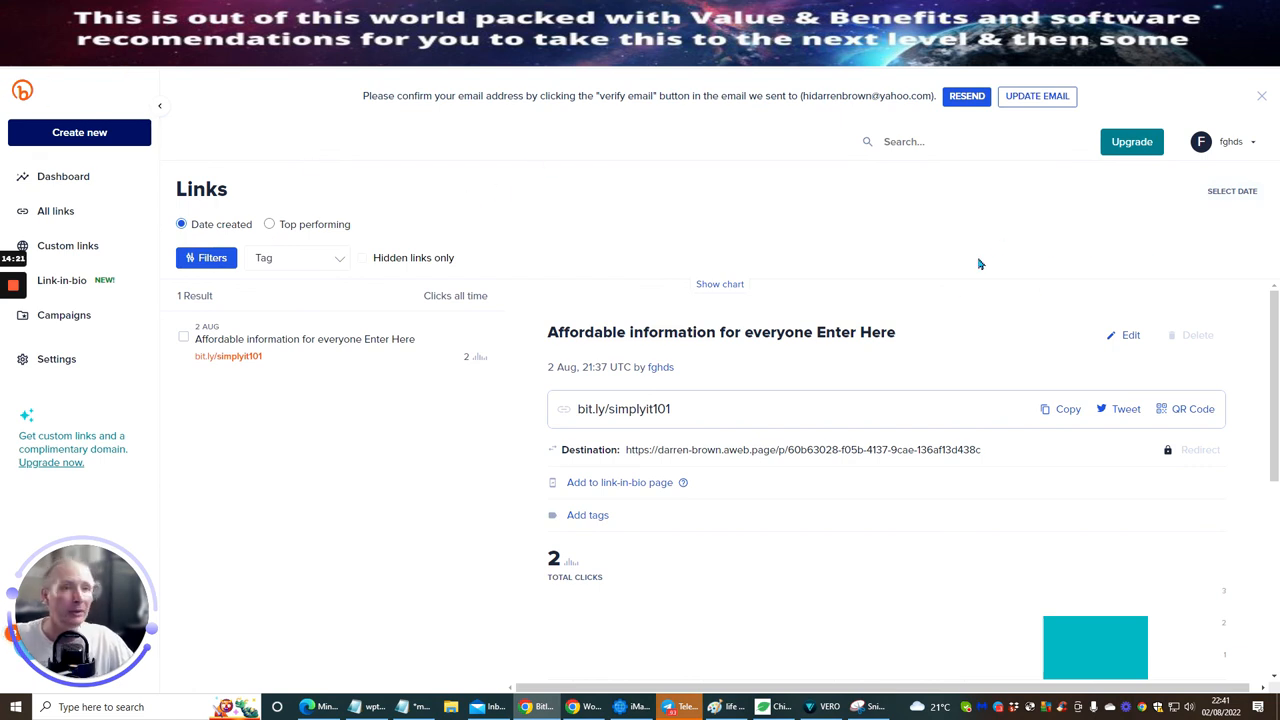